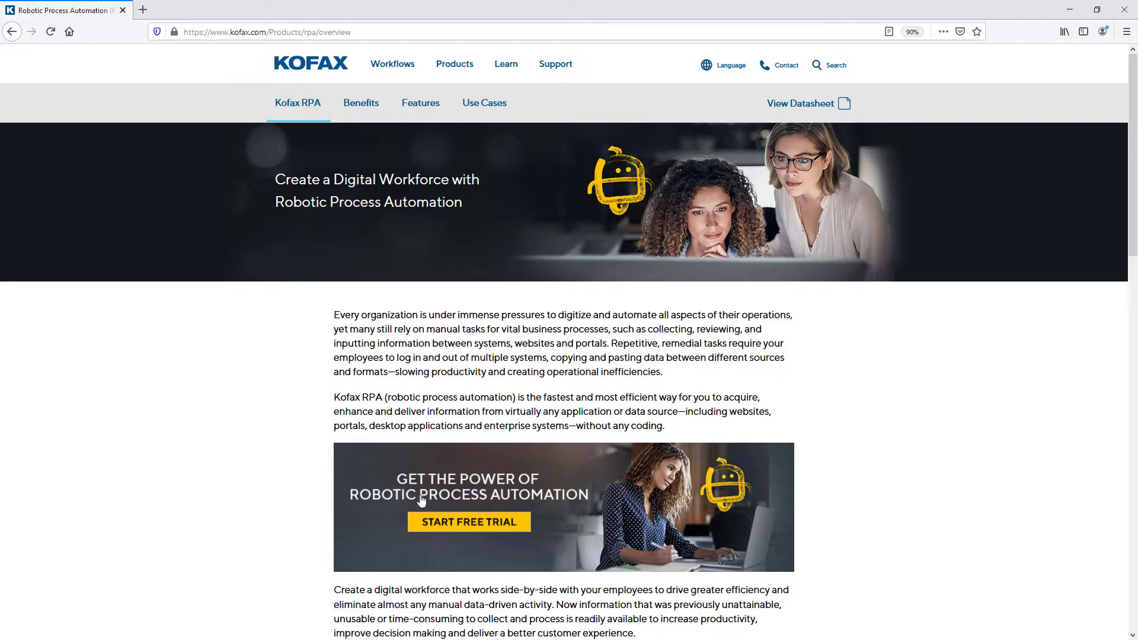
mouse_move(426, 526)
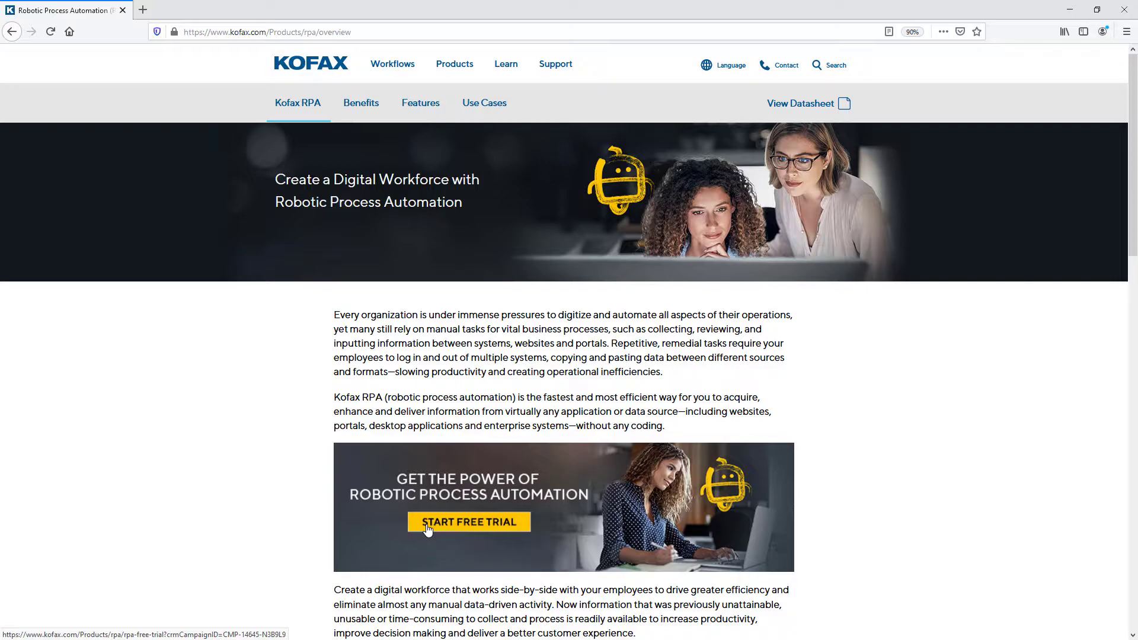
Go to the Kofax RPA free trial request page from the START FREE TRIAL banner.
left_click(468, 521)
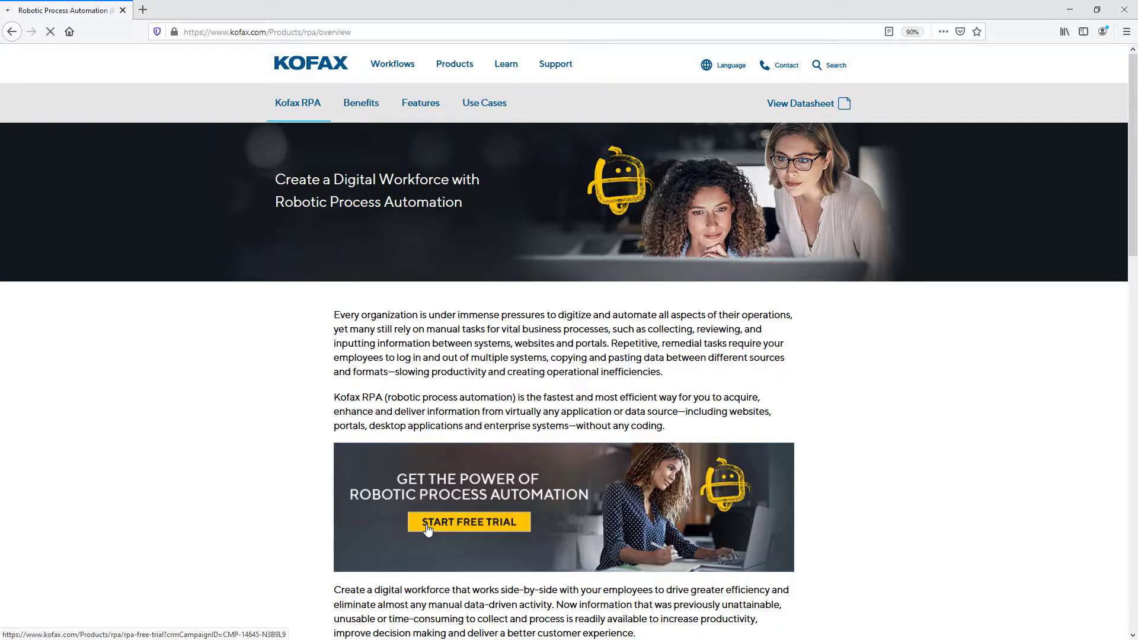
left_click(469, 521)
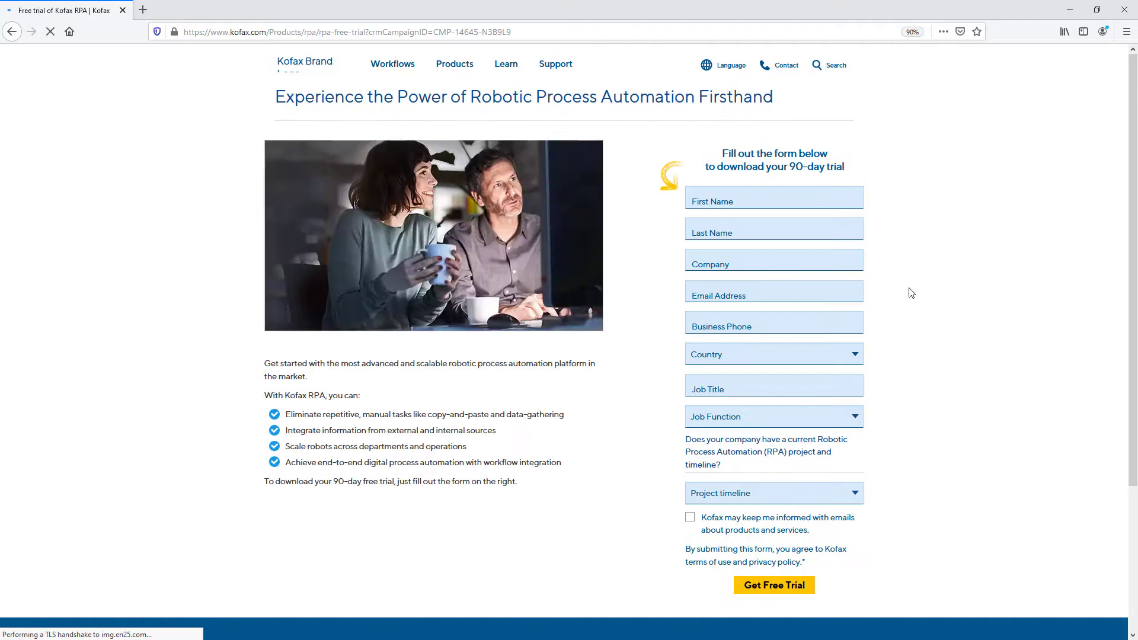
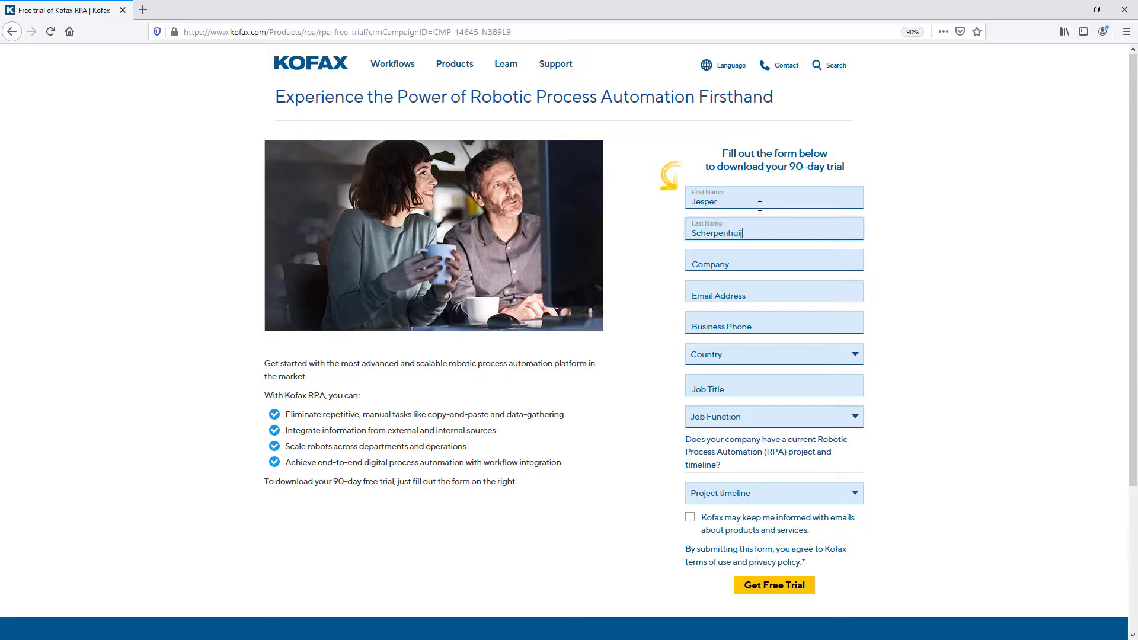
type("Kofax")
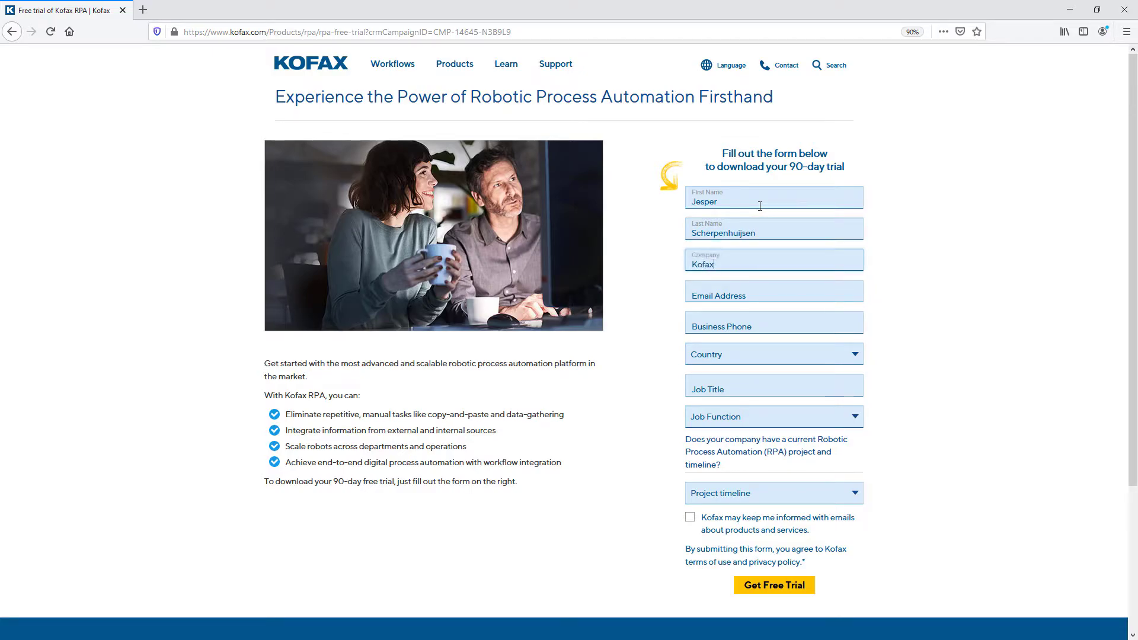
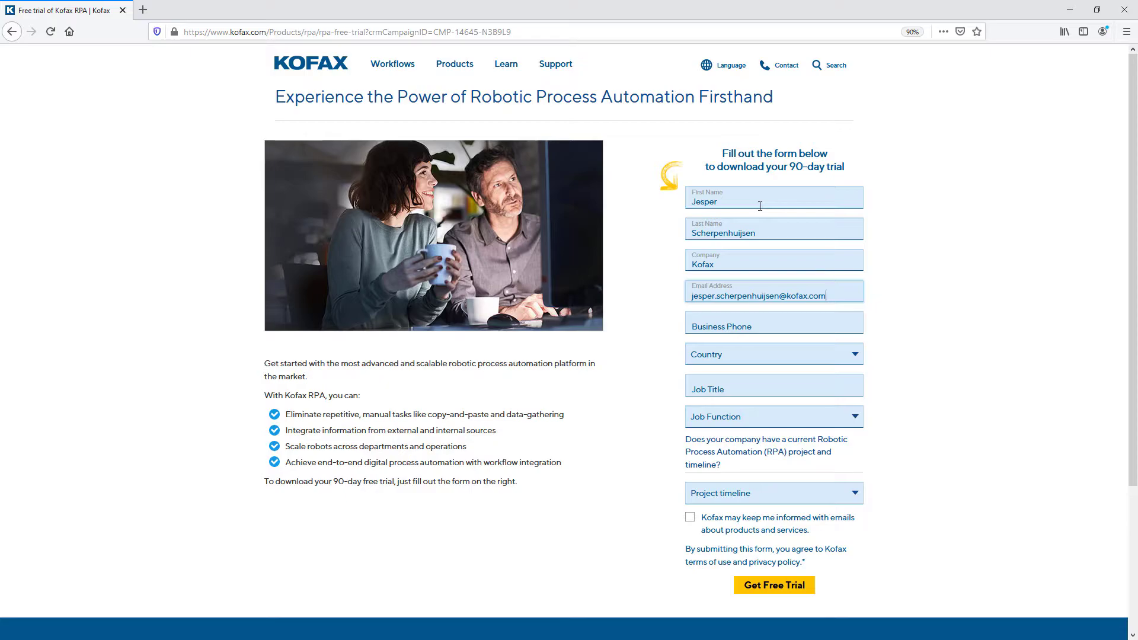
left_click(774, 323)
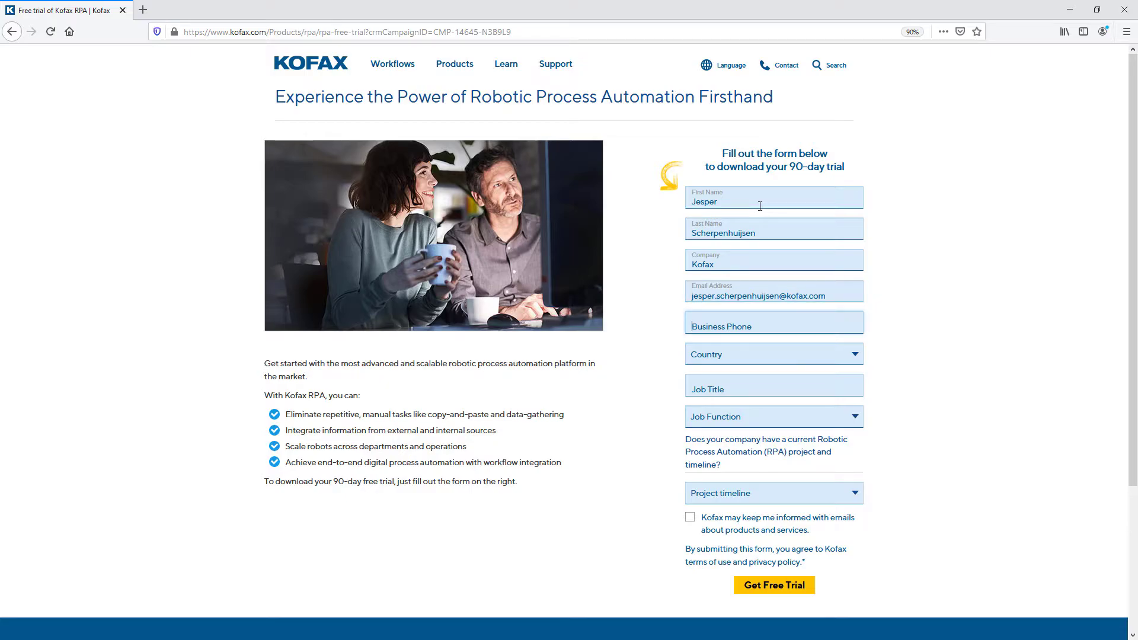
type("+123456789")
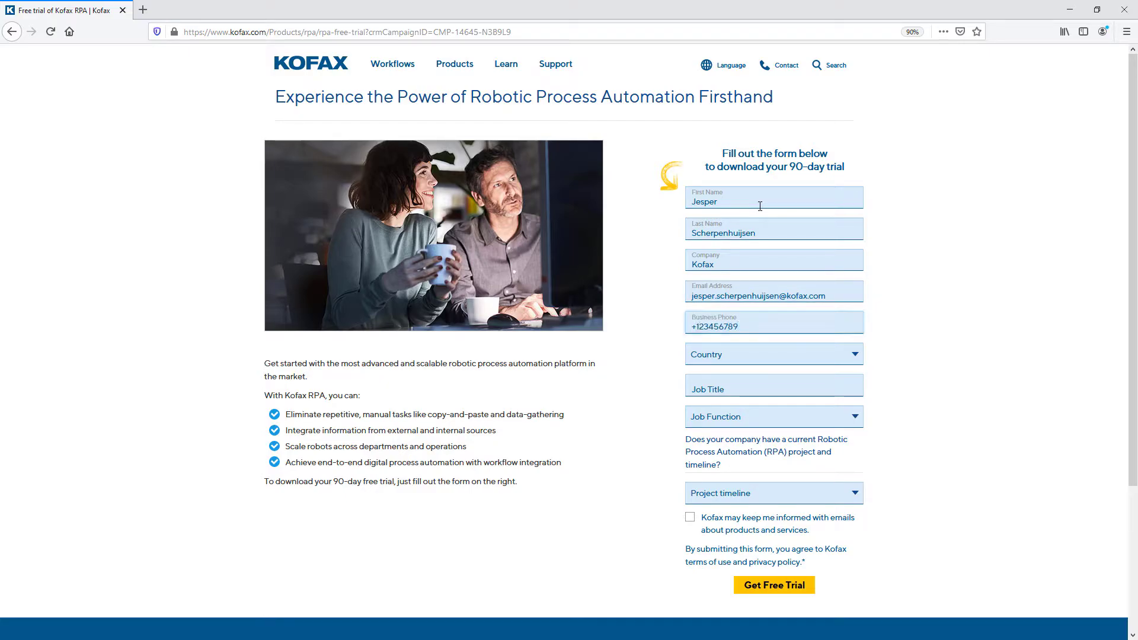
Set country Netherlands, job title Sr. Sales Engineer and job function Sales Operations.
left_click(772, 354)
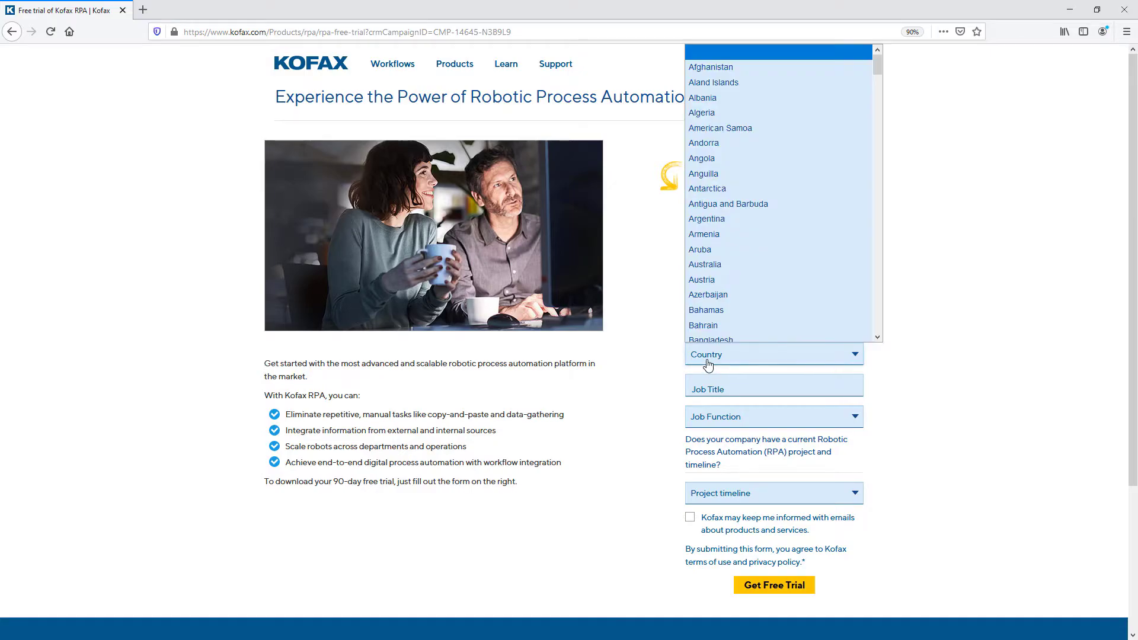
left_click(716, 354)
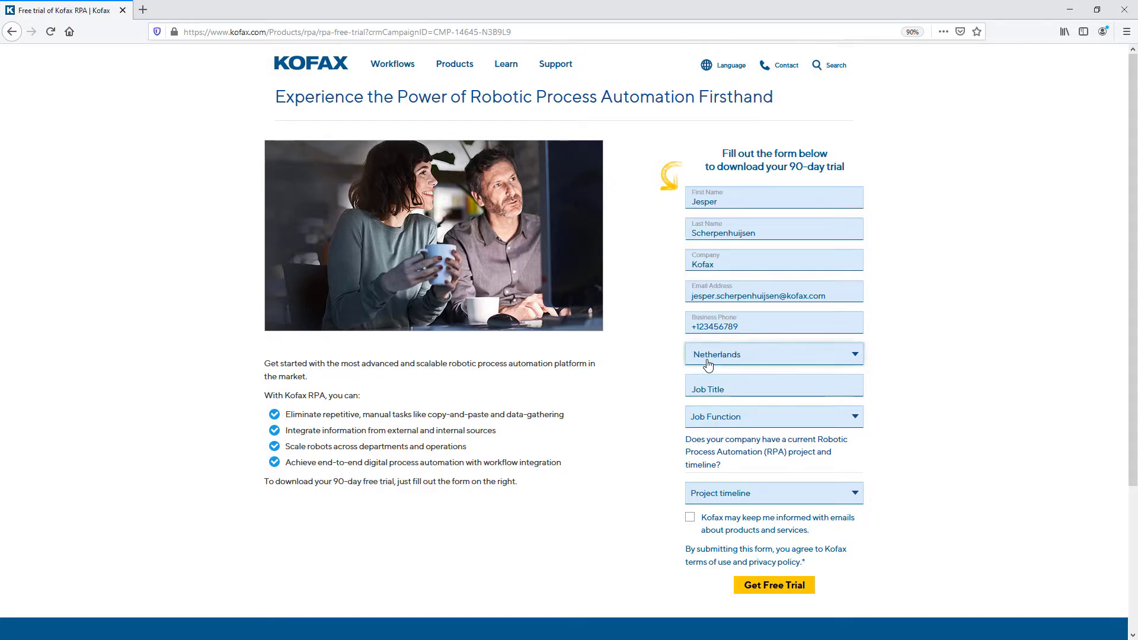
type("S")
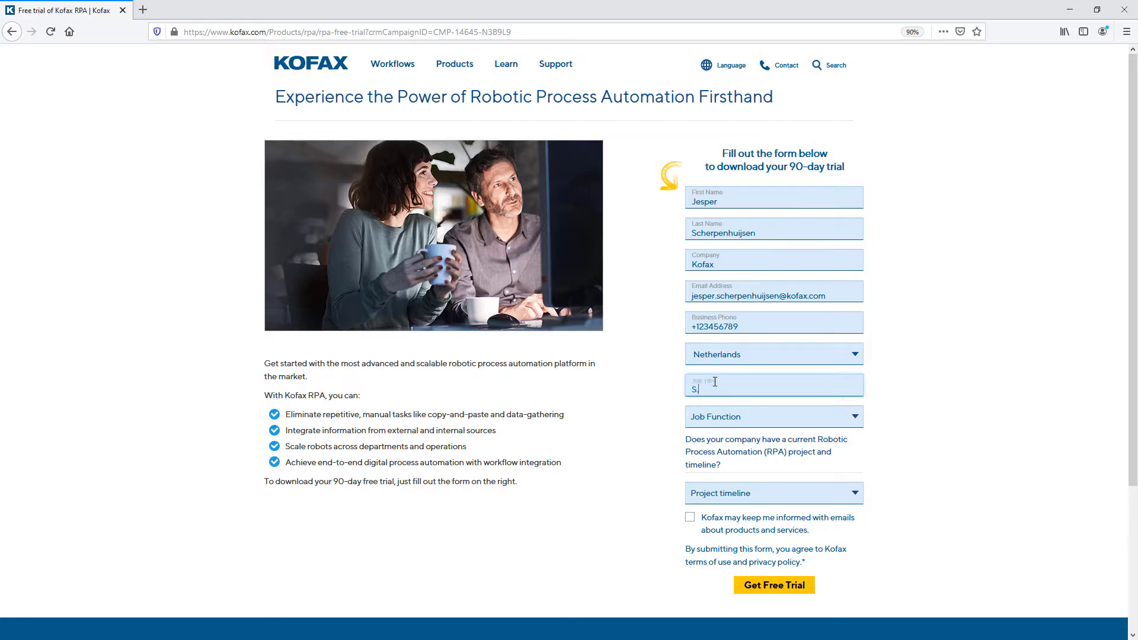
type("r. Sales E")
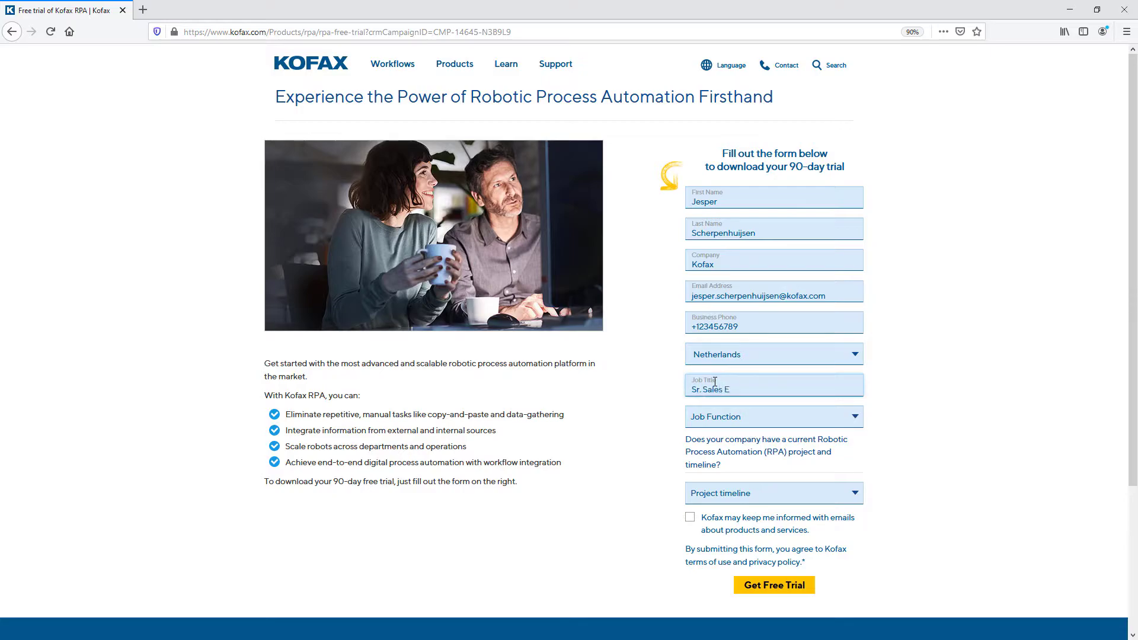
type("ngineer")
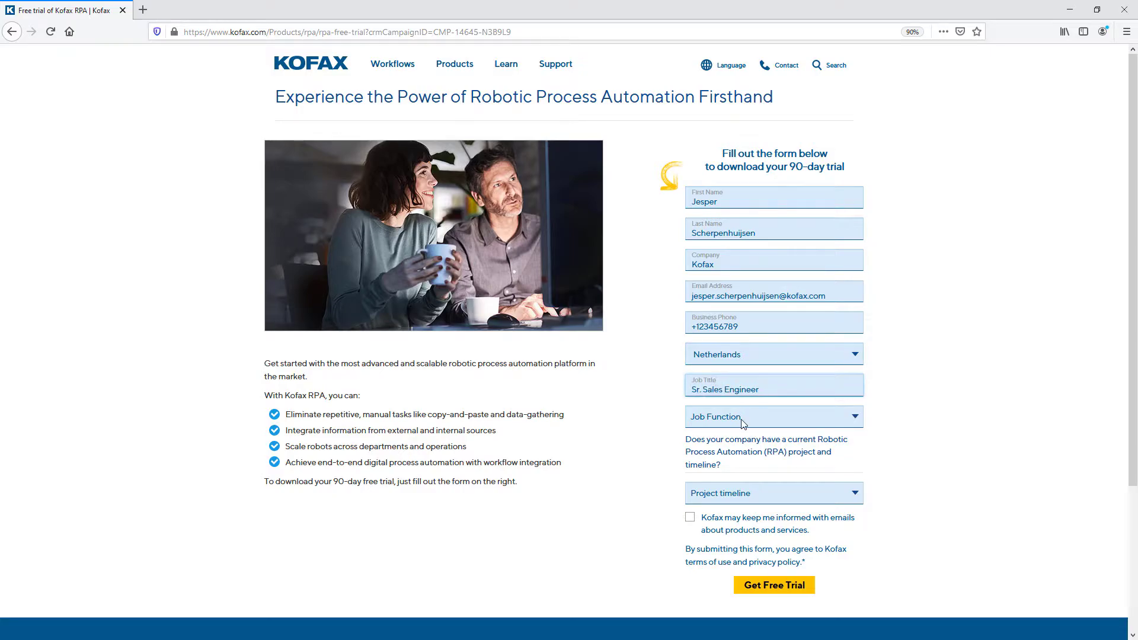
left_click(773, 416)
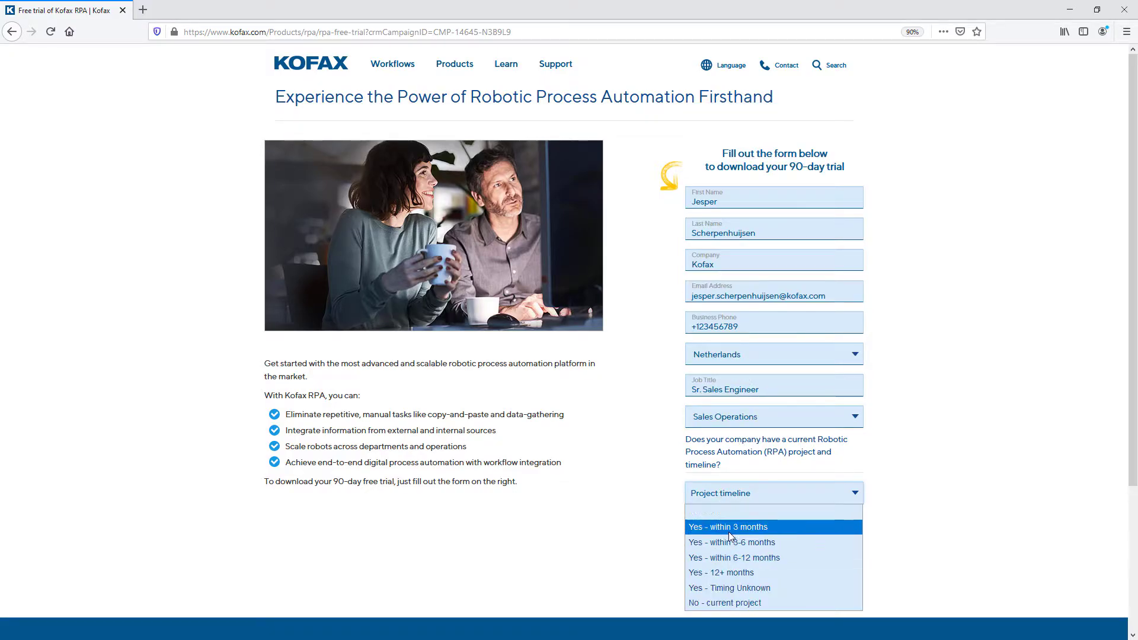
Choose a project timeline within 3 months, opt out of marketing emails and submit the form.
left_click(726, 526)
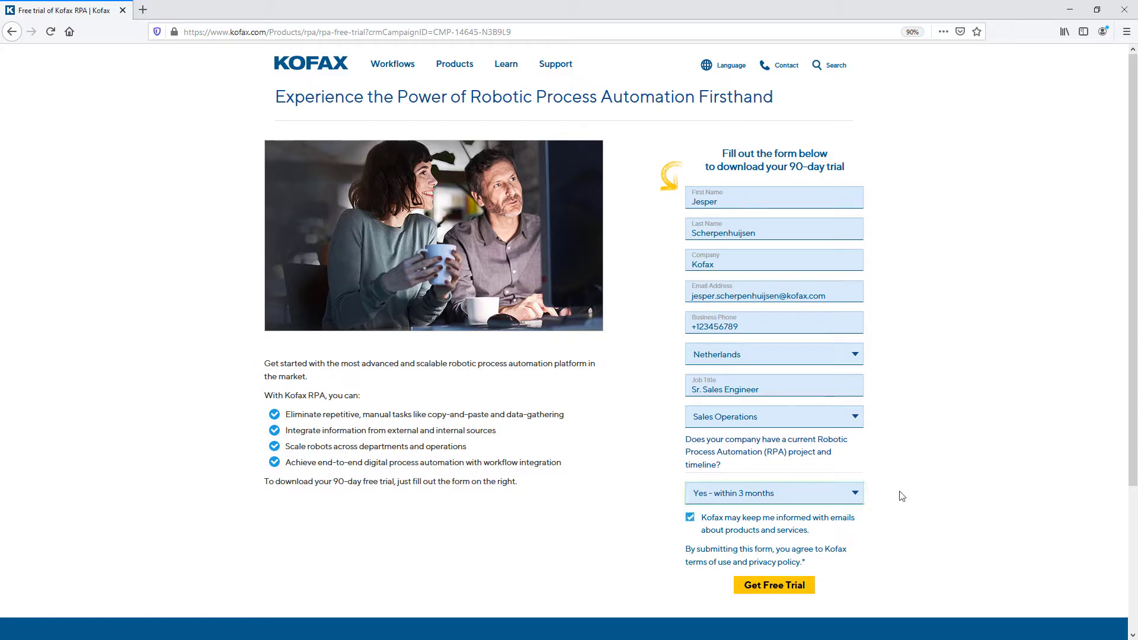
left_click(688, 517)
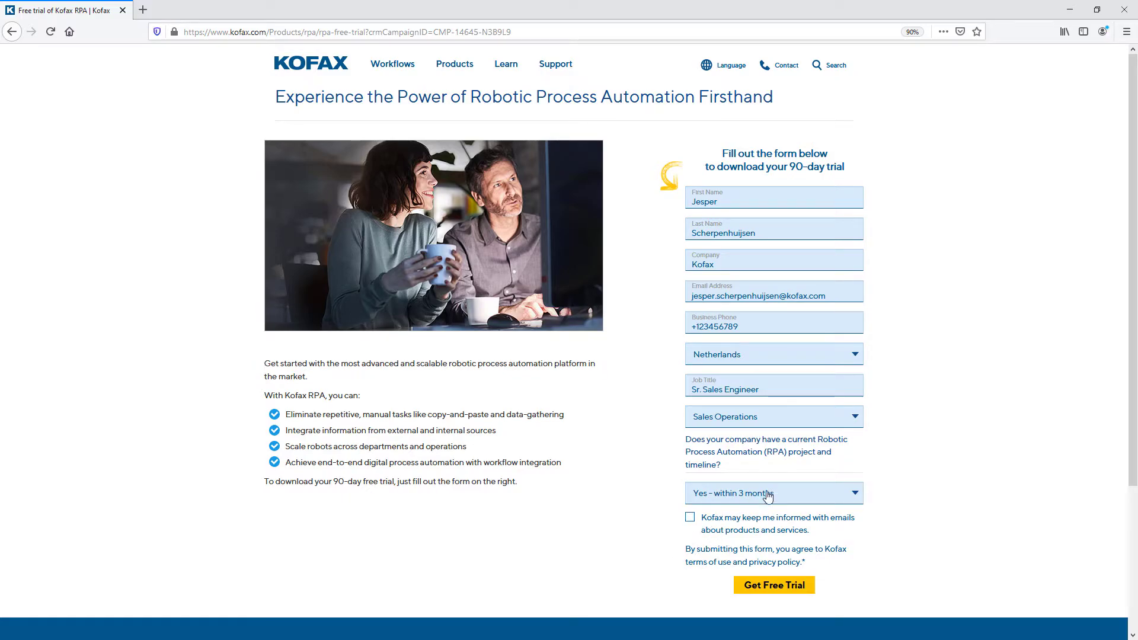
left_click(774, 584)
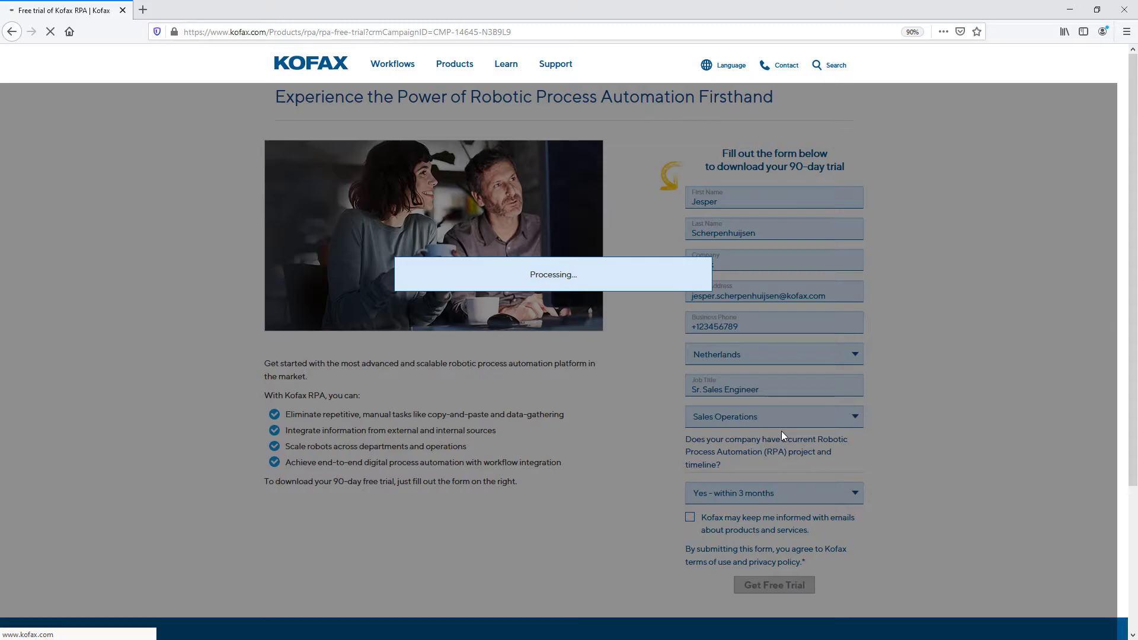
Let the submission finish and land on the 90-day Kofax RPA trial thank-you page.
left_click(774, 584)
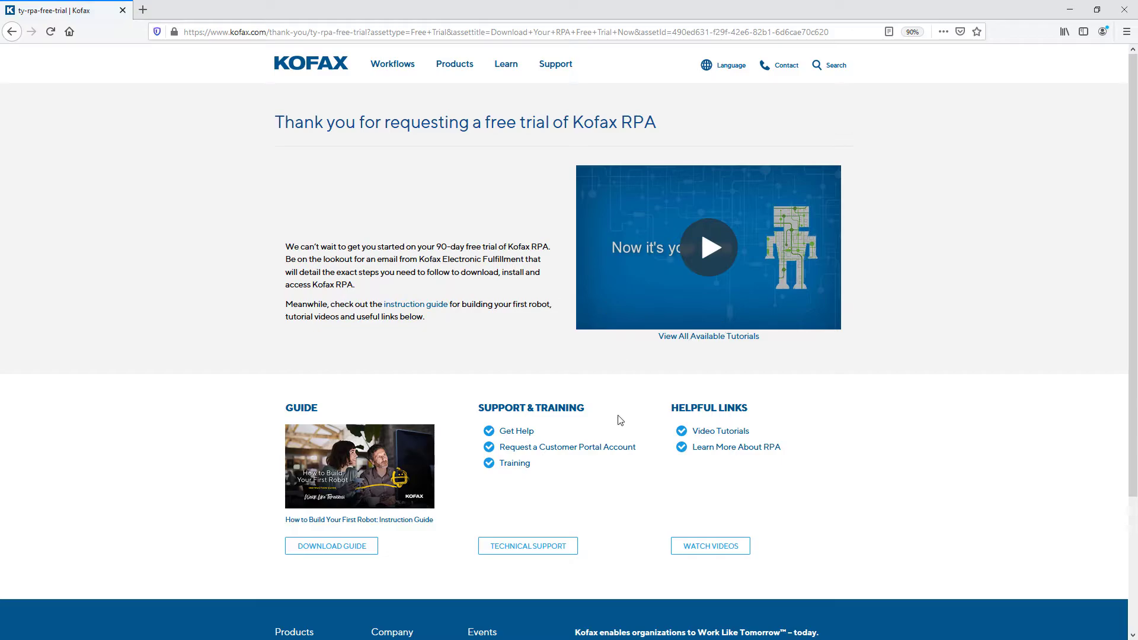
mouse_move(426, 371)
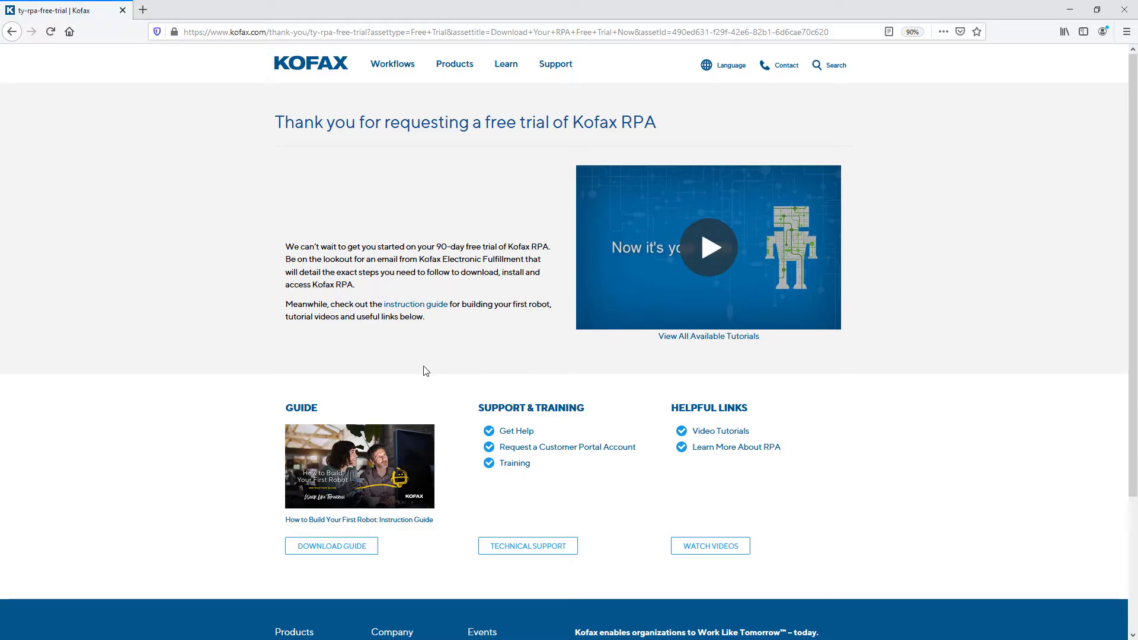
mouse_move(406, 370)
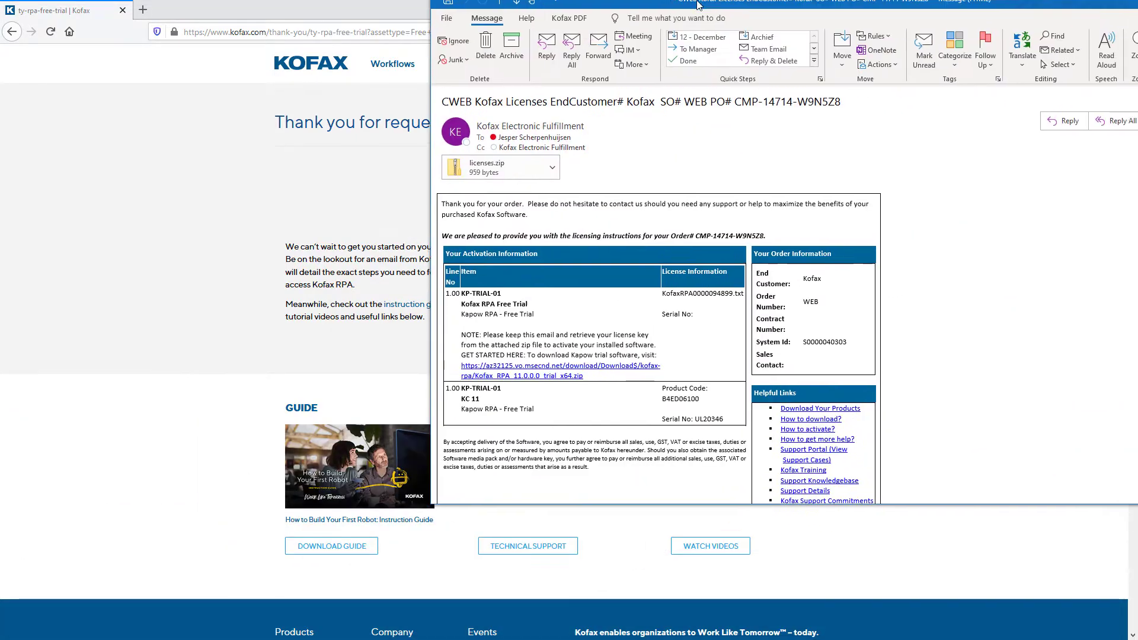
Maximize the Kofax Electronic Fulfillment license email with its licenses.zip attachment.
left_click(1110, 1)
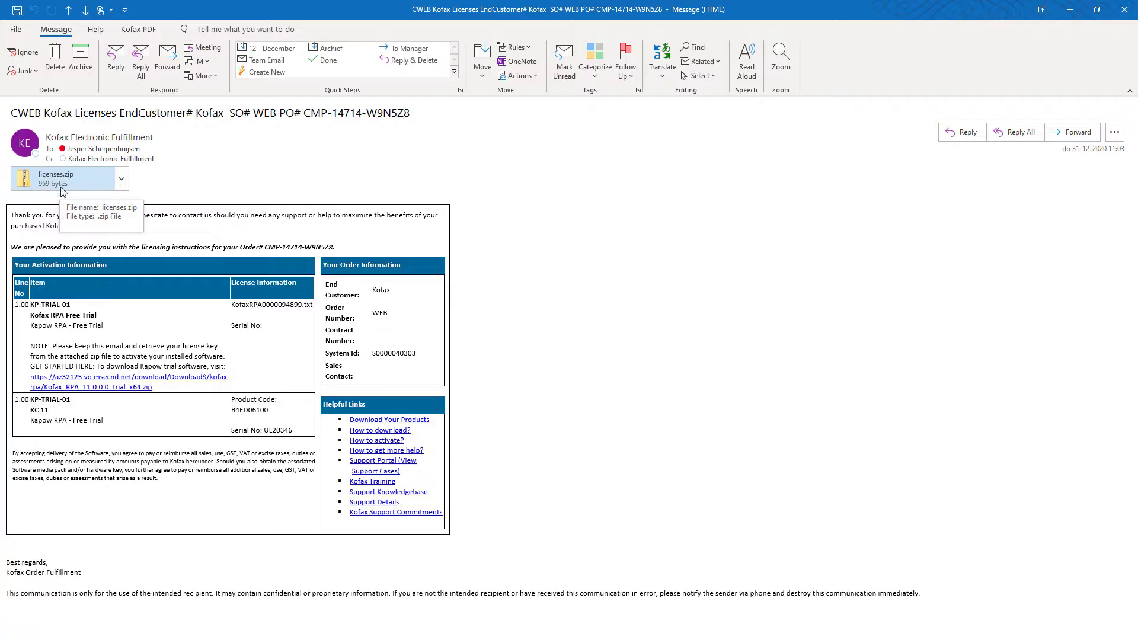
mouse_move(86, 381)
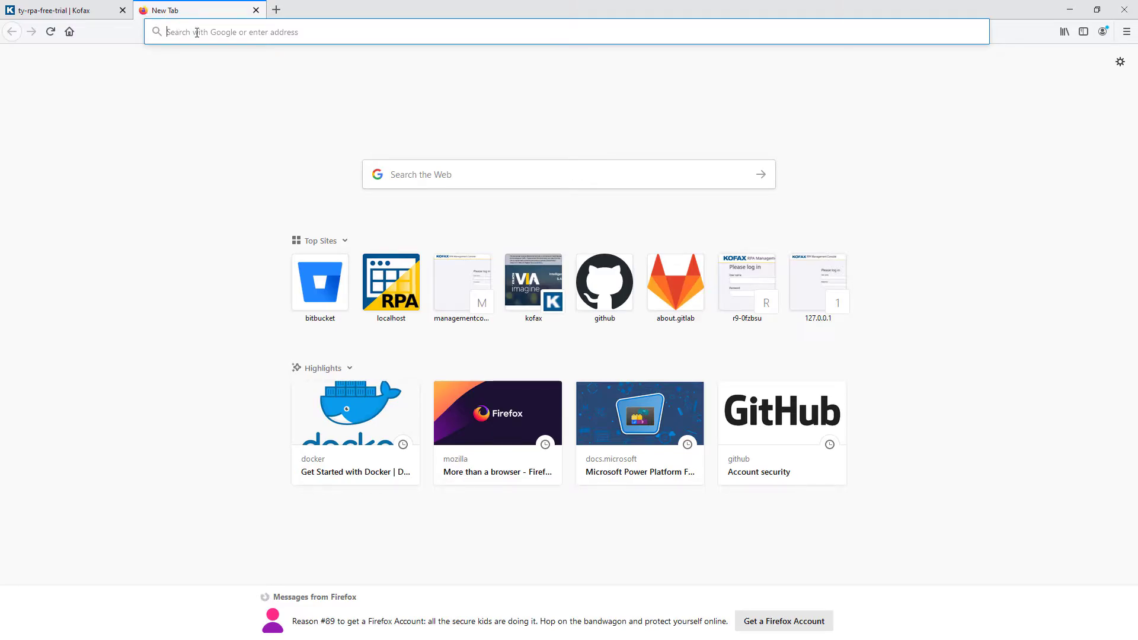
Reach the delivery.kofax.com EDelivery login page via the 'delivery' address suggestion.
type("deliv")
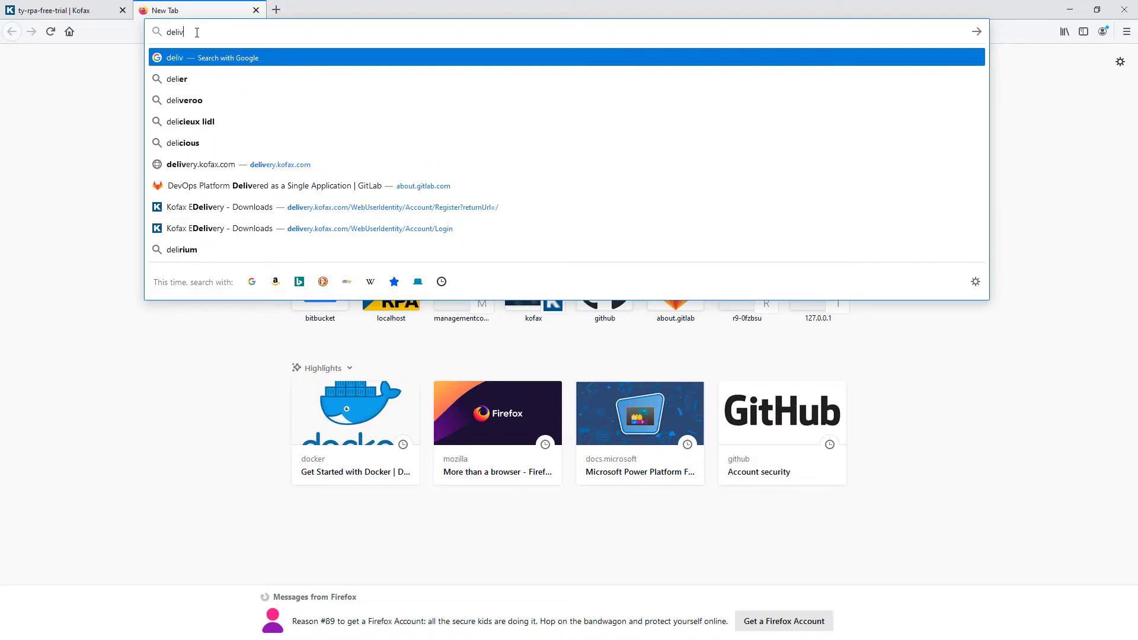
type("ery.")
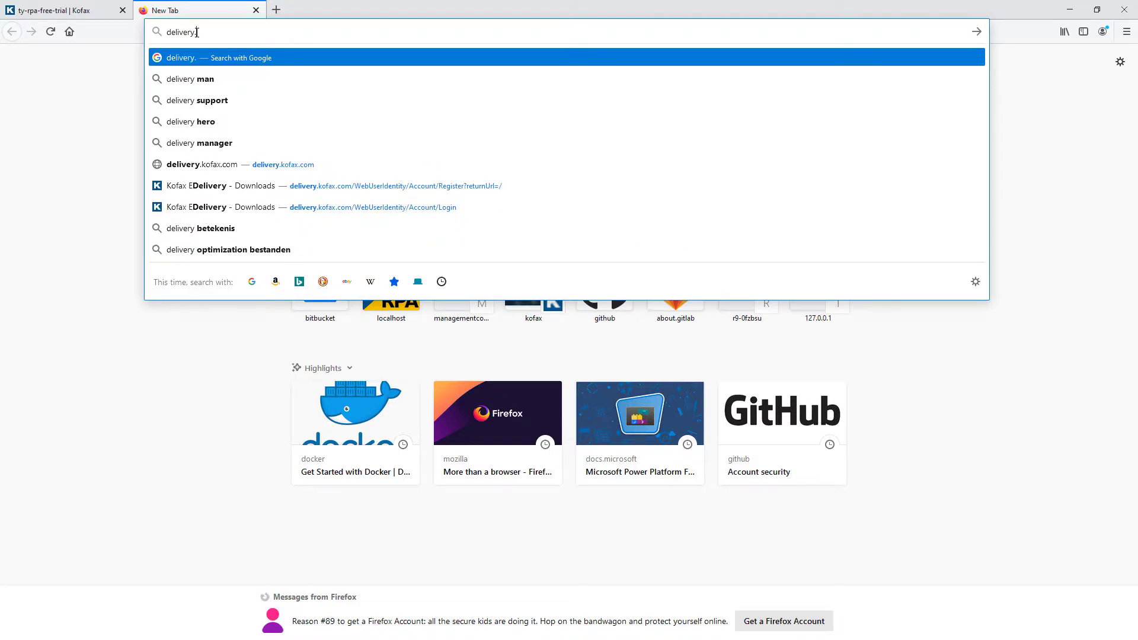
left_click(211, 163)
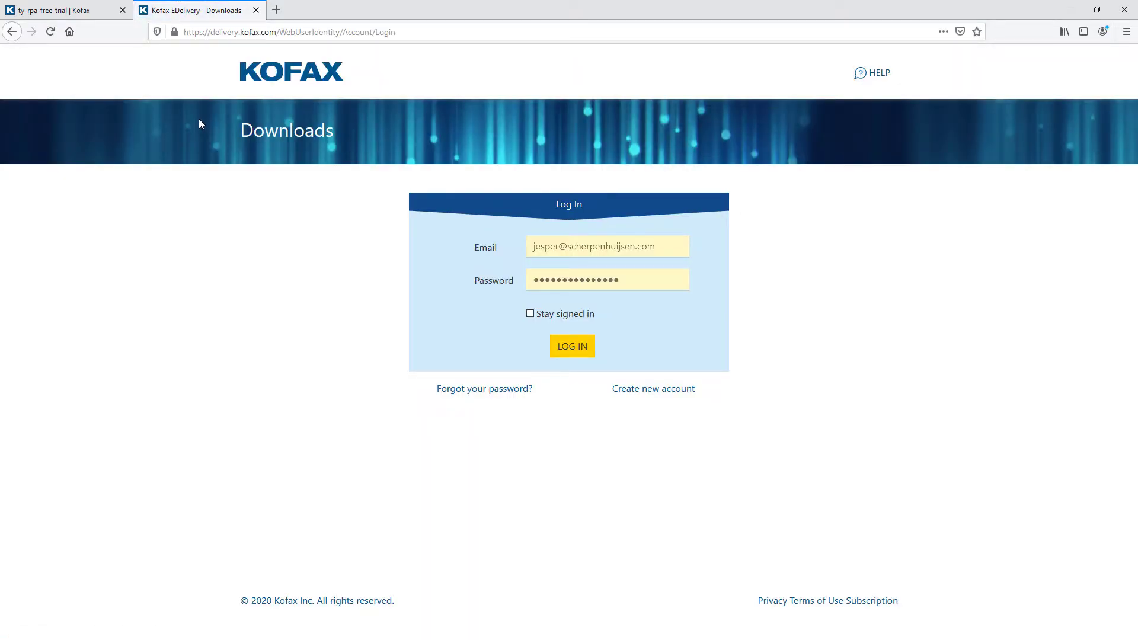
Register the new EDelivery account and let Firefox save its password.
left_click(652, 389)
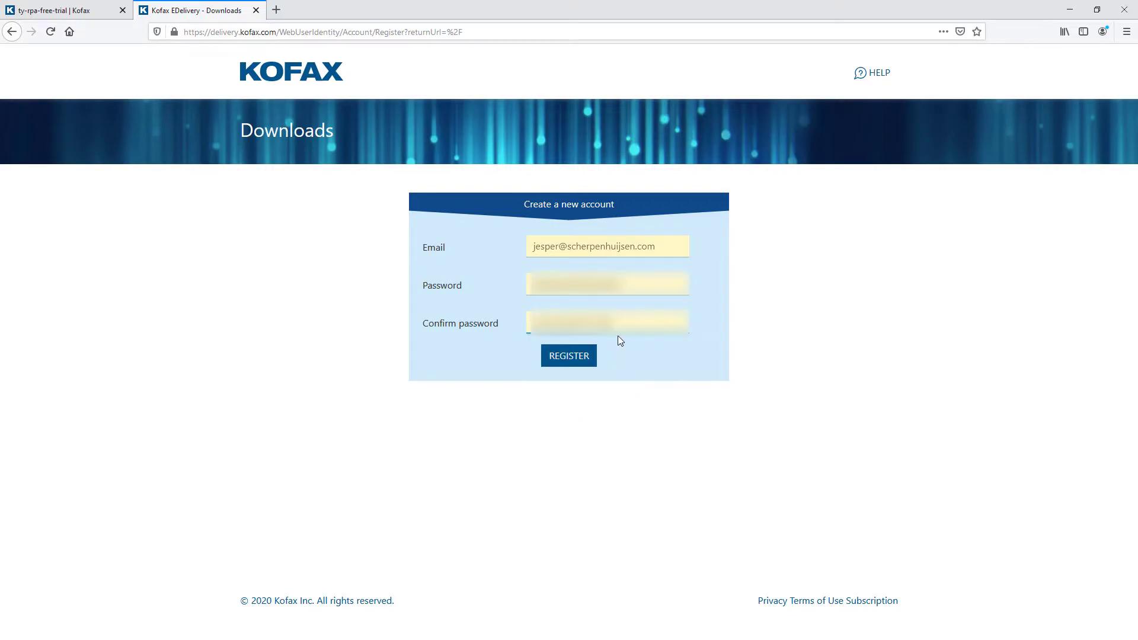
left_click(607, 284)
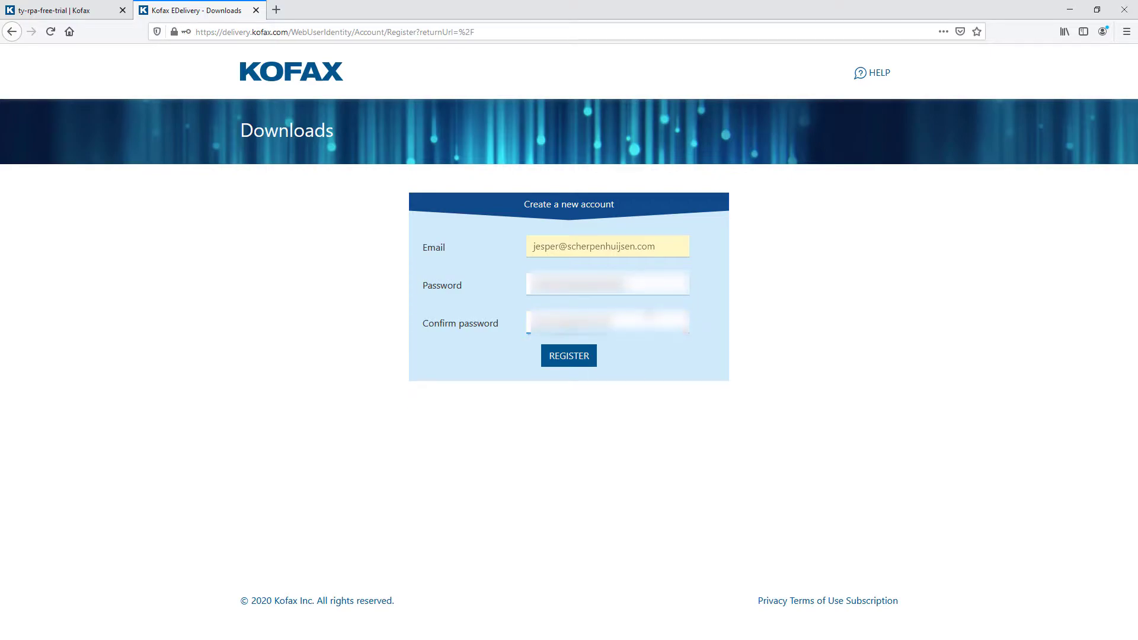
left_click(568, 355)
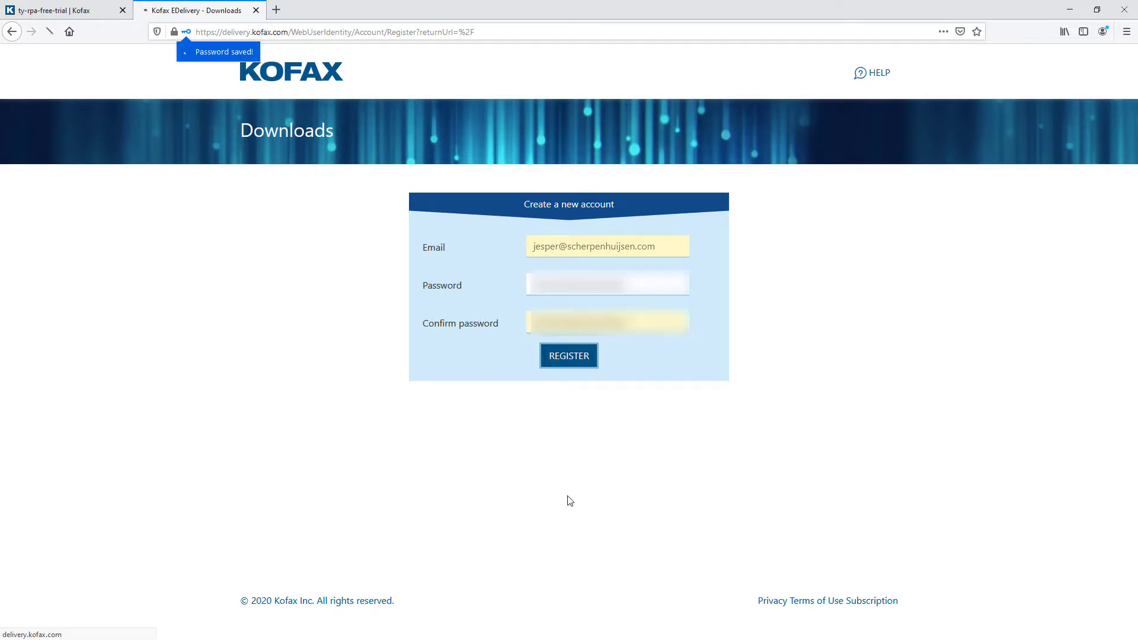
left_click(568, 356)
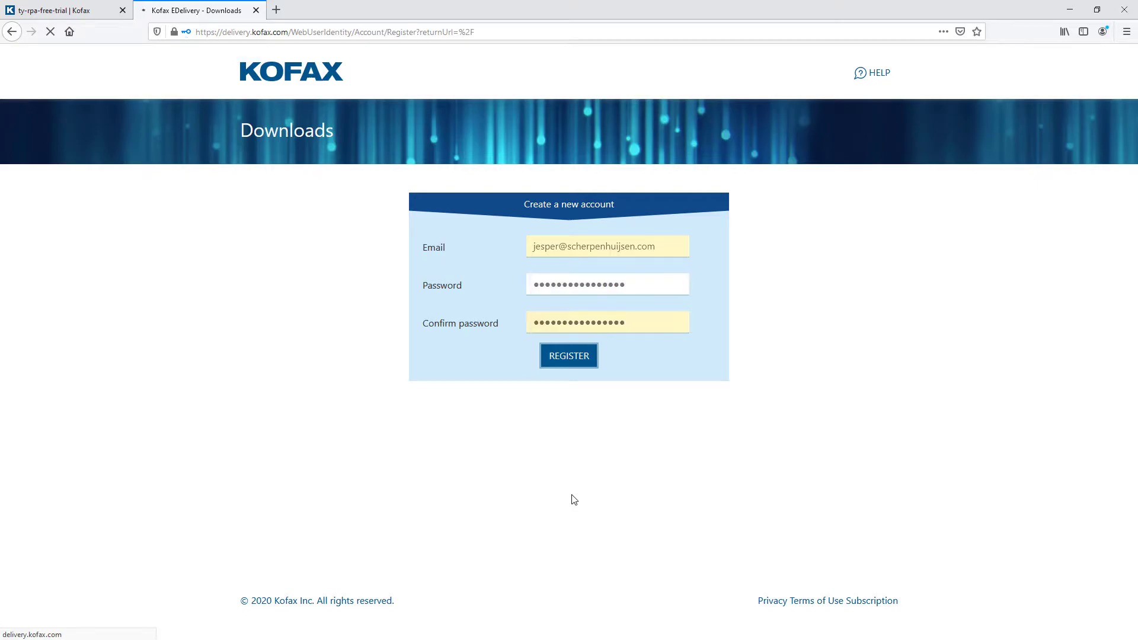
left_click(567, 356)
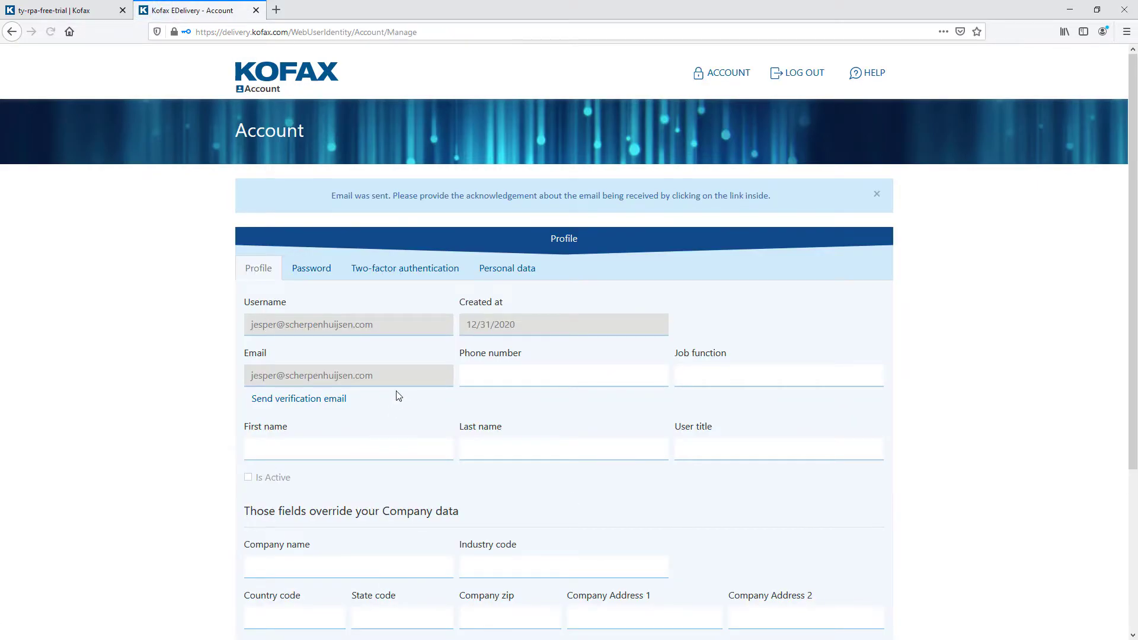
mouse_move(396, 440)
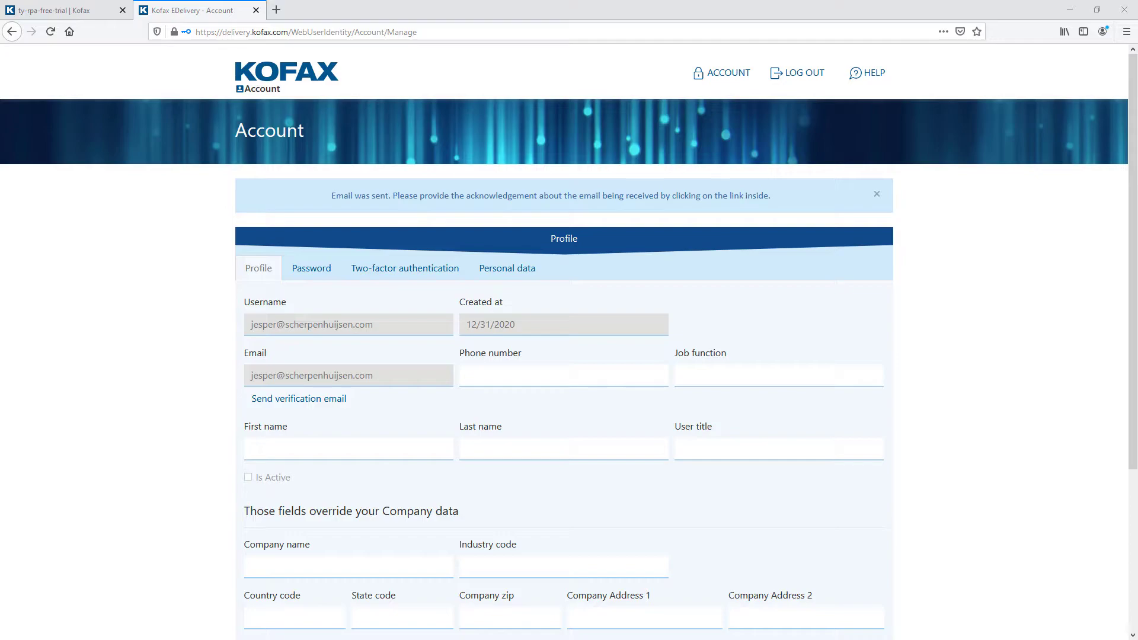
mouse_move(628, 211)
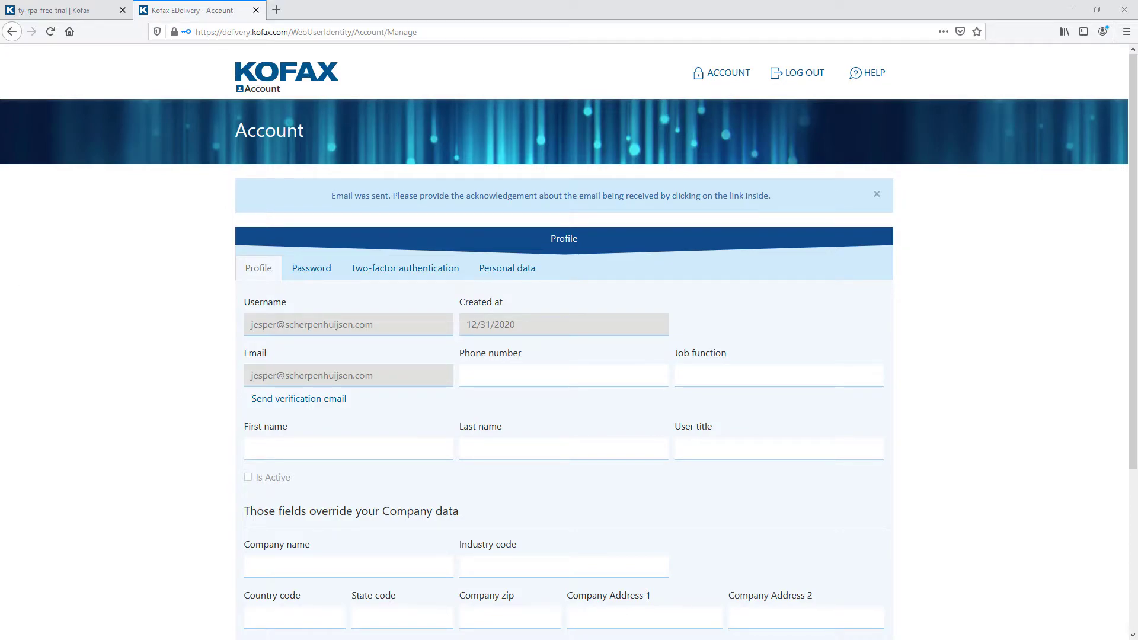
Show the Registered Serial Numbers list and refresh it, still empty.
left_click(876, 194)
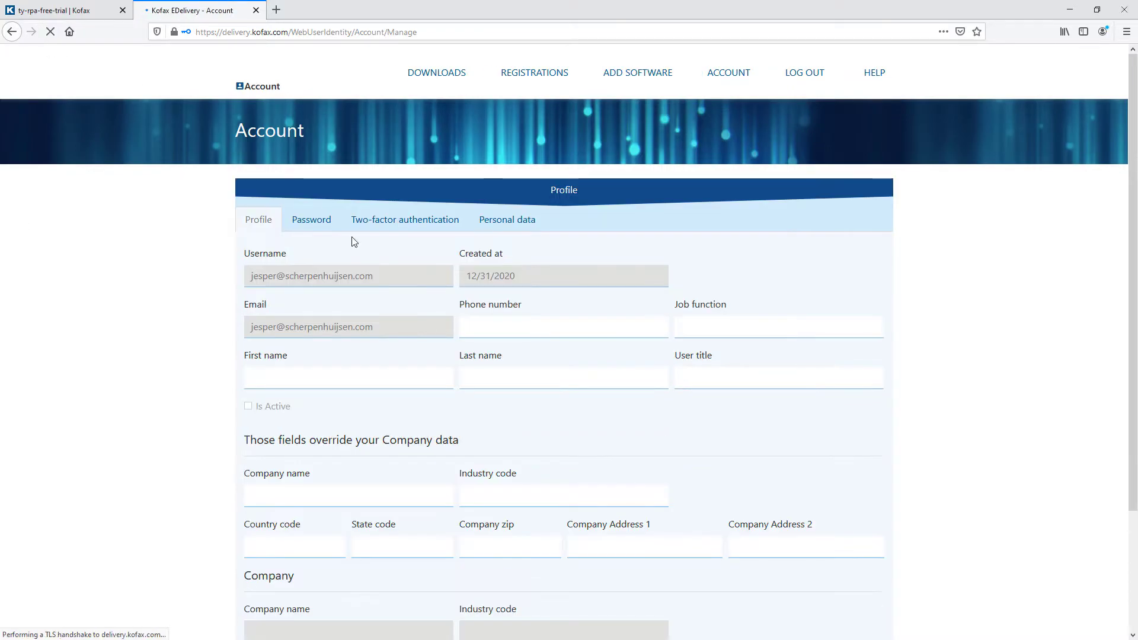
left_click(541, 73)
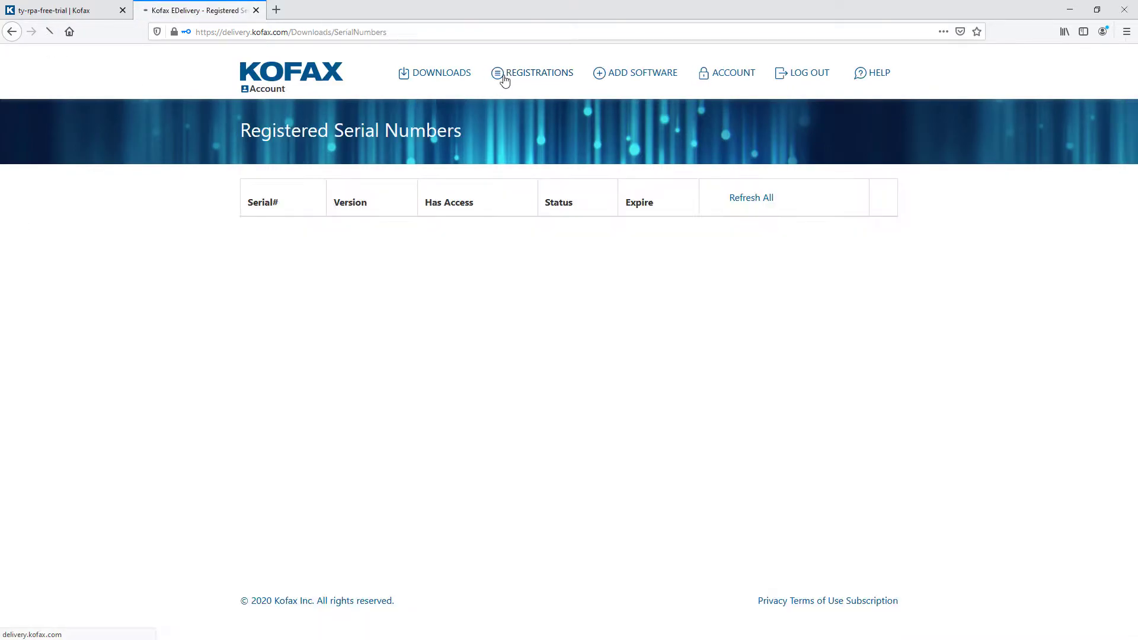
left_click(751, 197)
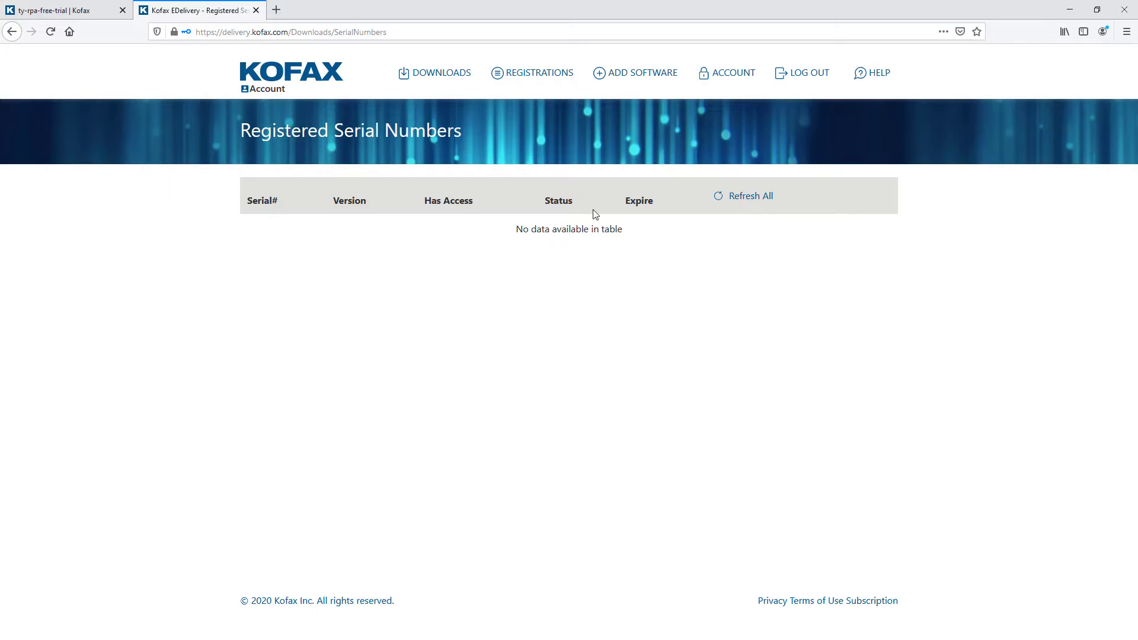
mouse_move(736, 204)
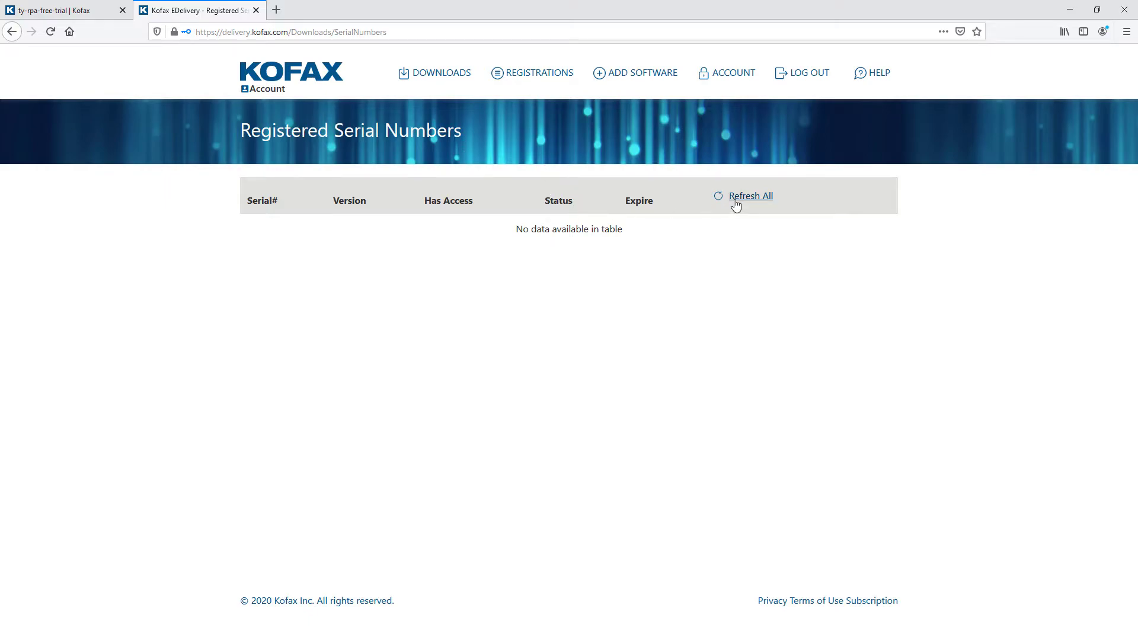
left_click(642, 72)
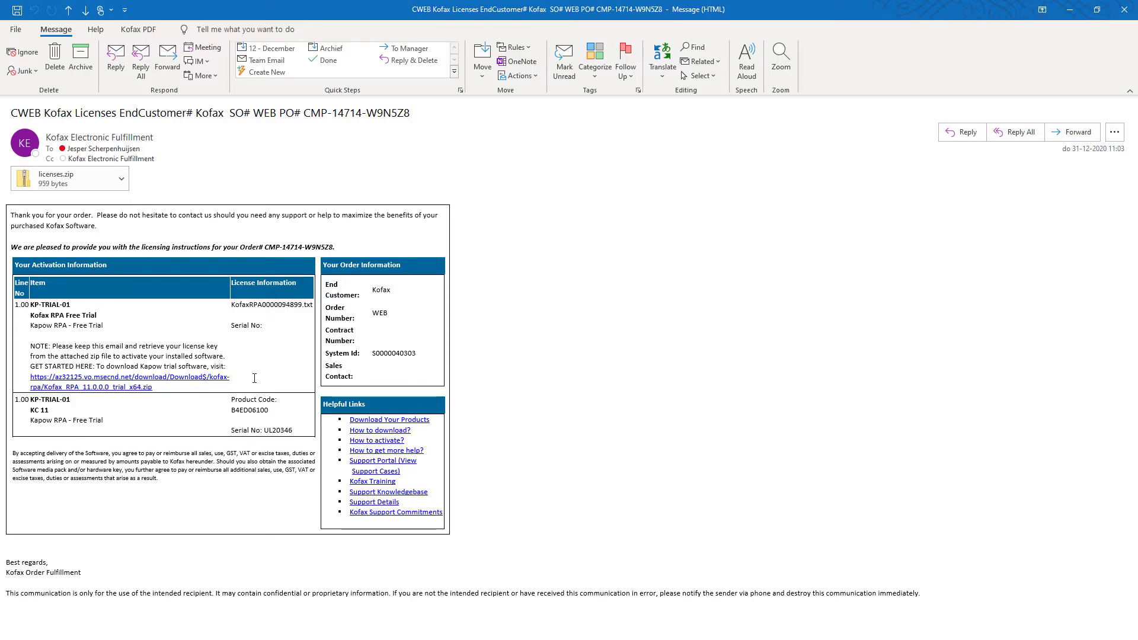
double_click(277, 429)
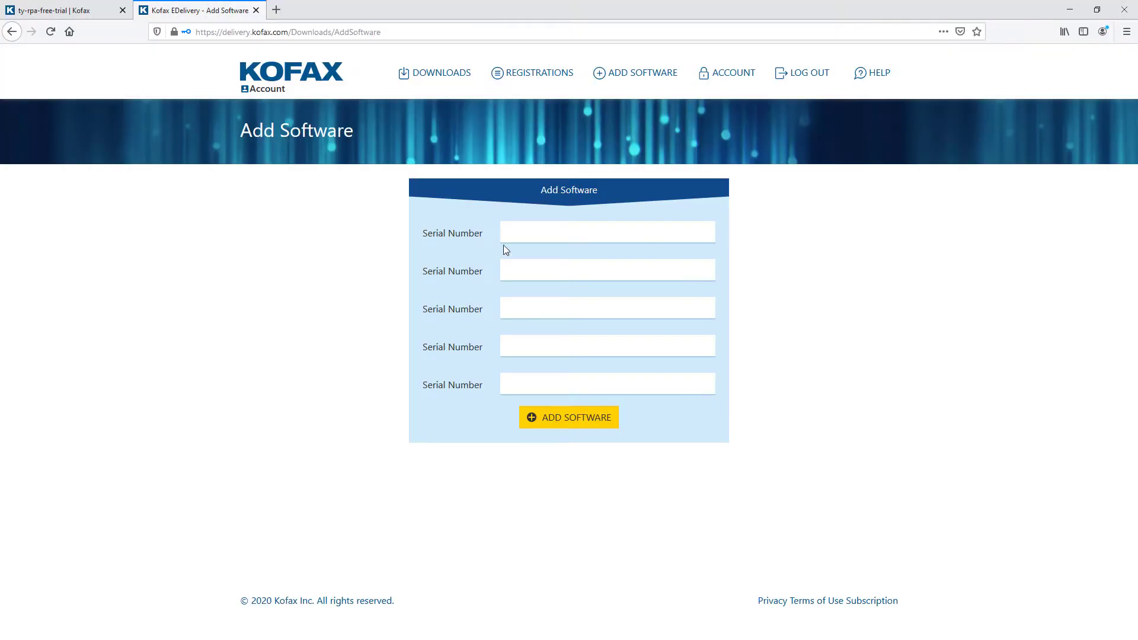
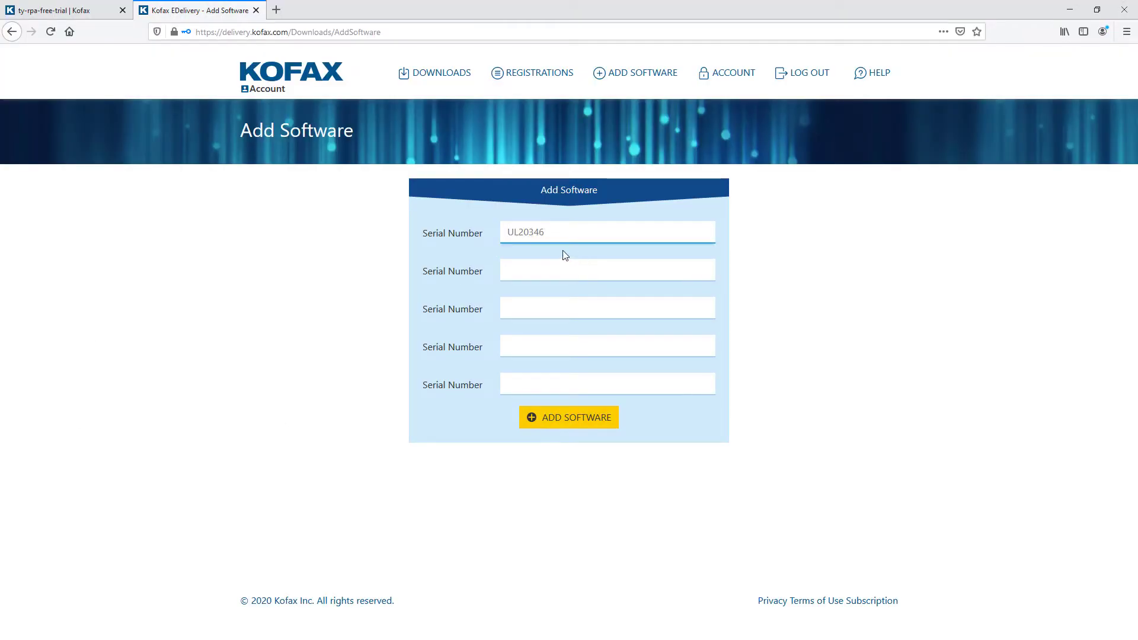
mouse_move(578, 422)
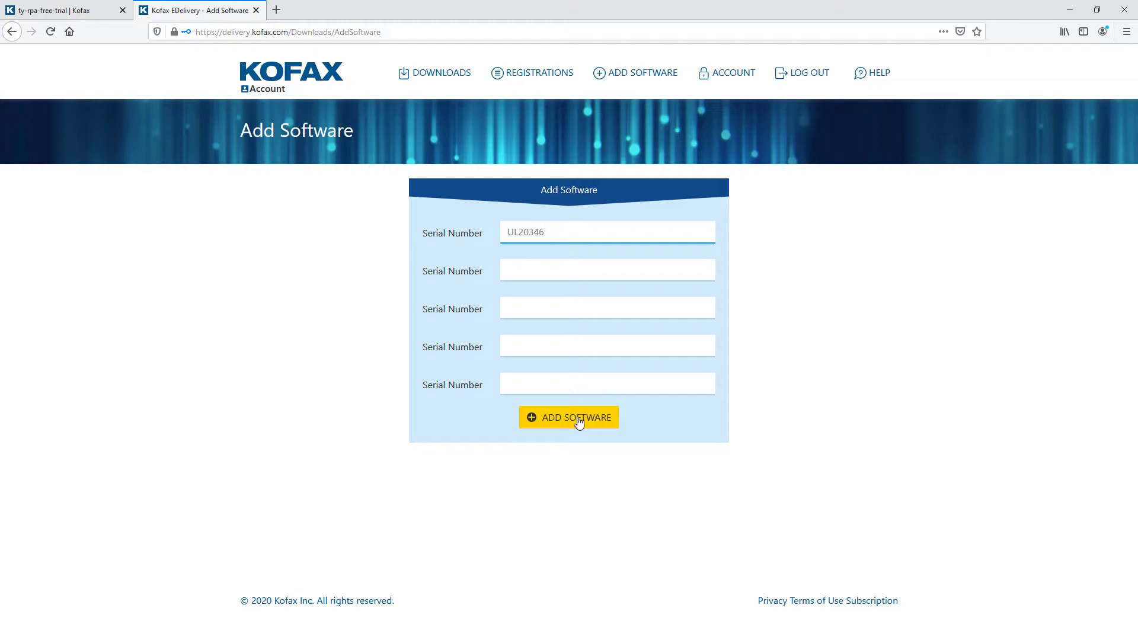
left_click(568, 417)
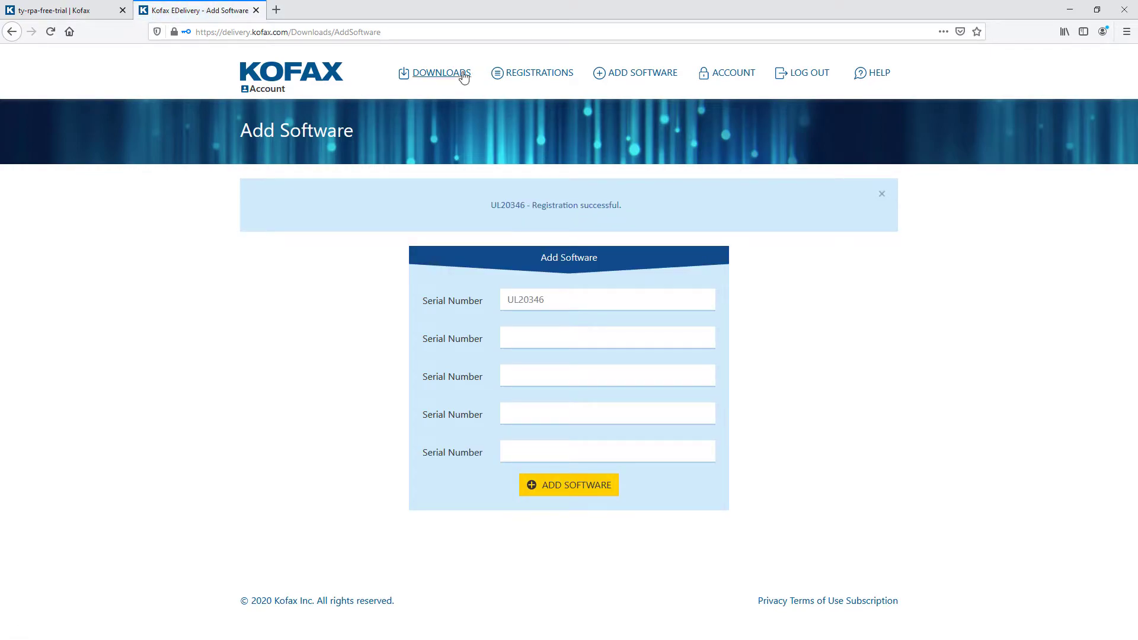
left_click(441, 72)
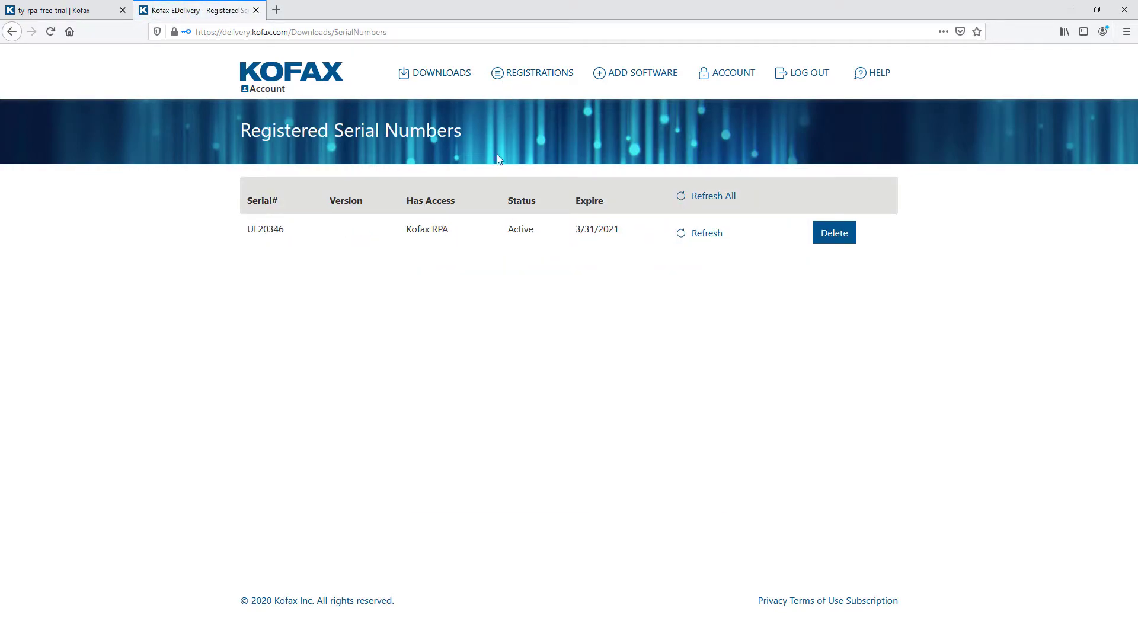
left_click(434, 72)
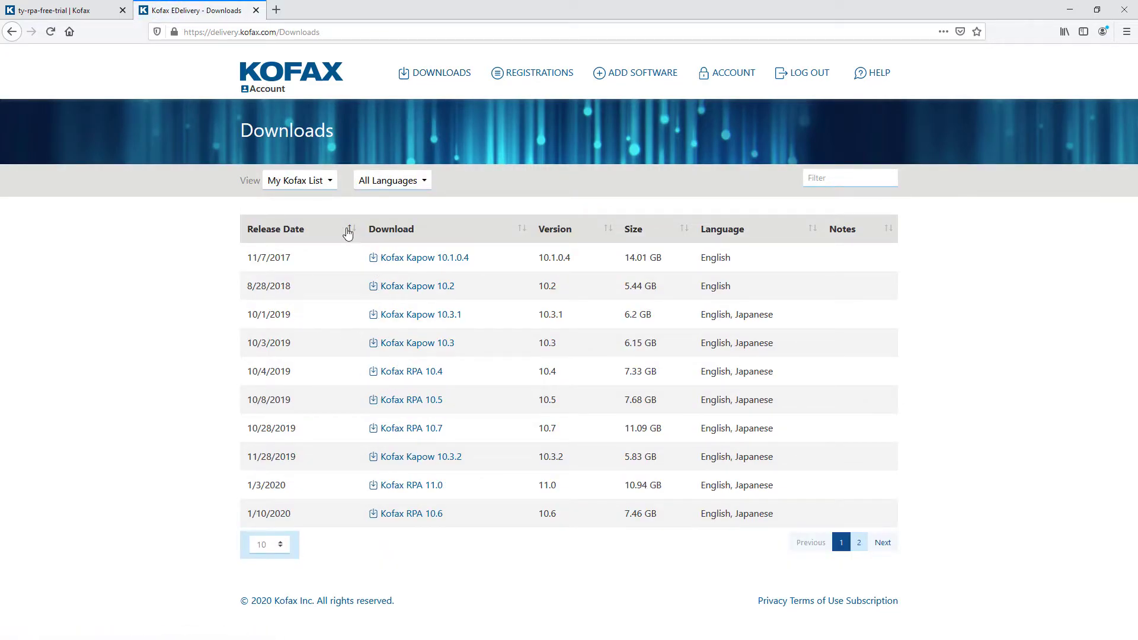
Filter to Kofax RPA 11.1, accept the license and save Kofax_RPA_11.1.0.2_x64.tar.gz for Linux.
left_click(295, 180)
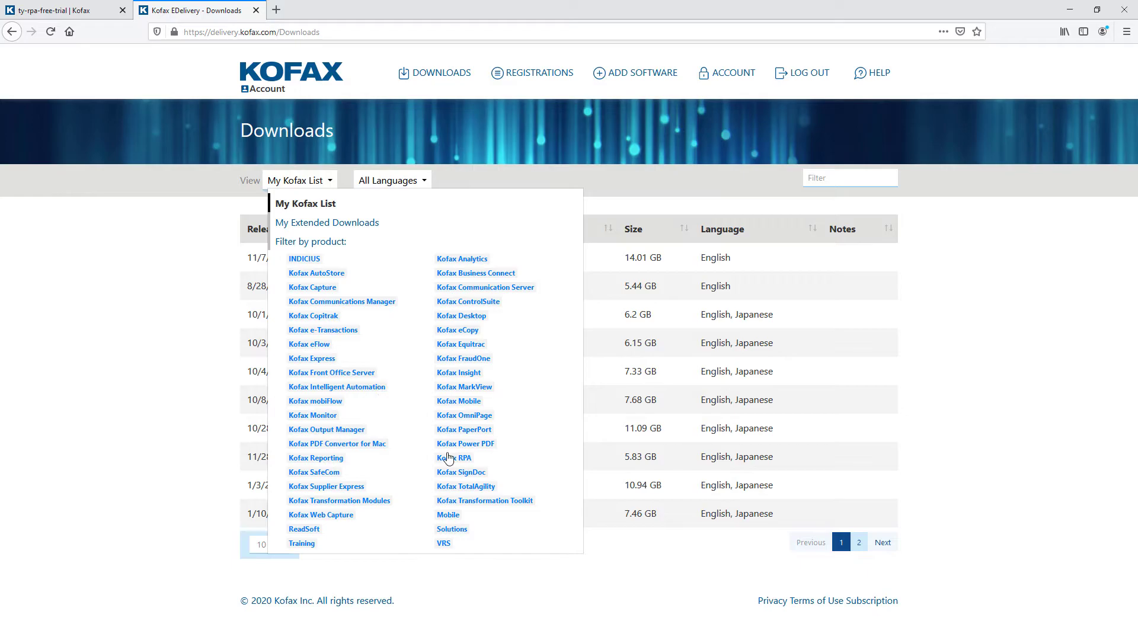
left_click(454, 458)
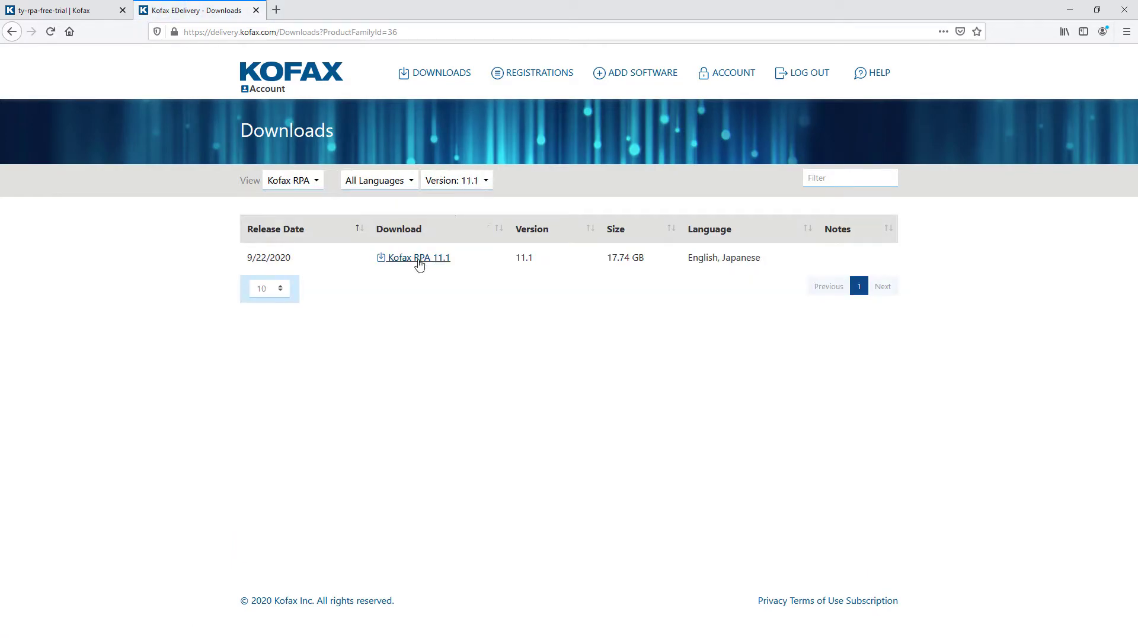
left_click(417, 257)
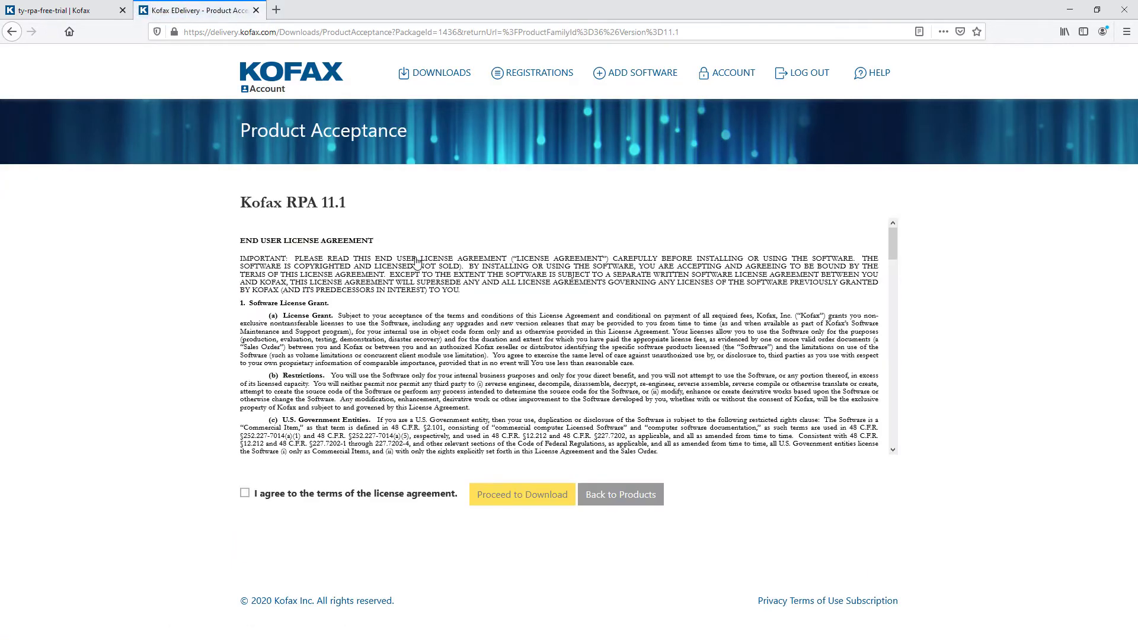
left_click(521, 495)
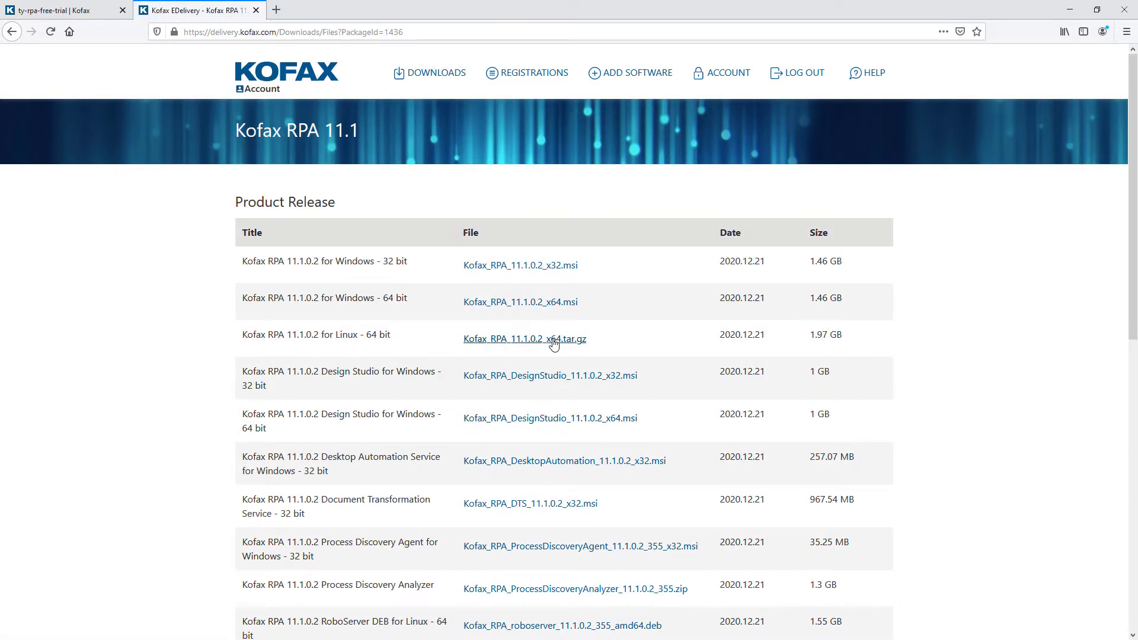
mouse_move(486, 339)
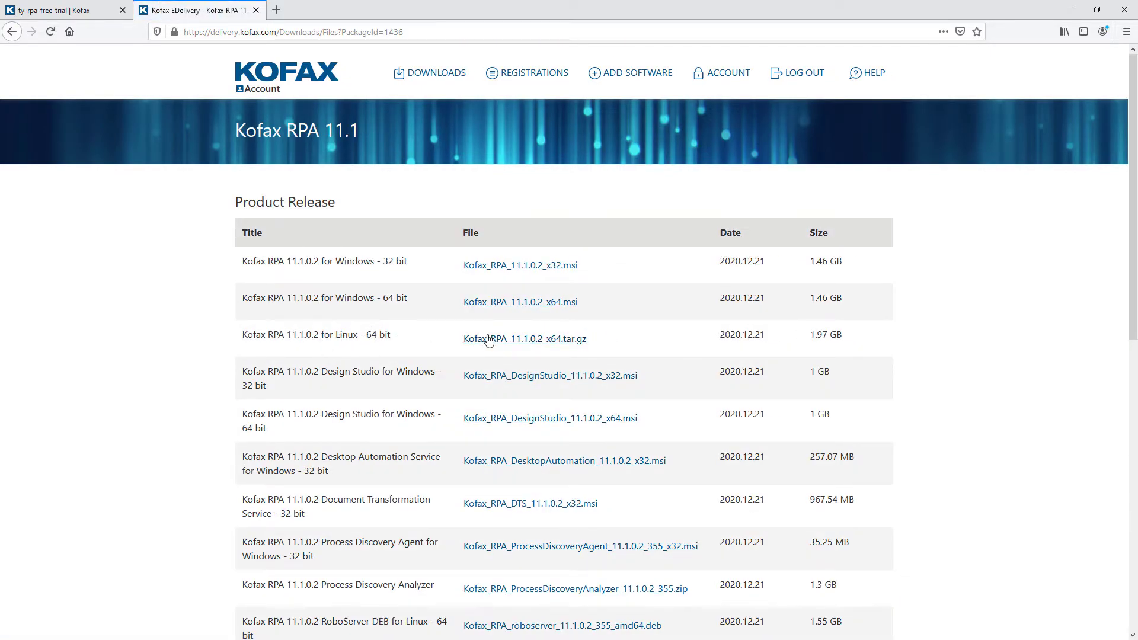
left_click(524, 338)
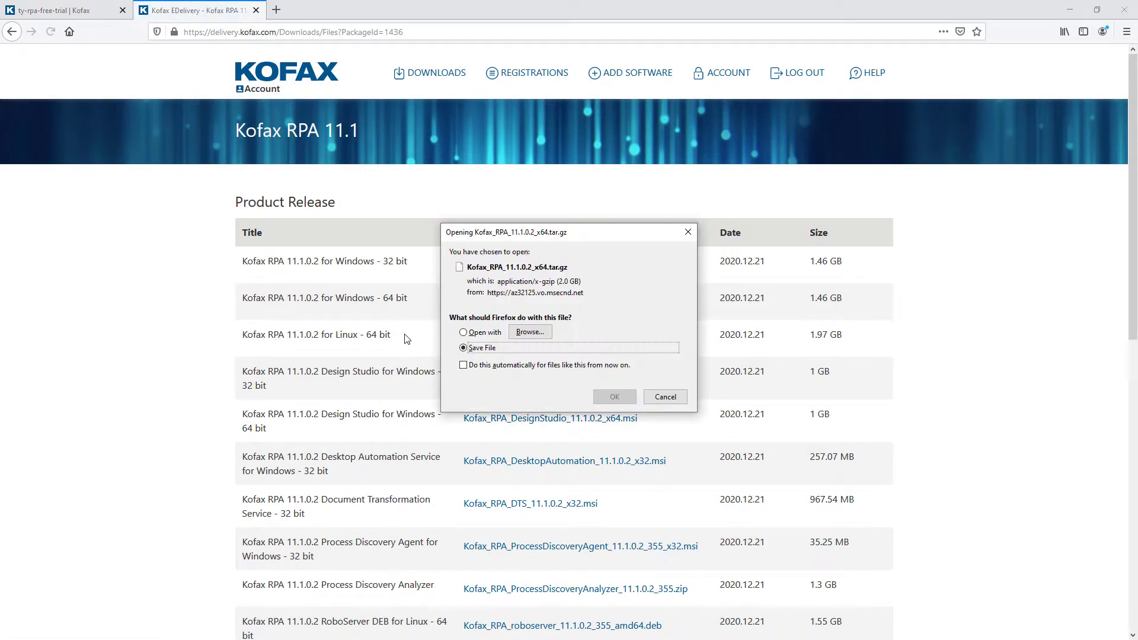
left_click(613, 396)
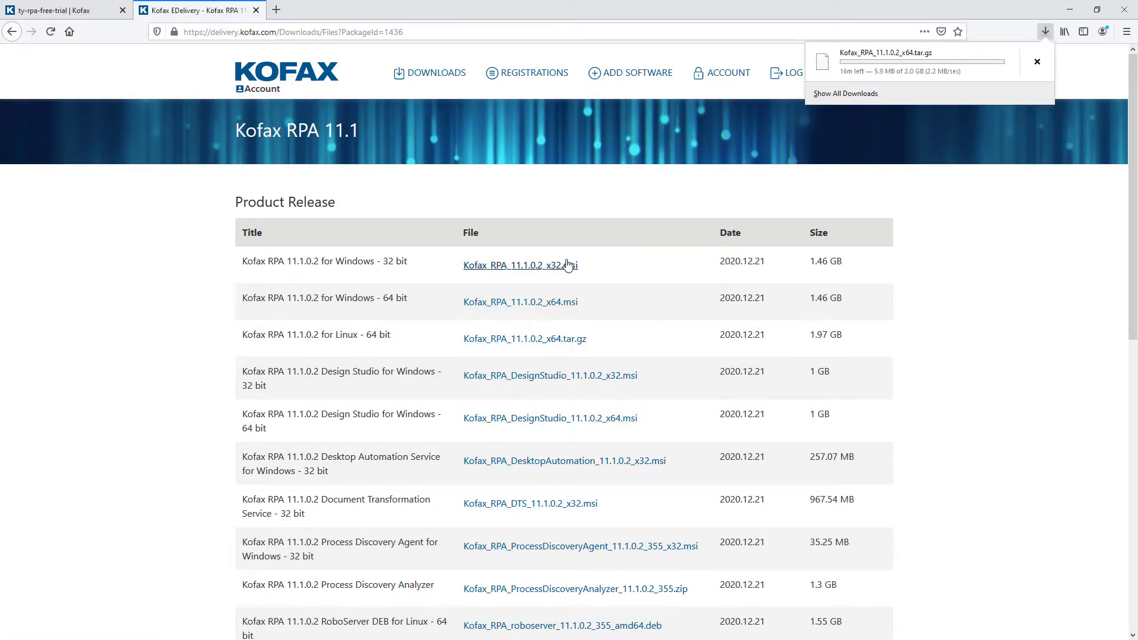
mouse_move(958, 175)
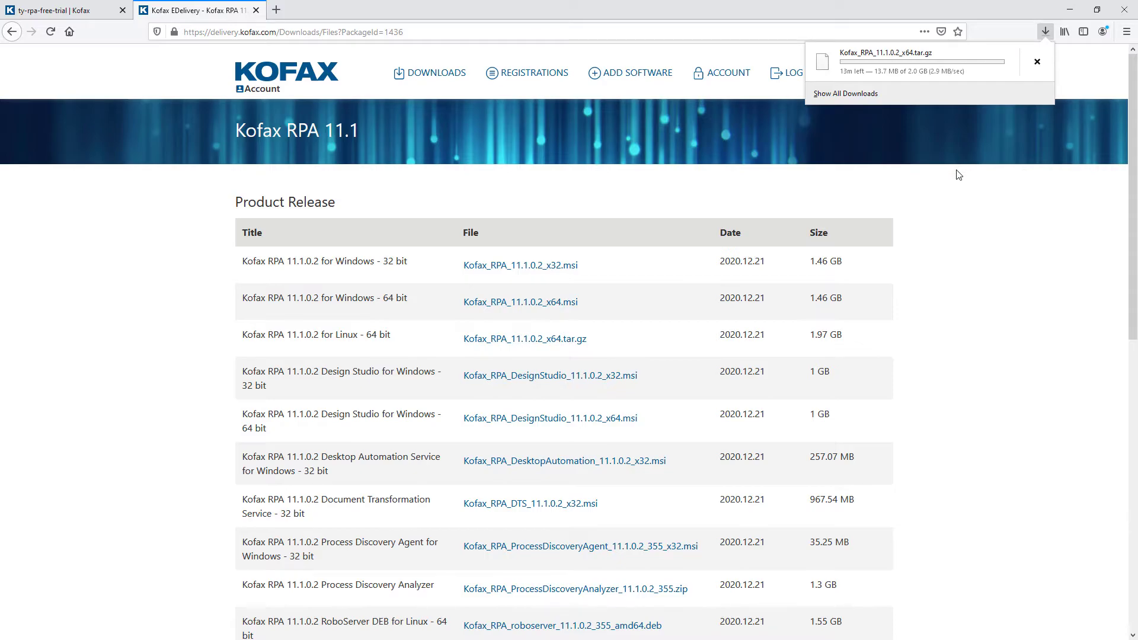
mouse_move(540, 72)
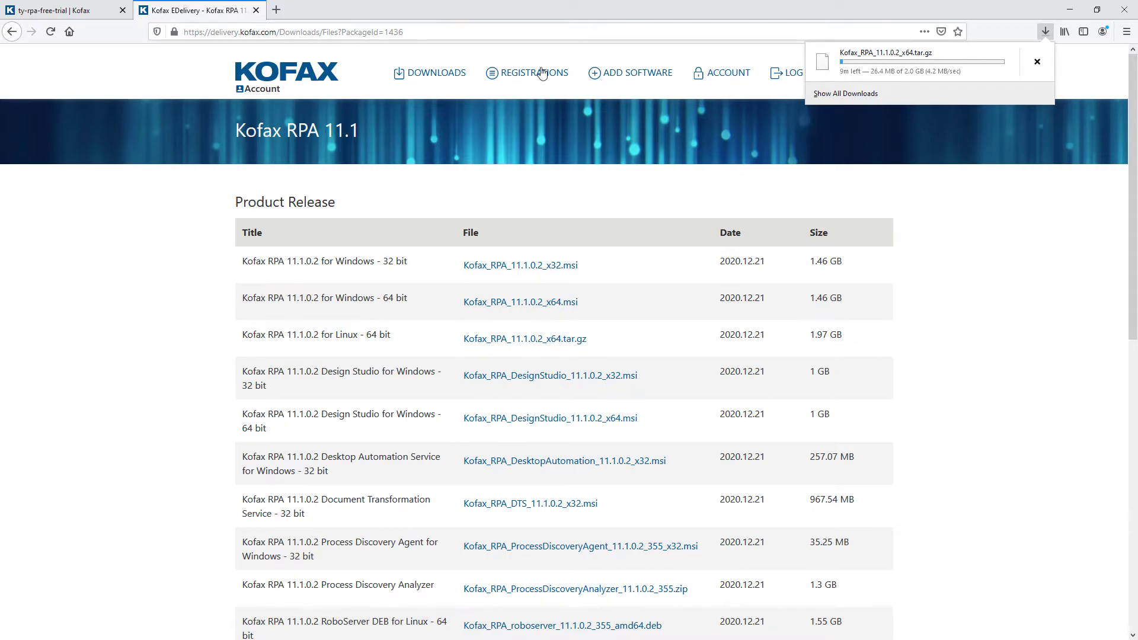
Search for Windows Terminal from a new tab and open its GitHub repository result.
left_click(409, 10)
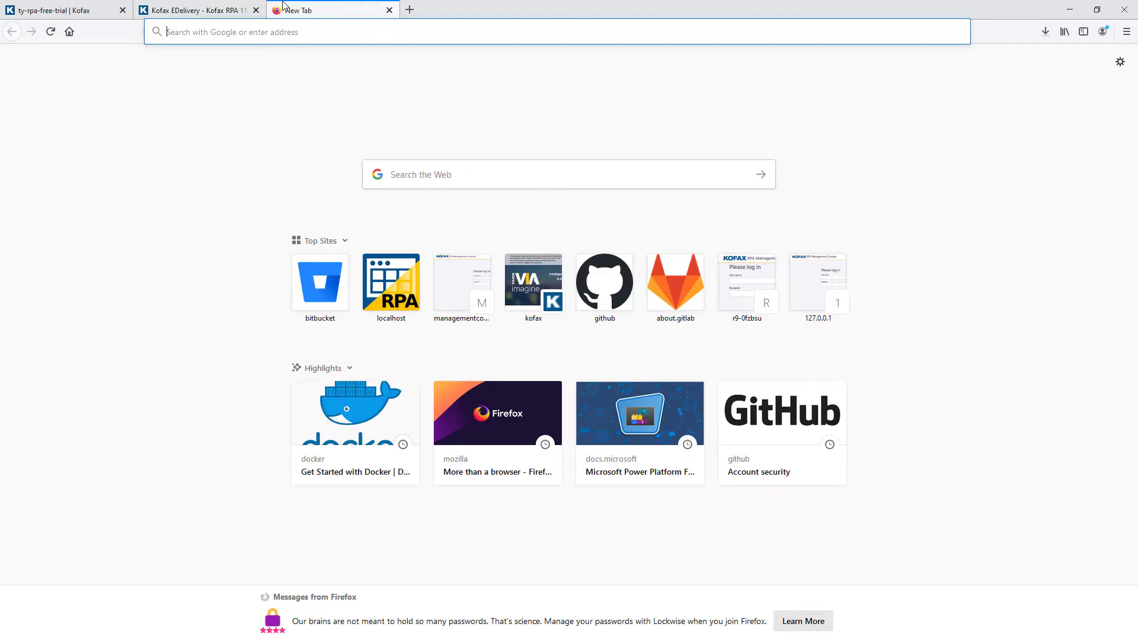
type("docker.com/get-started")
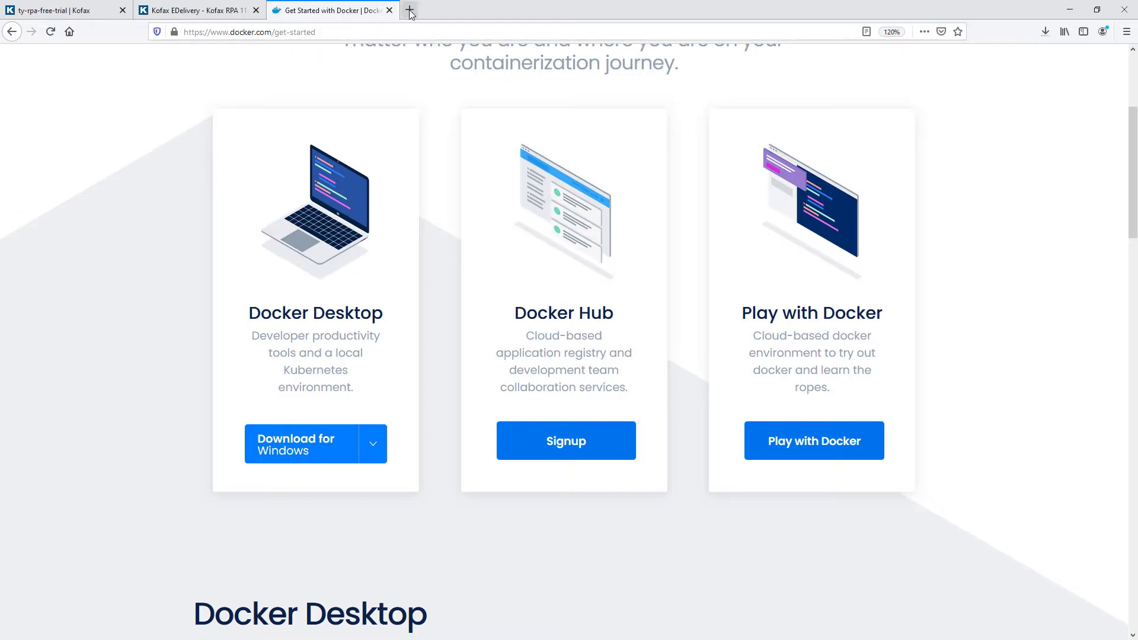
left_click(409, 11)
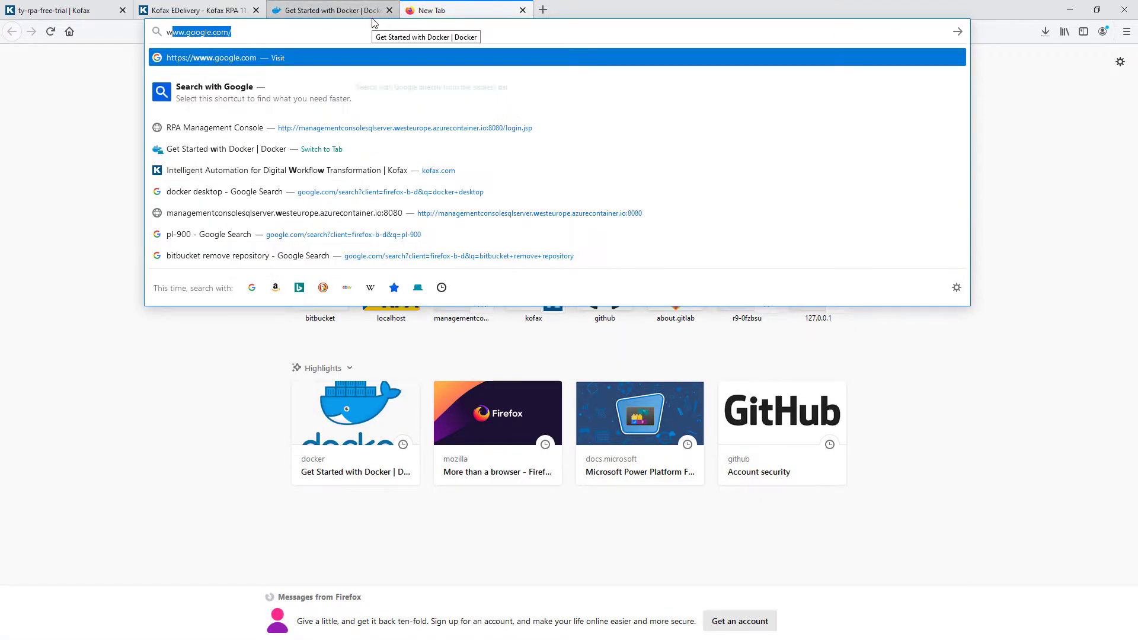
type("windows te")
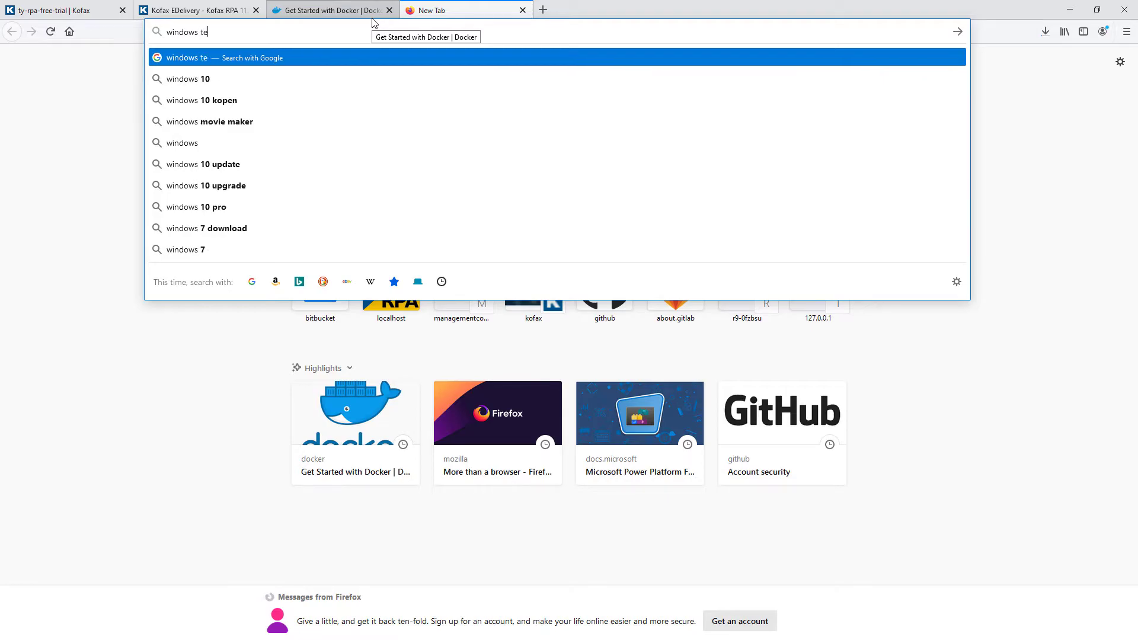
key("Return")
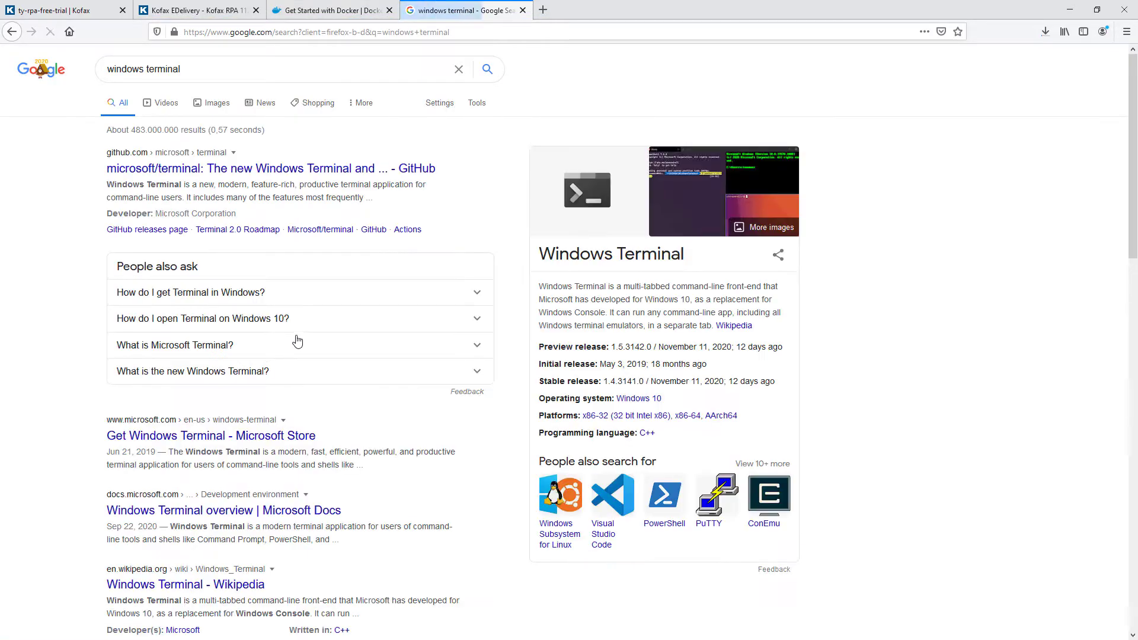
left_click(270, 169)
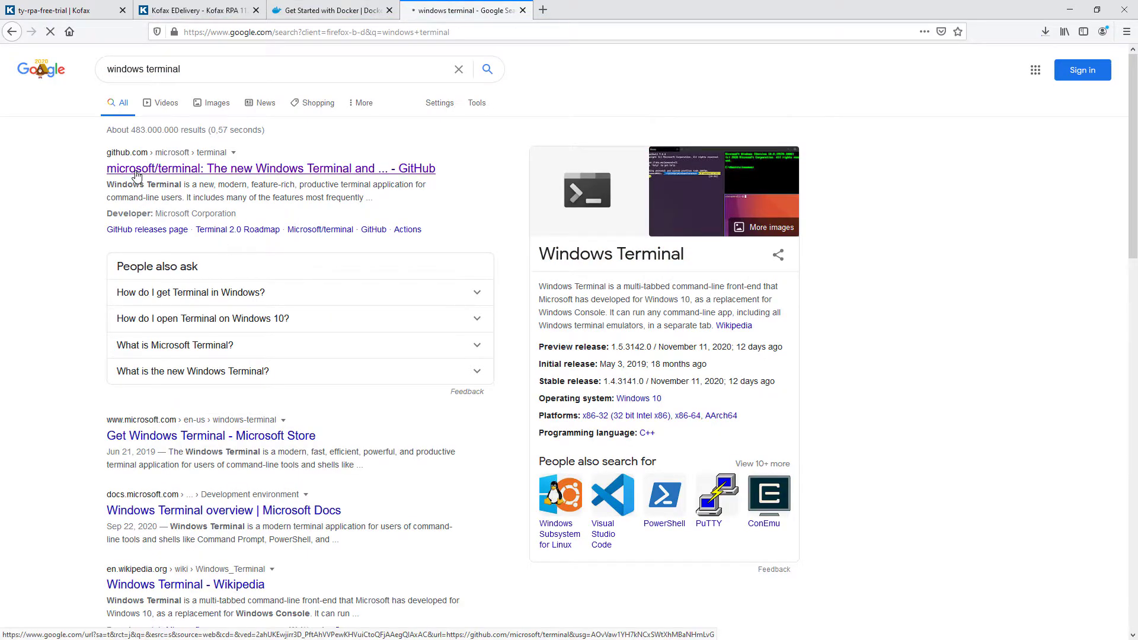
left_click(270, 169)
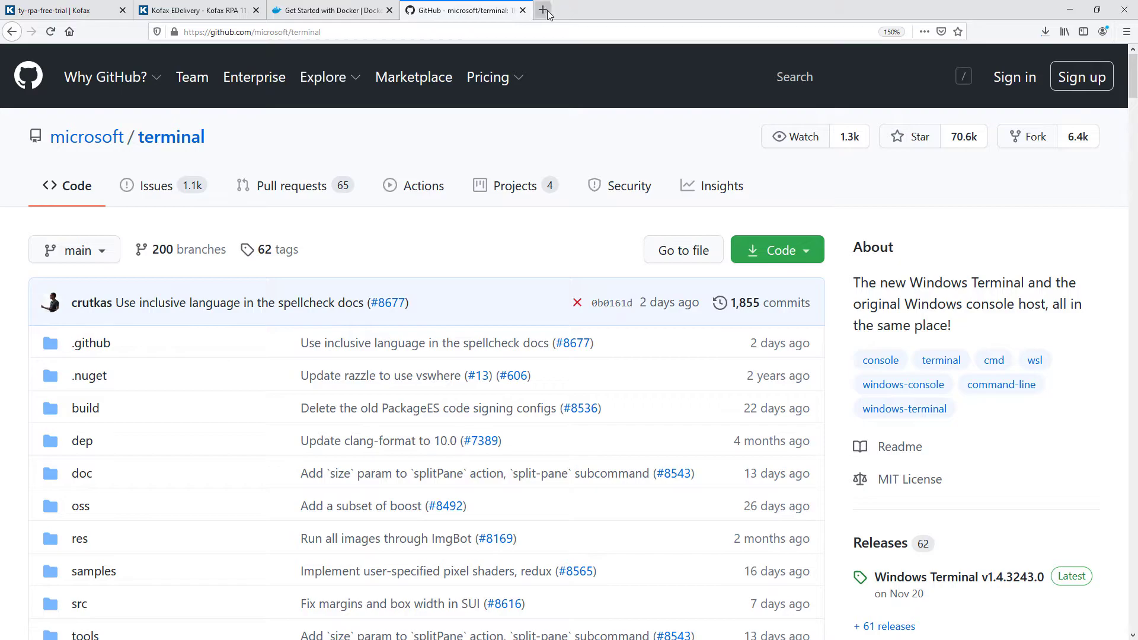
Search Google for 'visual studio code' in a fresh tab.
left_click(542, 10)
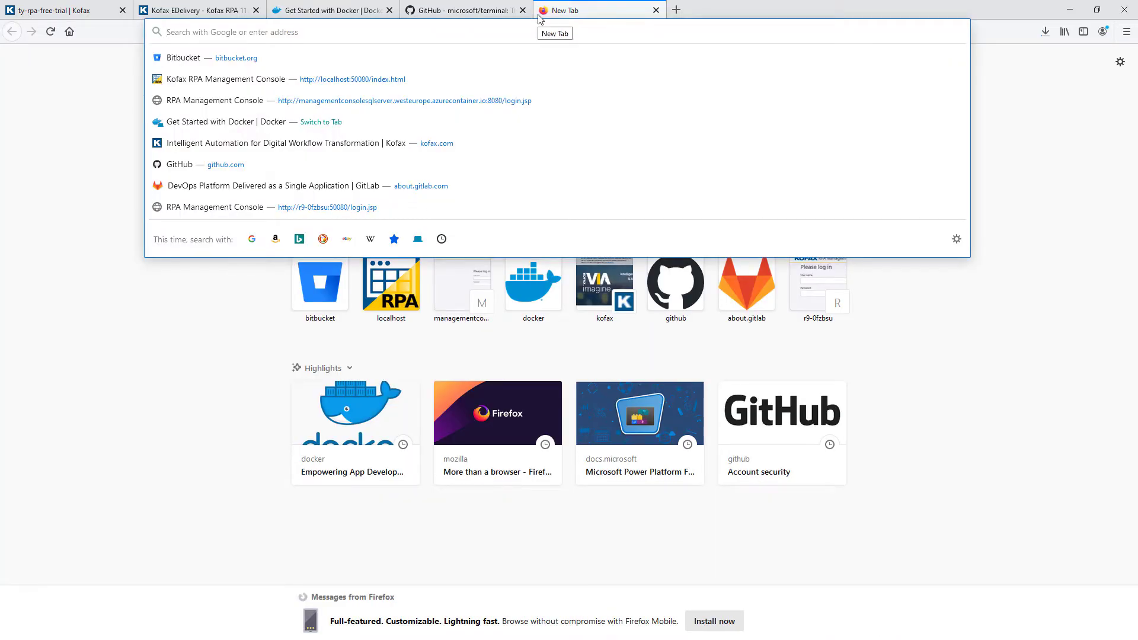
type("visual")
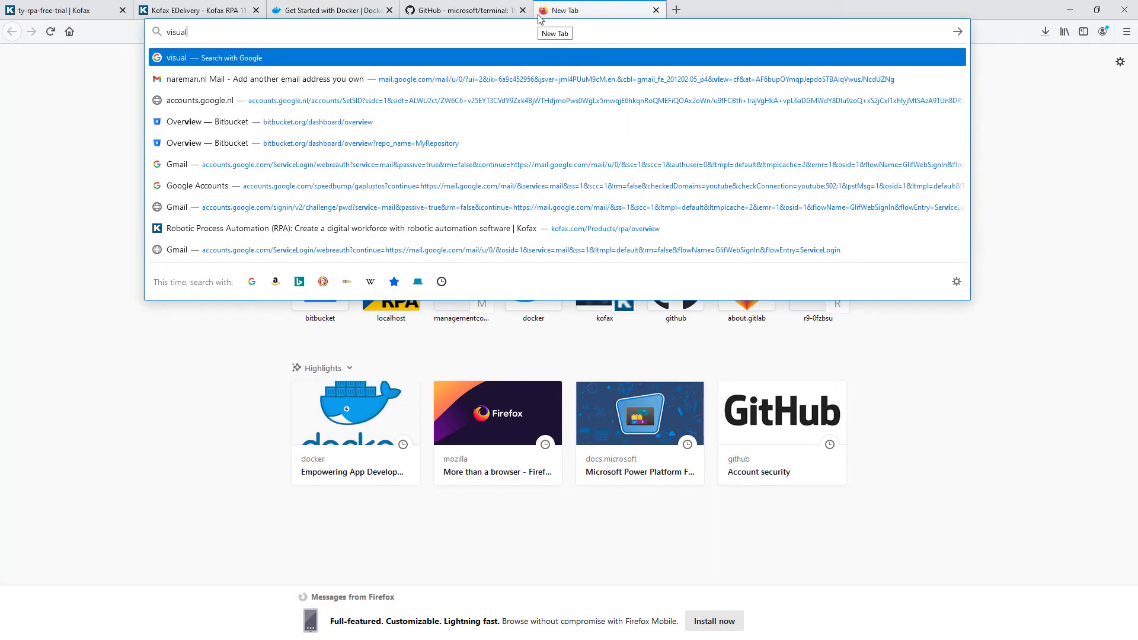
type("su")
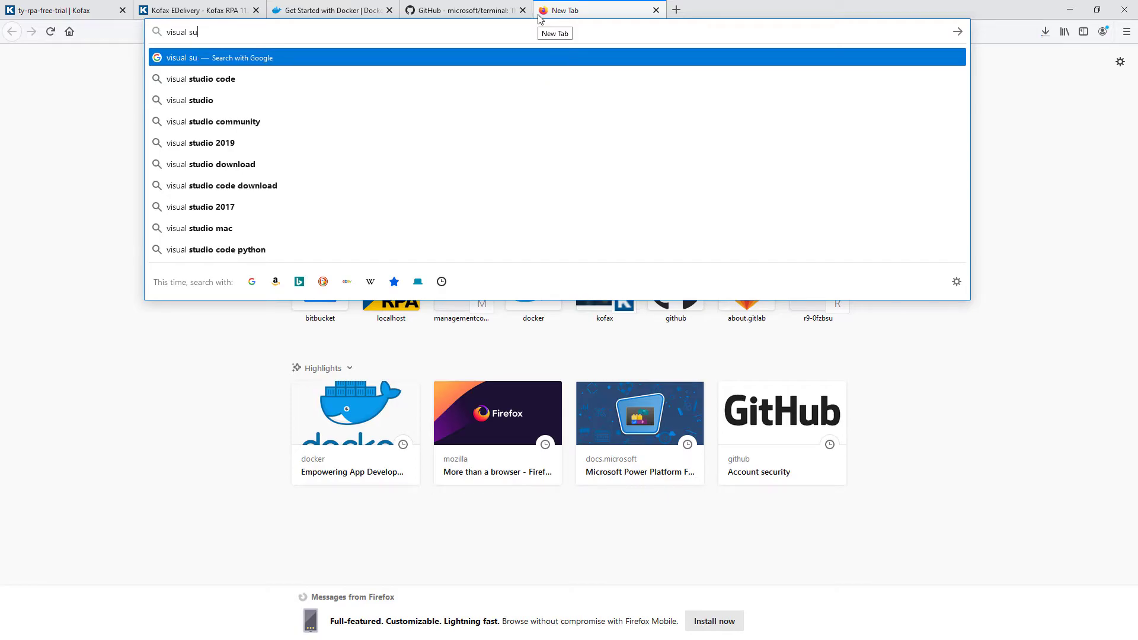
left_click(201, 78)
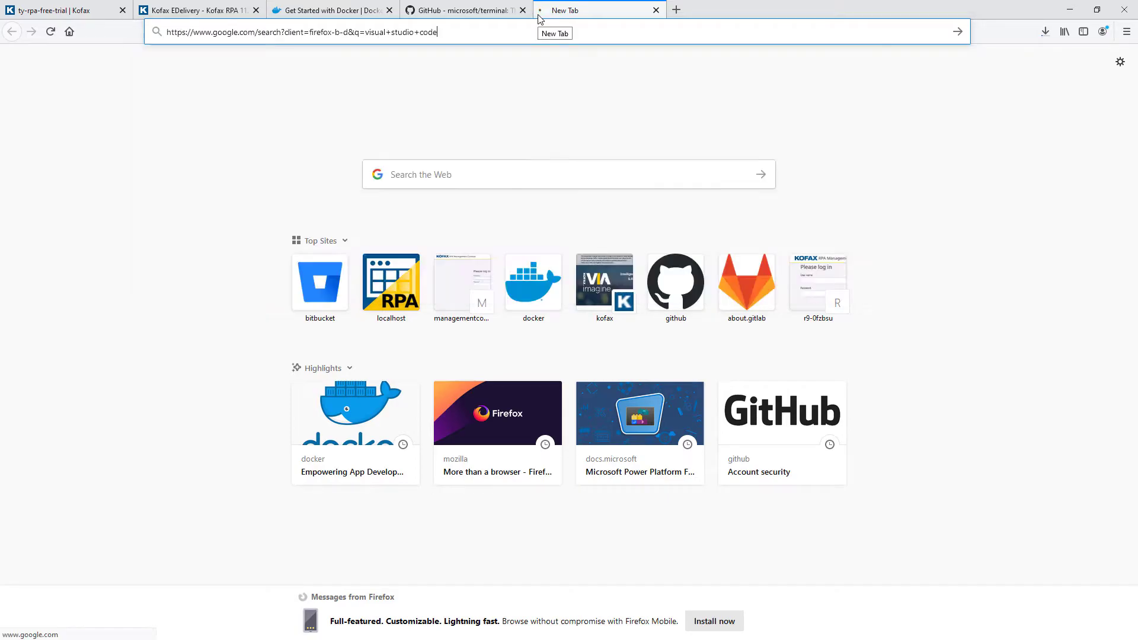
key("Return")
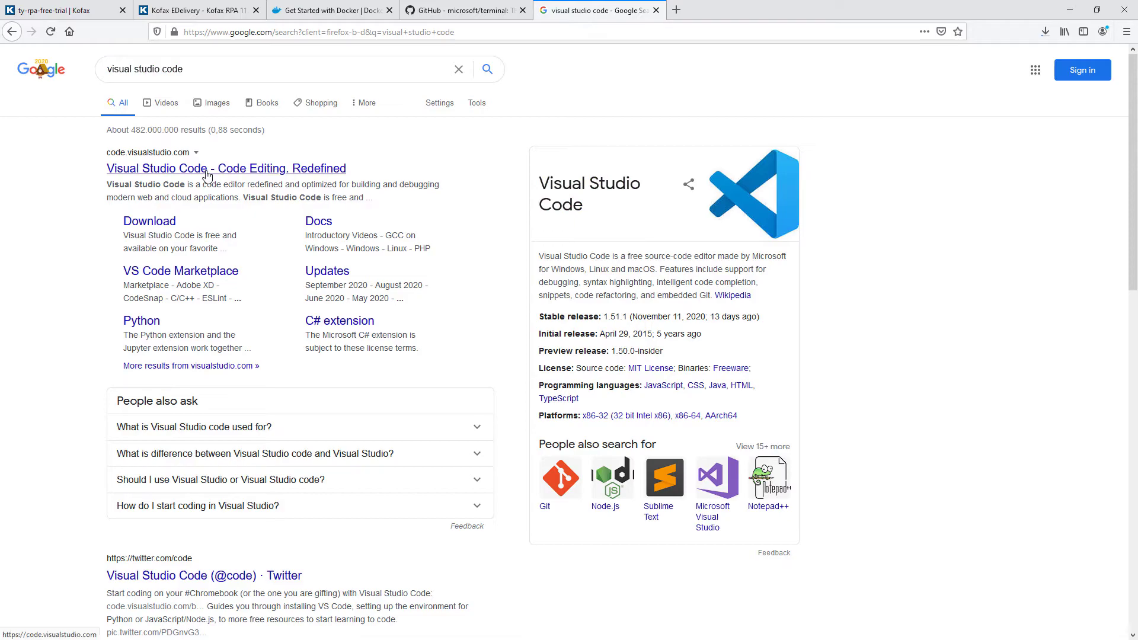
left_click(225, 168)
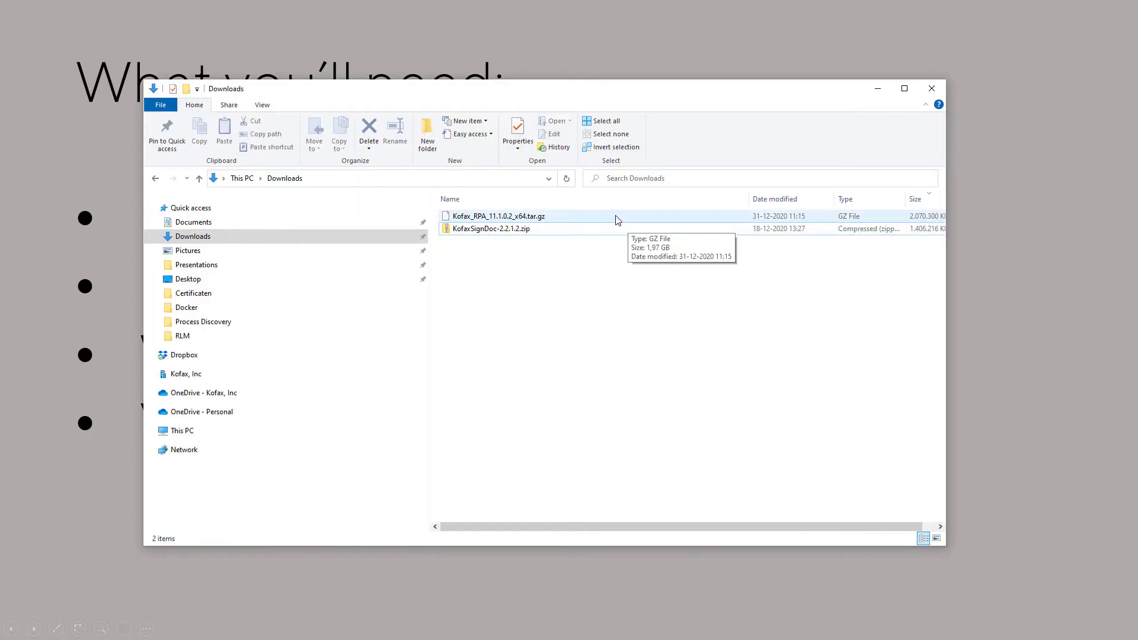
Bring up the extended context menu on the Downloads folder to open a PowerShell window there.
left_click(496, 216)
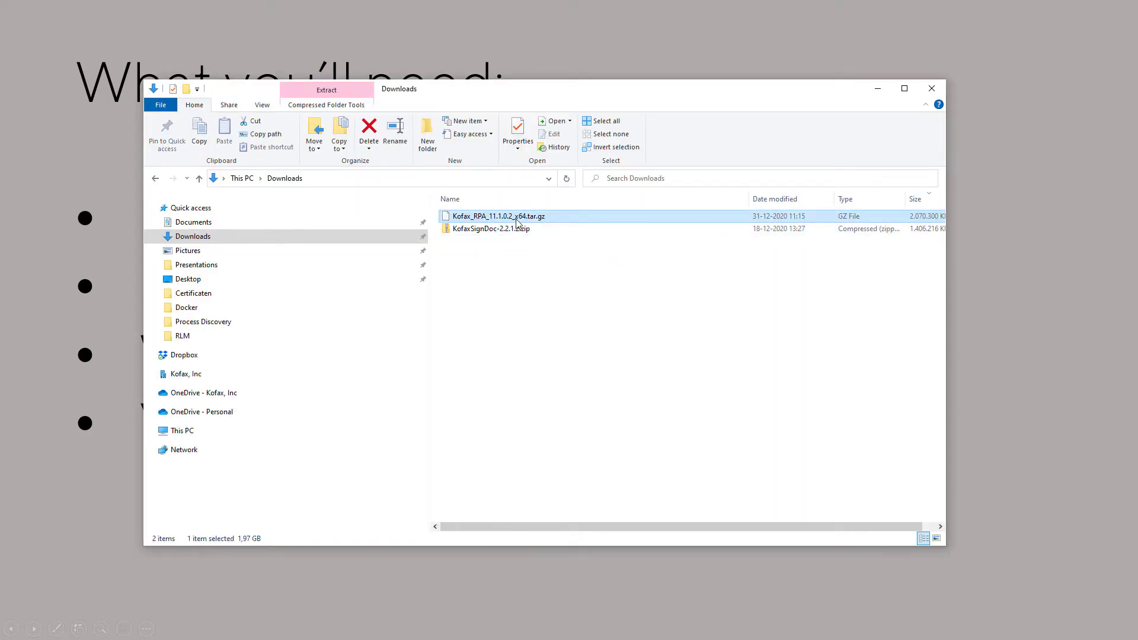
mouse_move(554, 324)
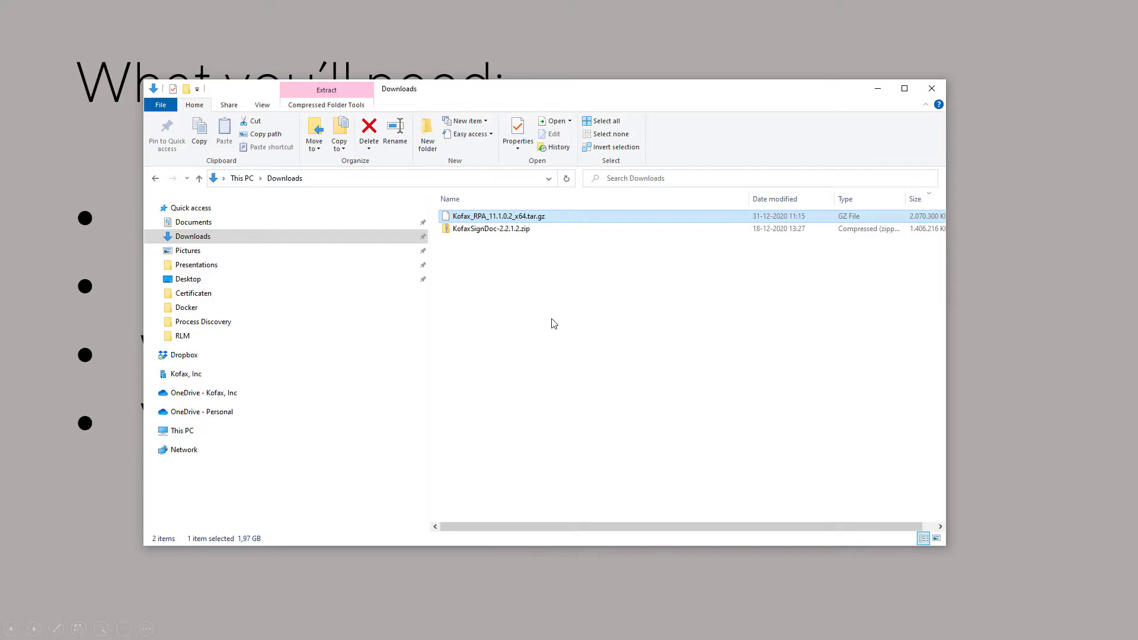
mouse_move(478, 221)
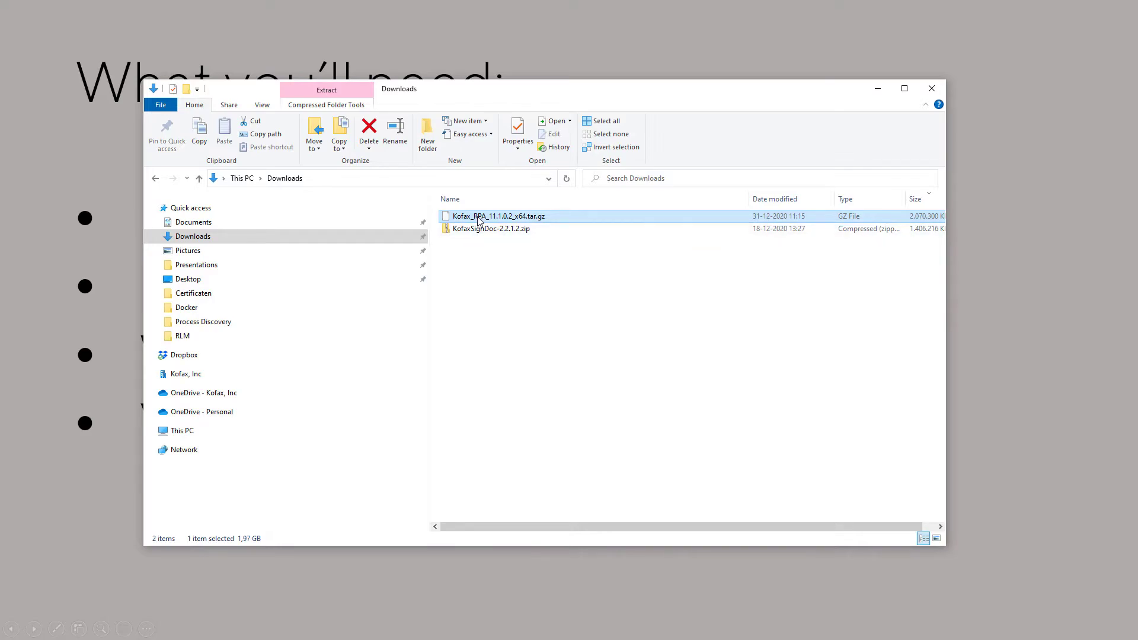
right_click(497, 216)
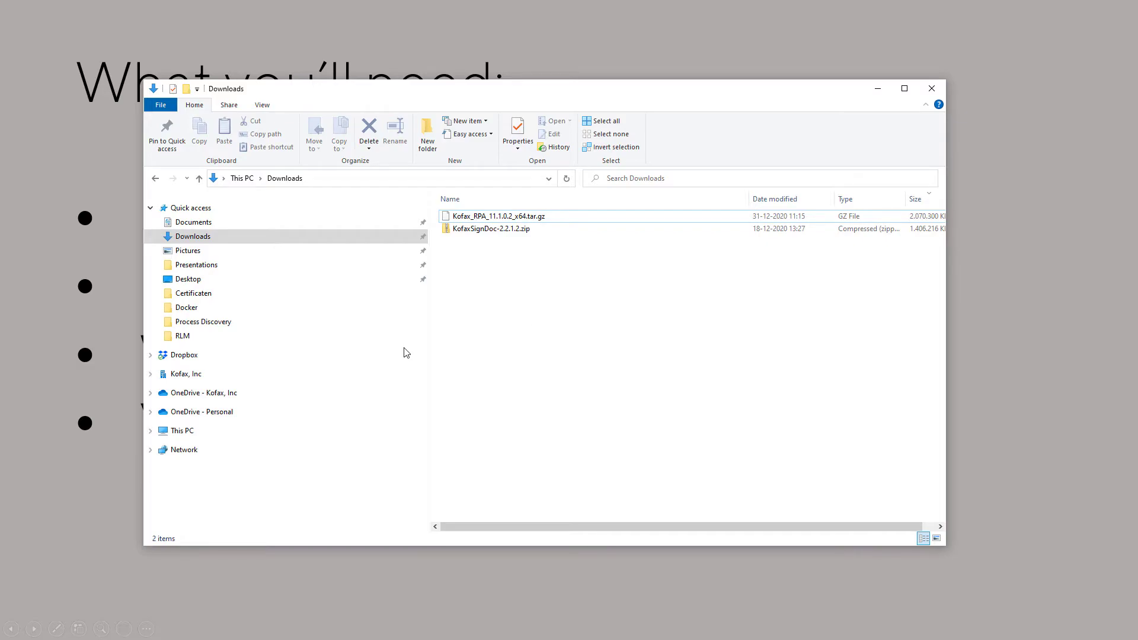
mouse_move(260, 250)
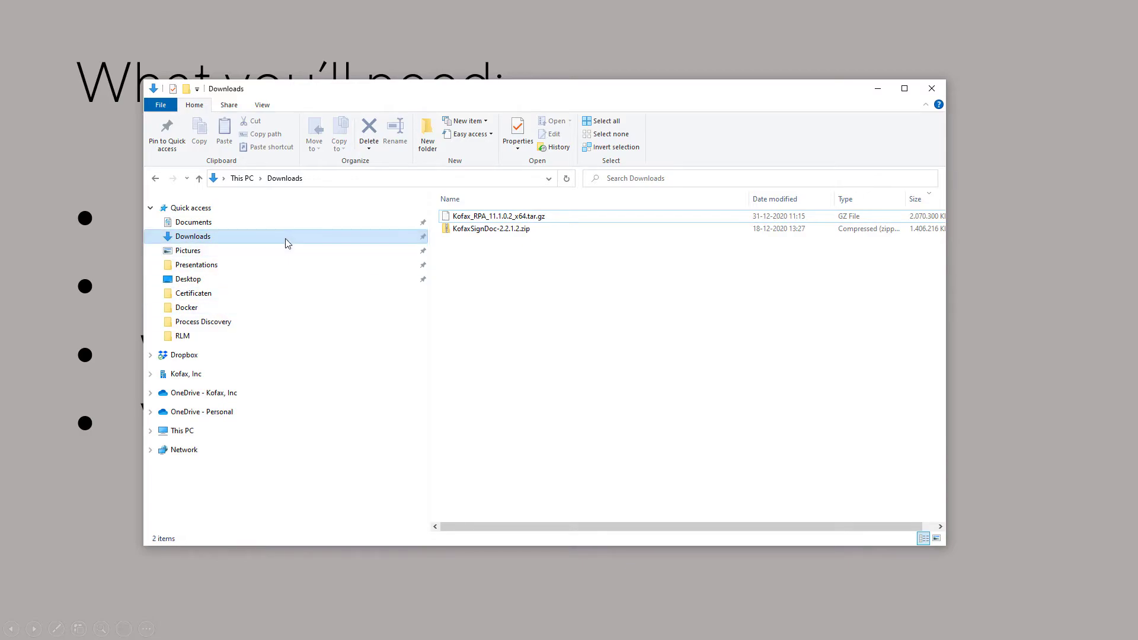
right_click(194, 236)
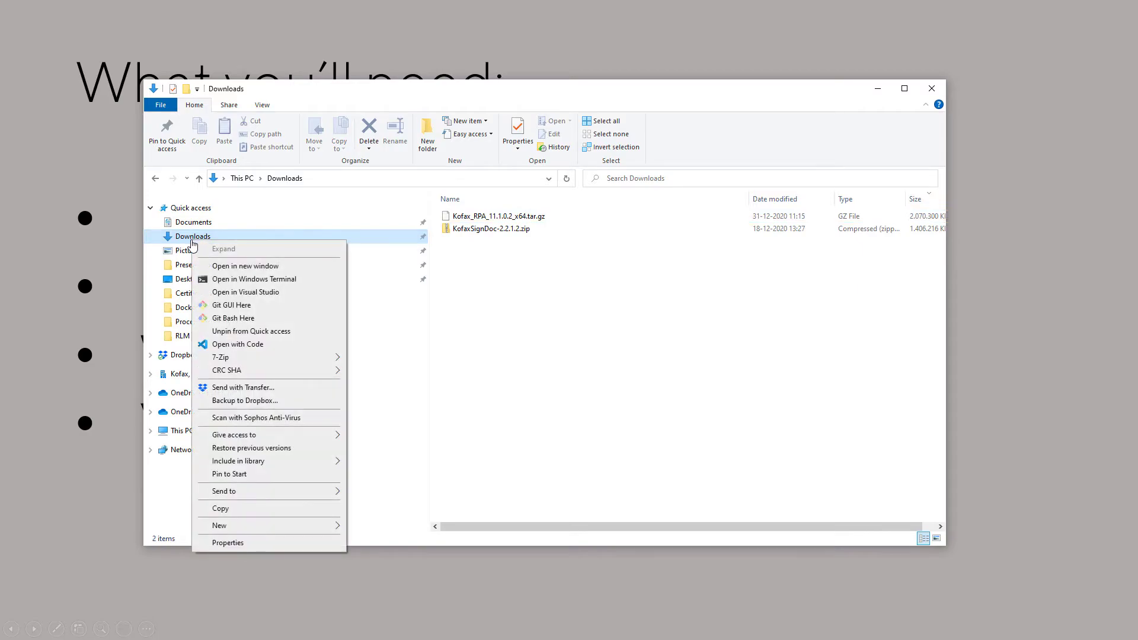
mouse_move(253, 282)
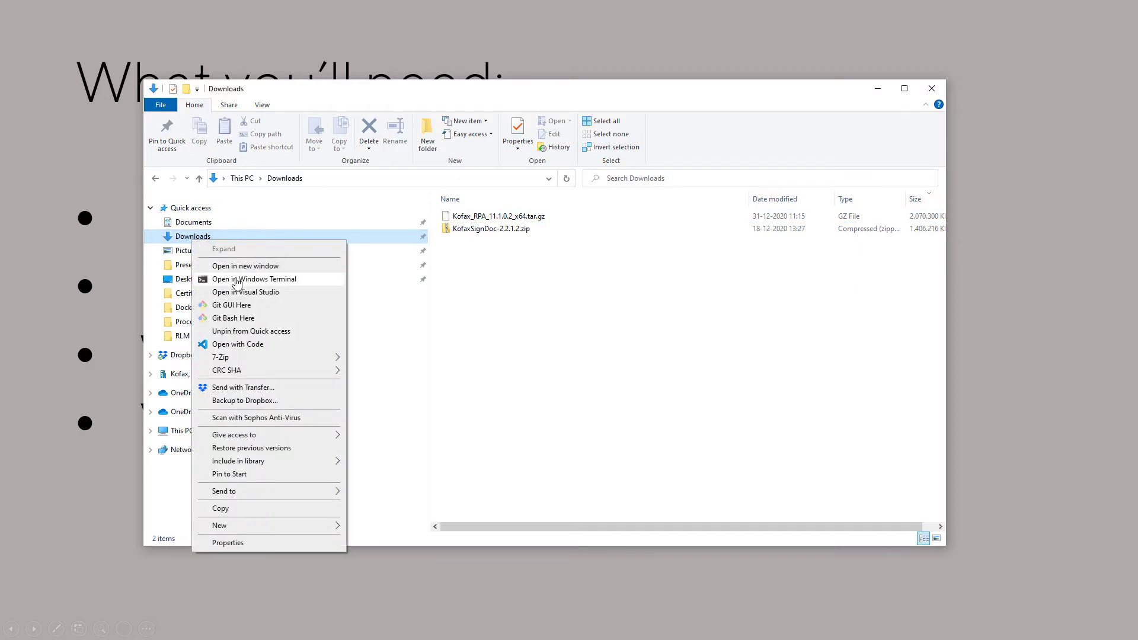
left_click(435, 287)
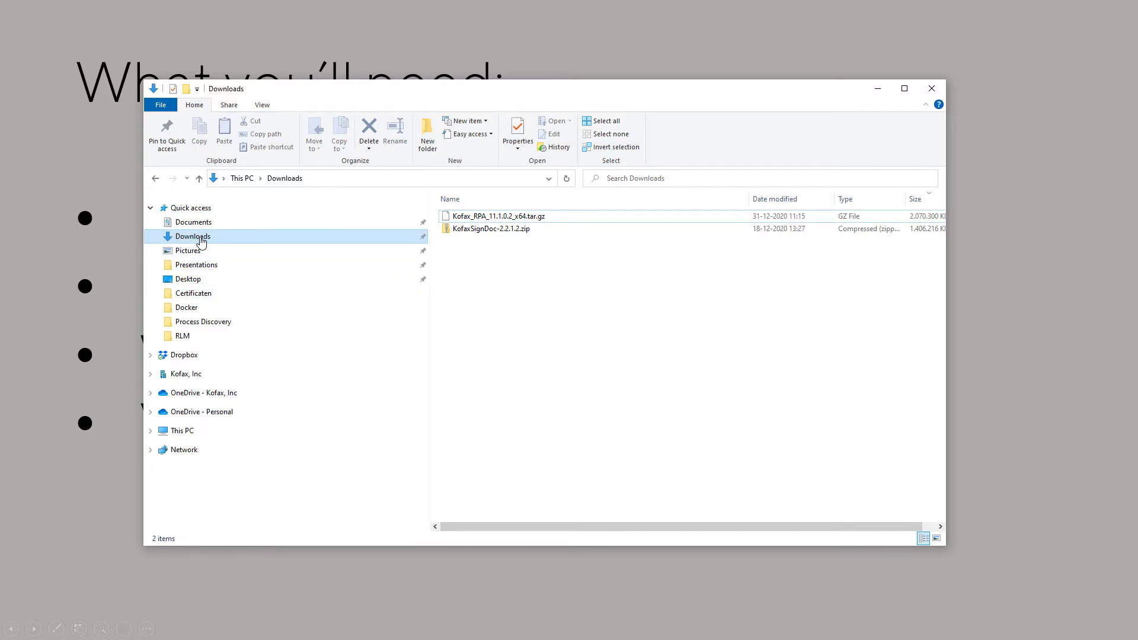
right_click(202, 241)
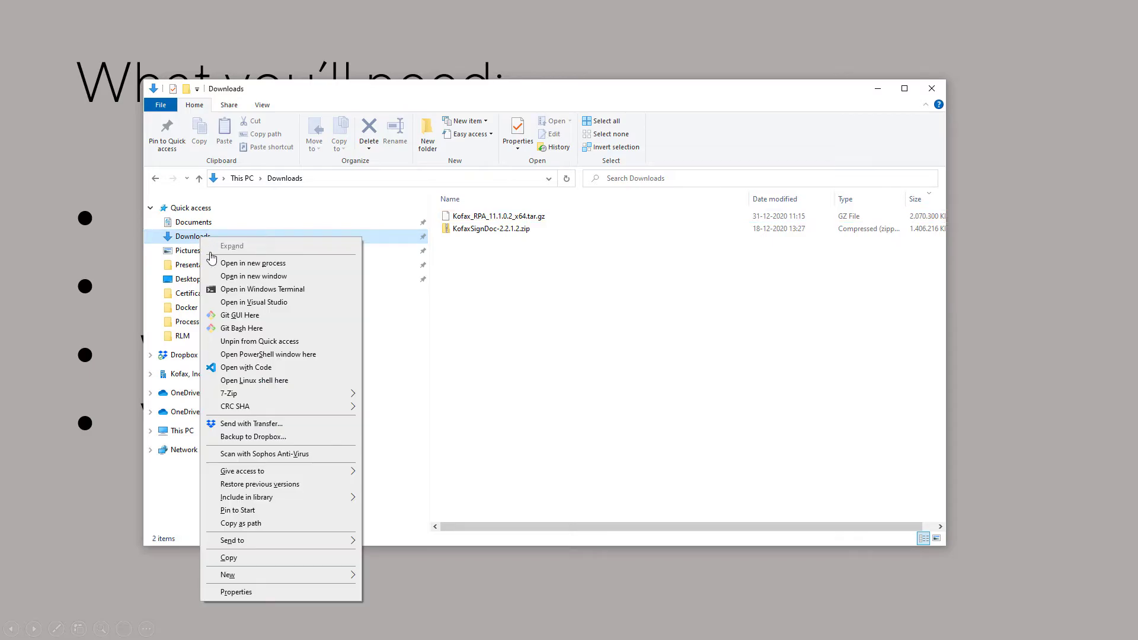
mouse_move(276, 357)
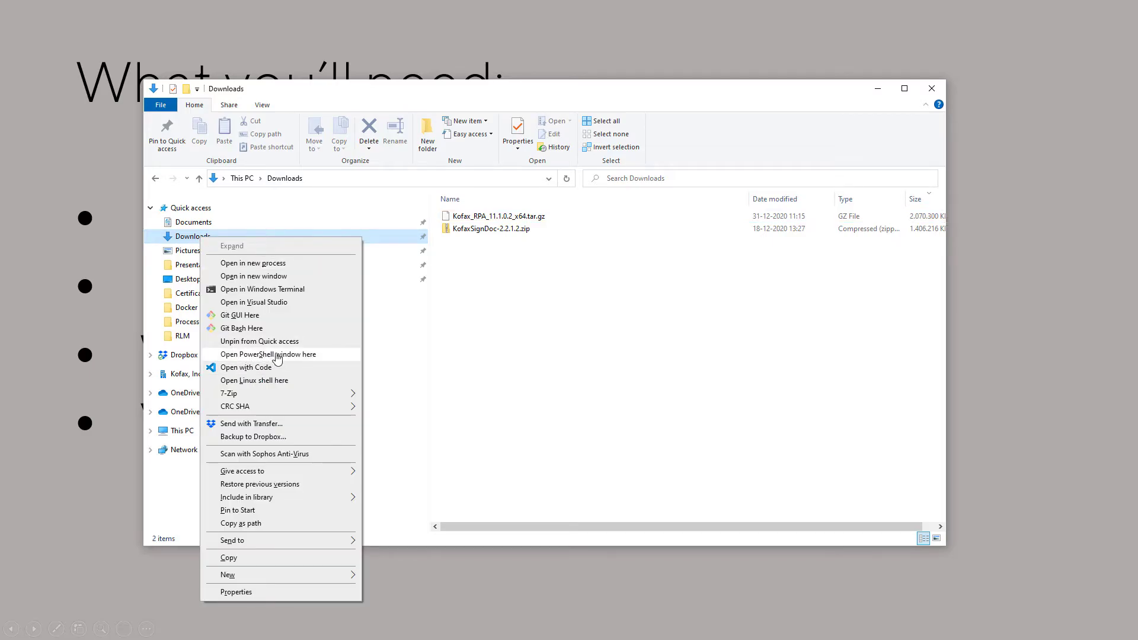
mouse_move(263, 294)
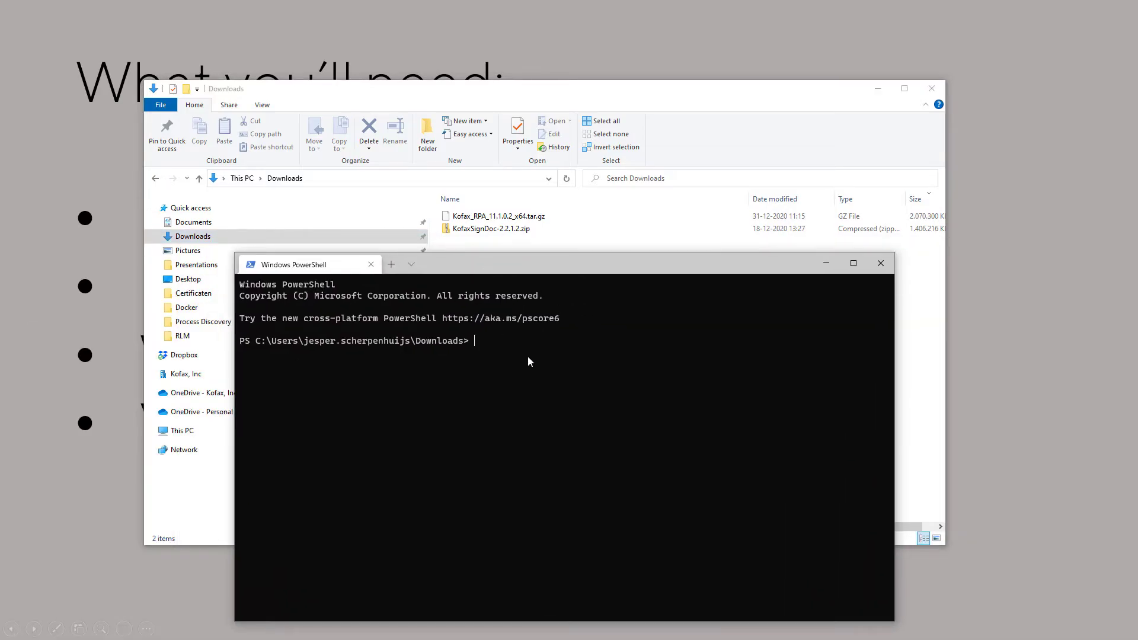
Run tar -xf .\Kofax_RPA_11.1.0.2_x64.tar.gz to extract the Kofax RPA archive into Downloads.
type("tar")
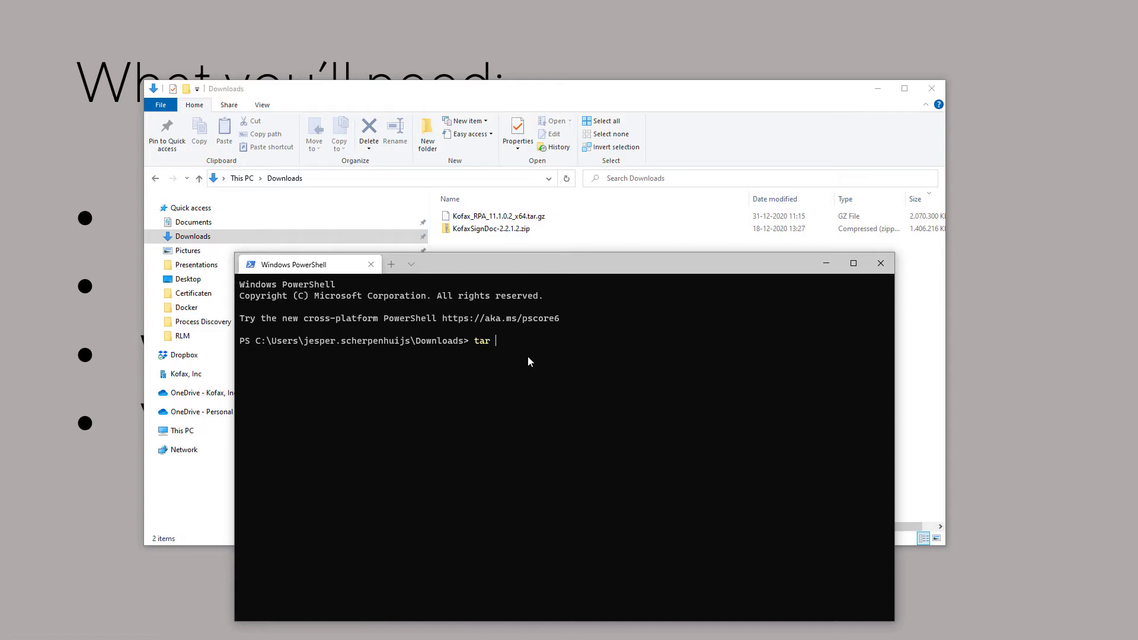
type("-")
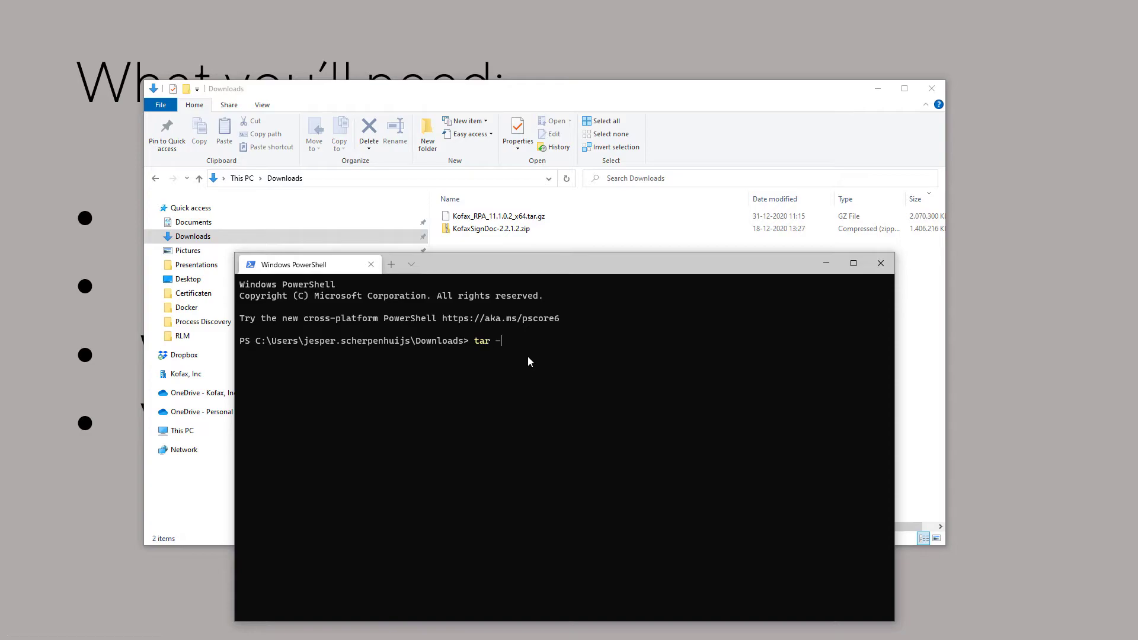
type("-x")
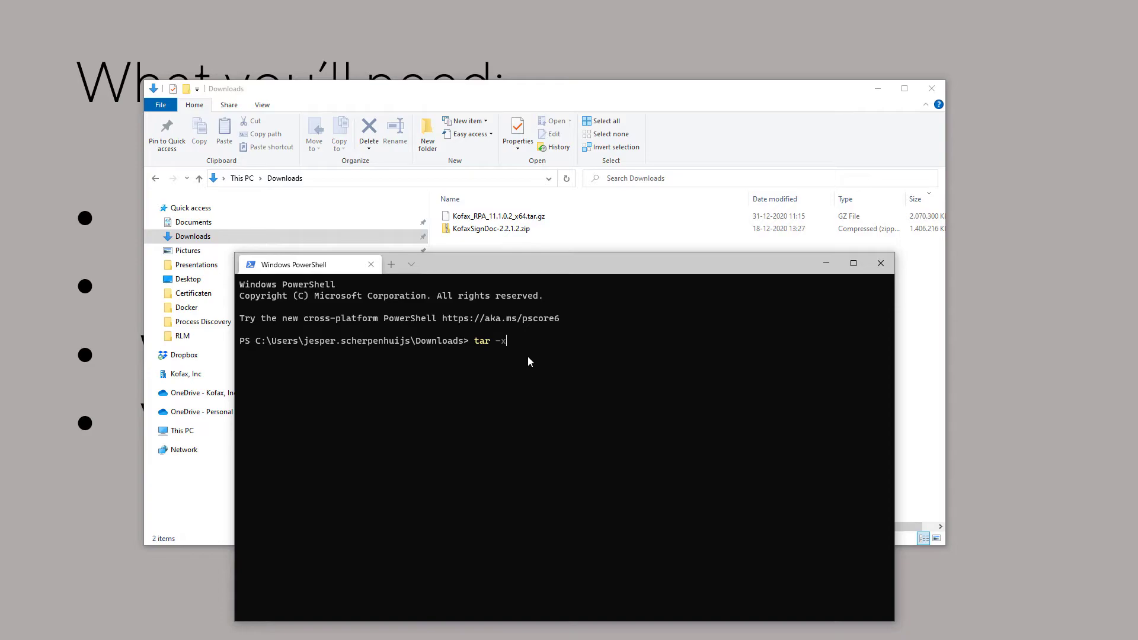
type("f")
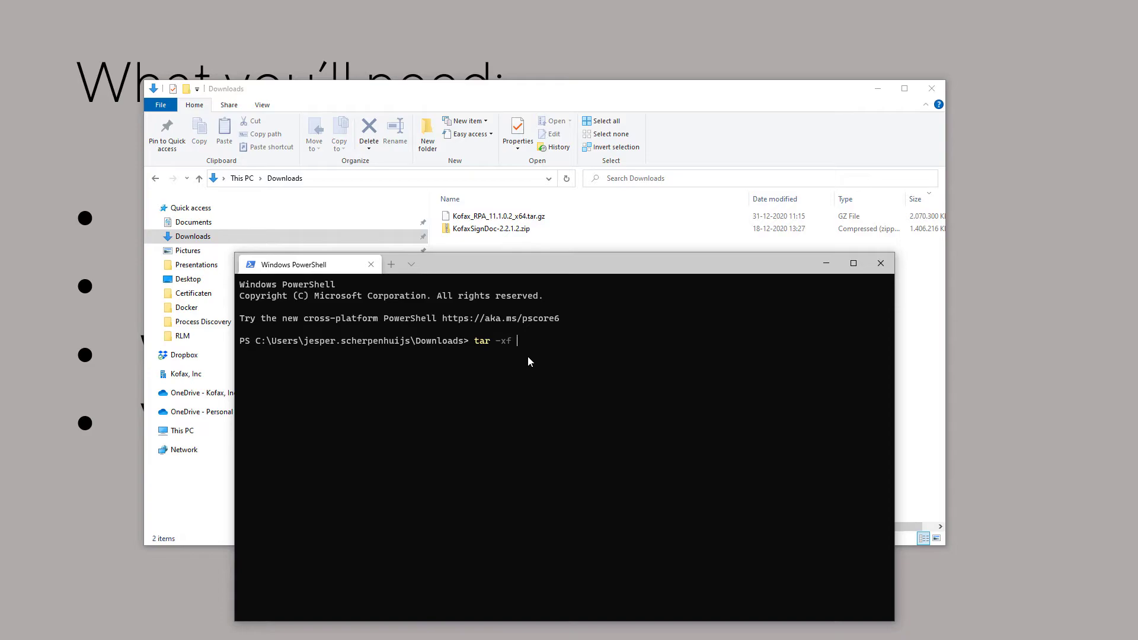
type(".\\Kofax_RPA_11.1.0.2_x64.tar.gz")
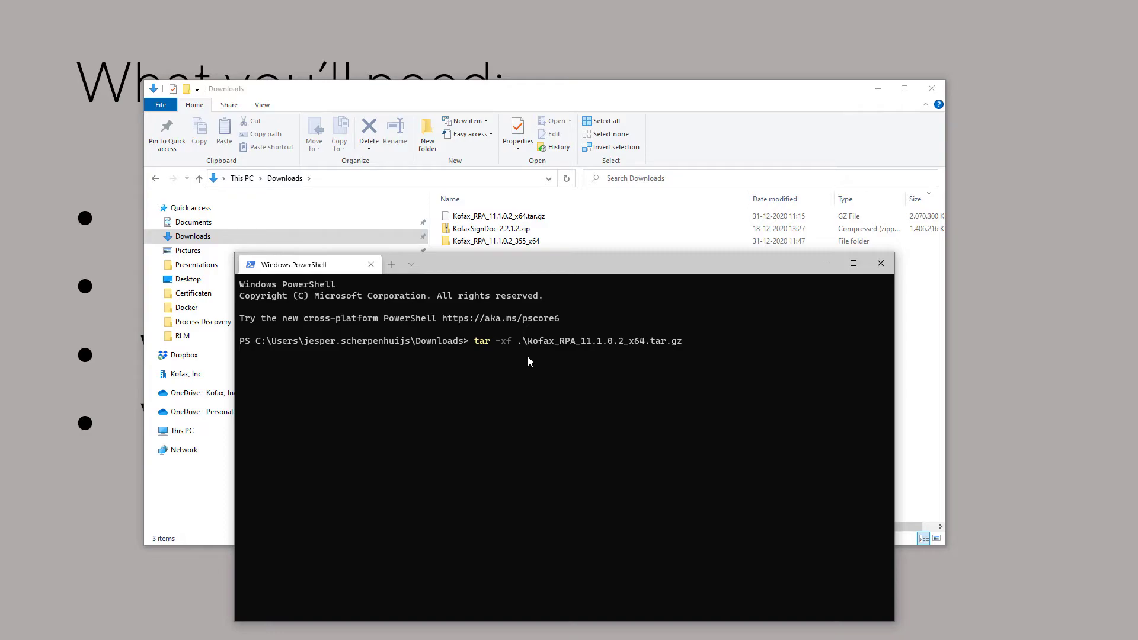
key("Return")
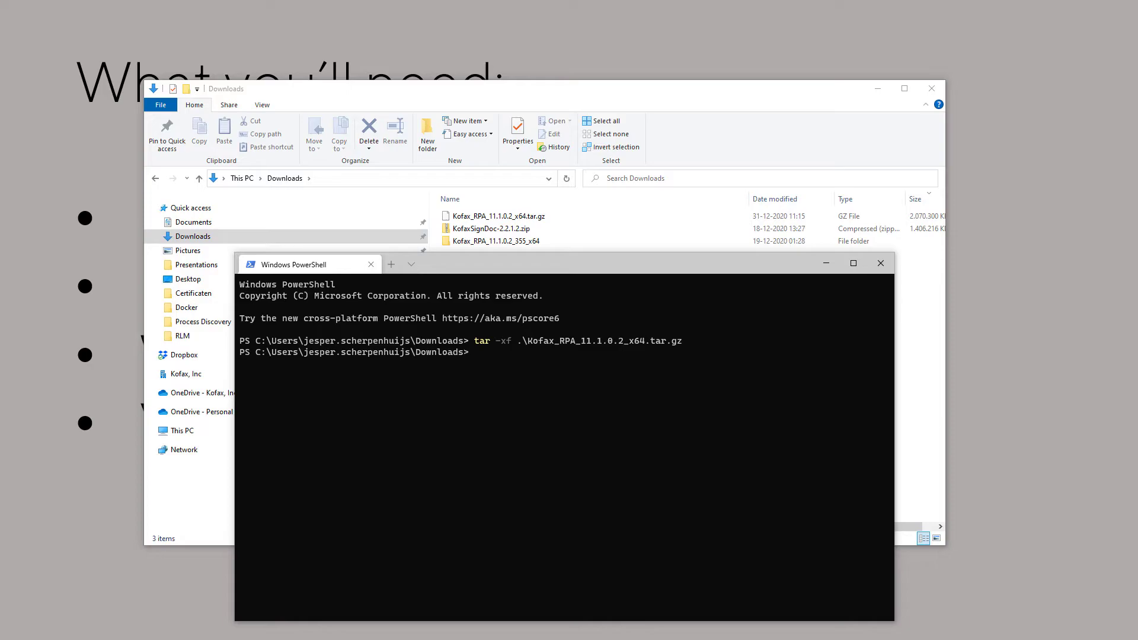
mouse_move(534, 254)
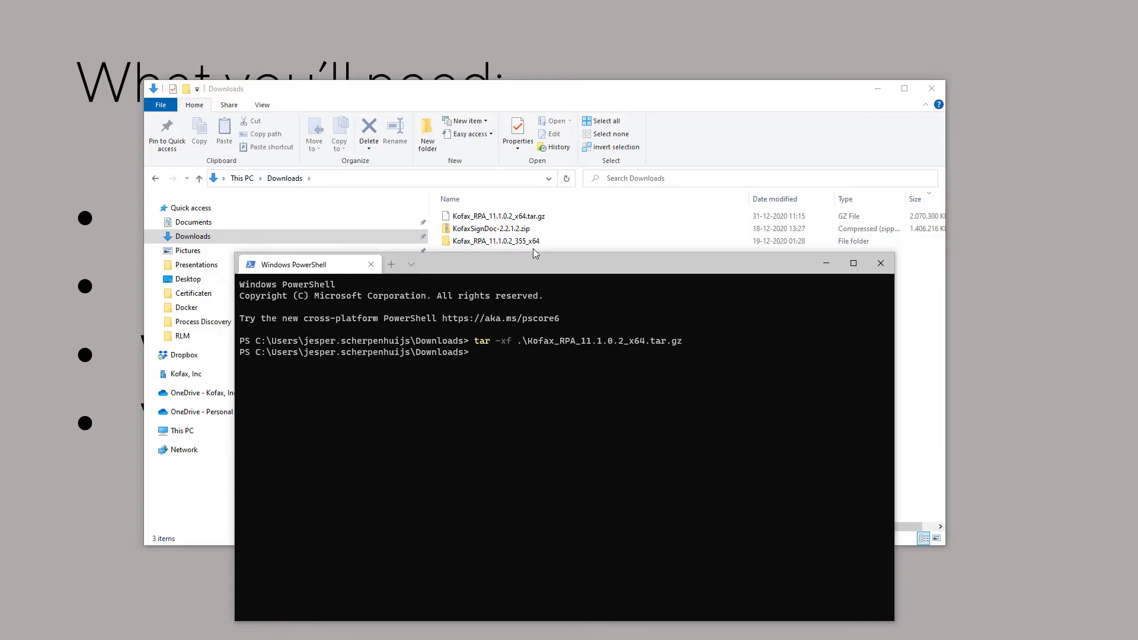
Copy docker-compose-basic.yml from docker\compose-examples into the Kofax_RPA_11.1.0.2_355_x64 folder.
double_click(496, 240)
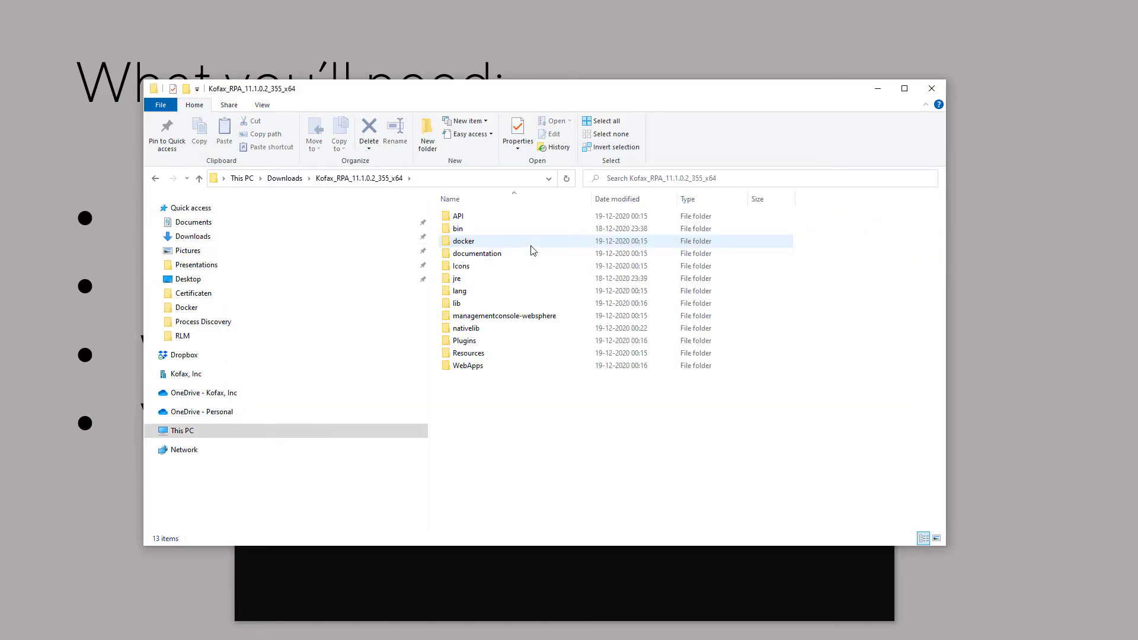
mouse_move(497, 251)
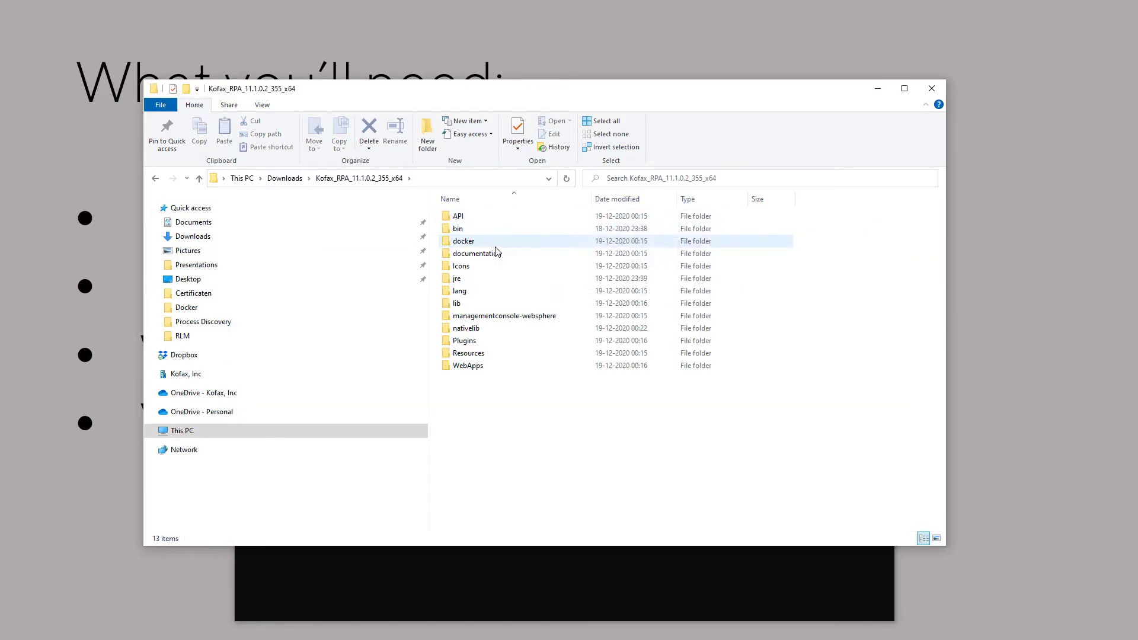
mouse_move(463, 241)
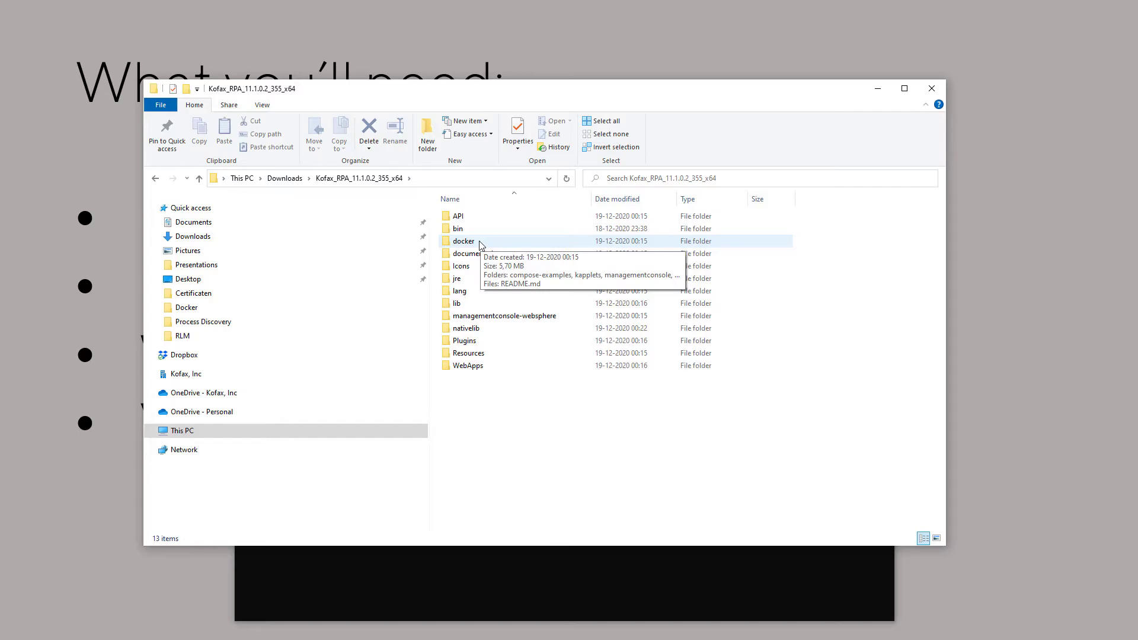
double_click(463, 241)
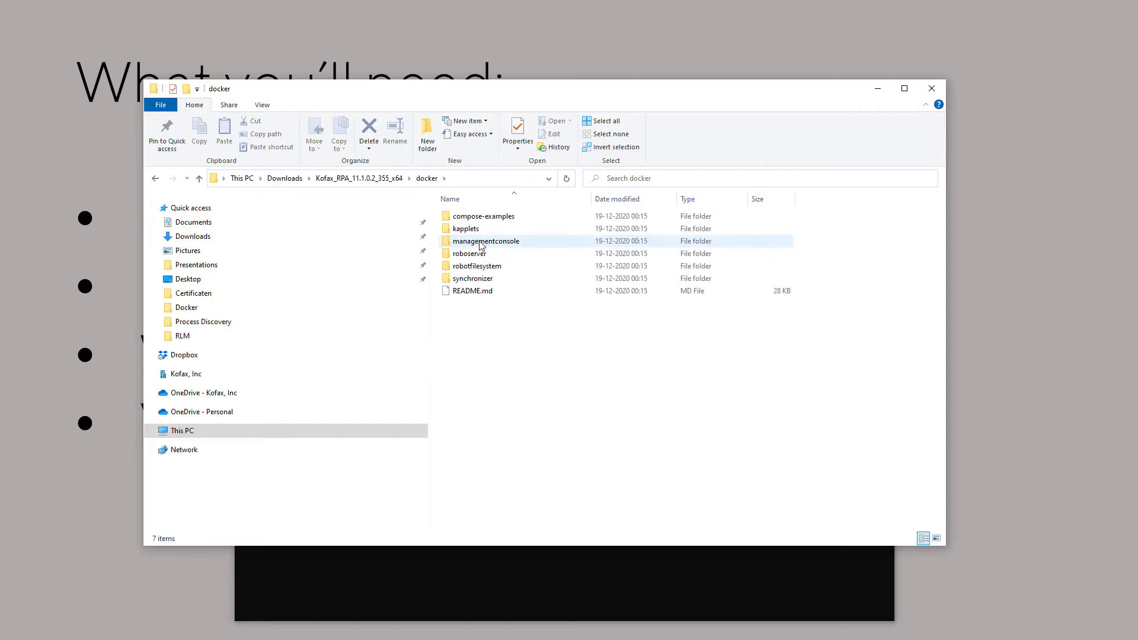
mouse_move(462, 267)
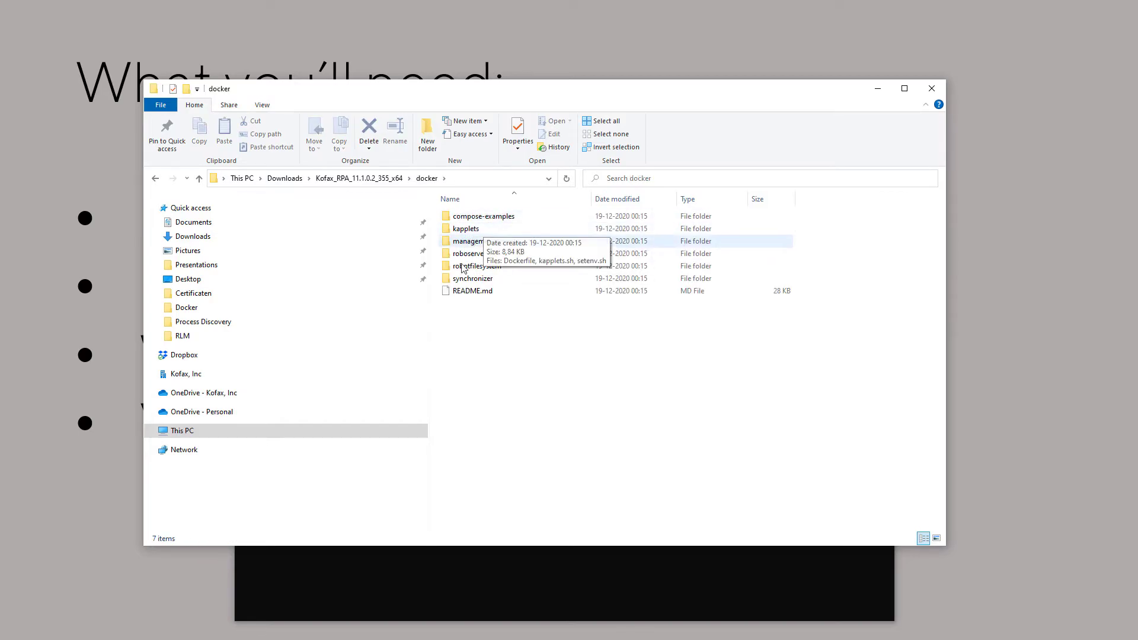
left_click(464, 228)
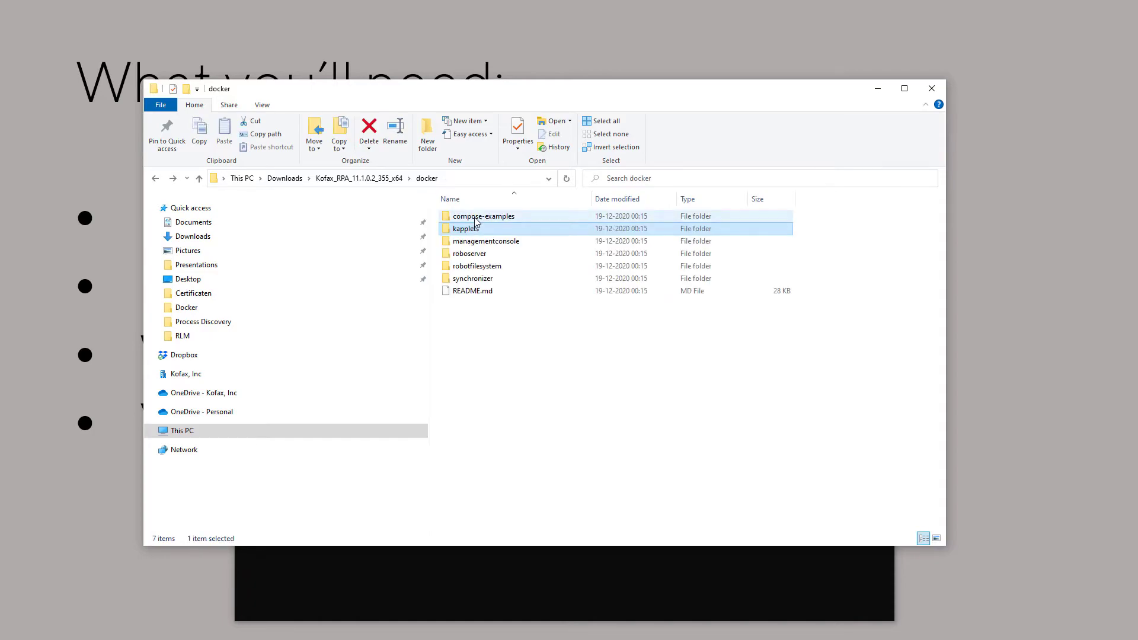
double_click(482, 216)
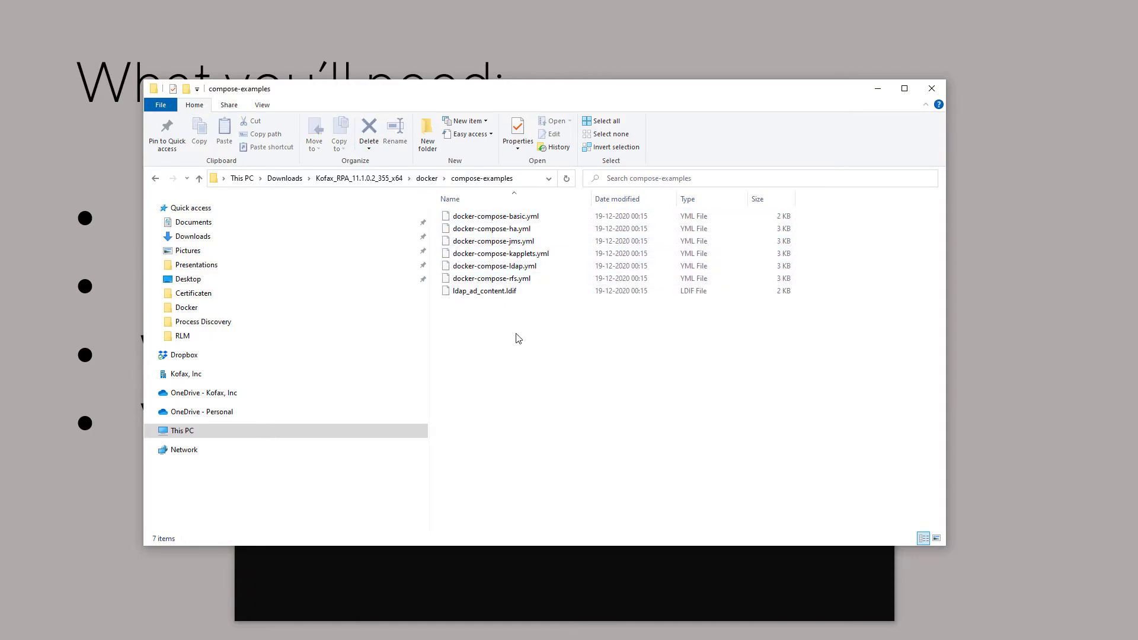
mouse_move(516, 354)
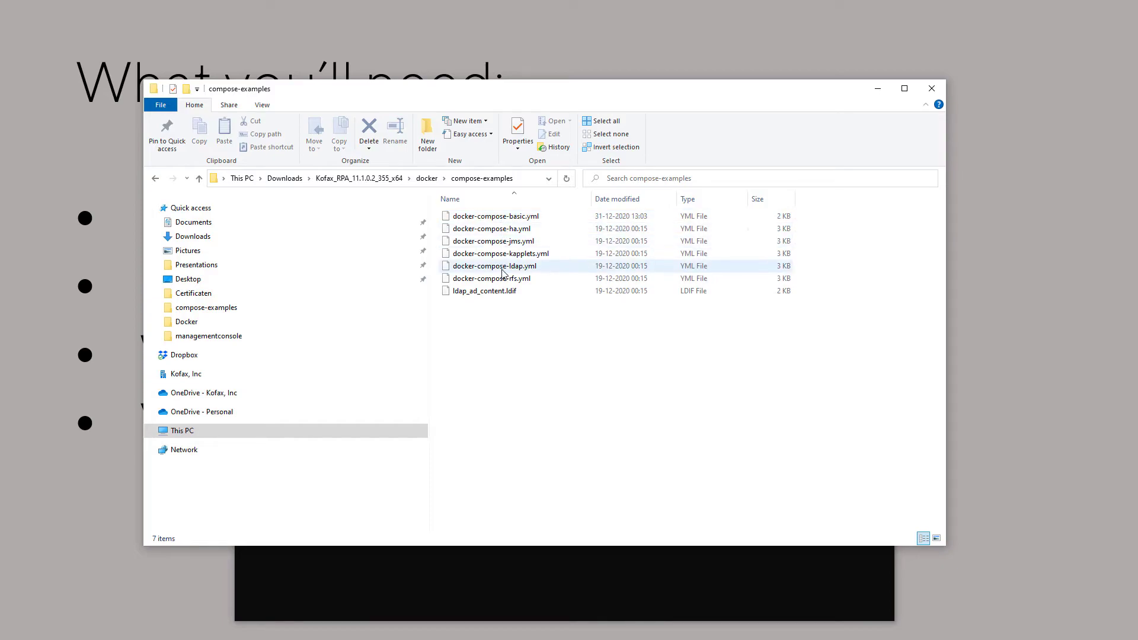
left_click(495, 216)
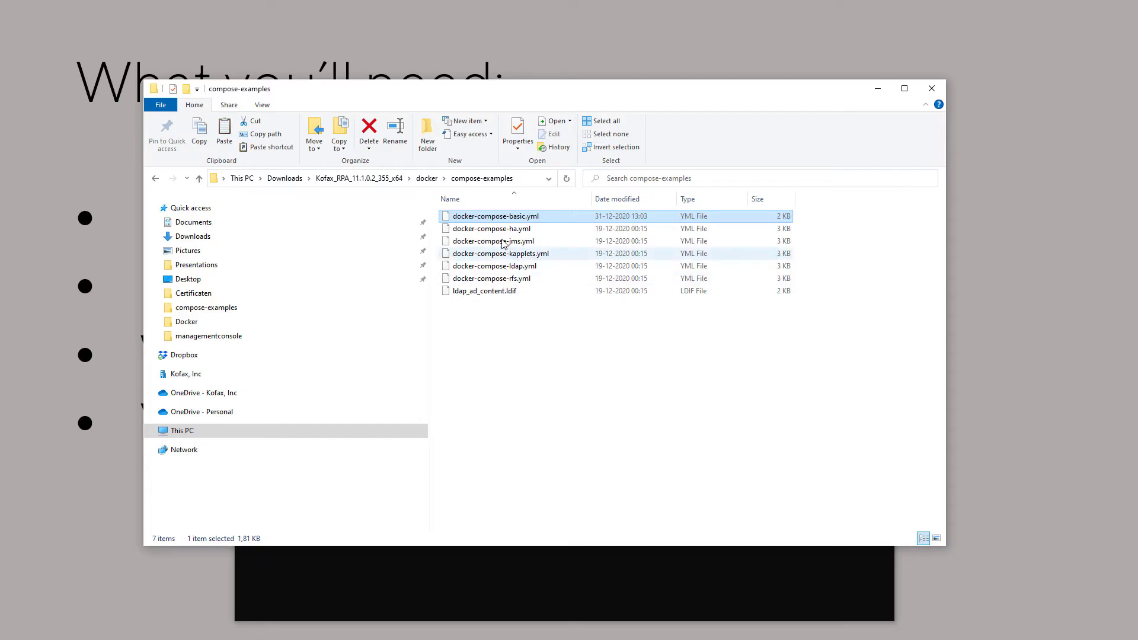
left_click(357, 177)
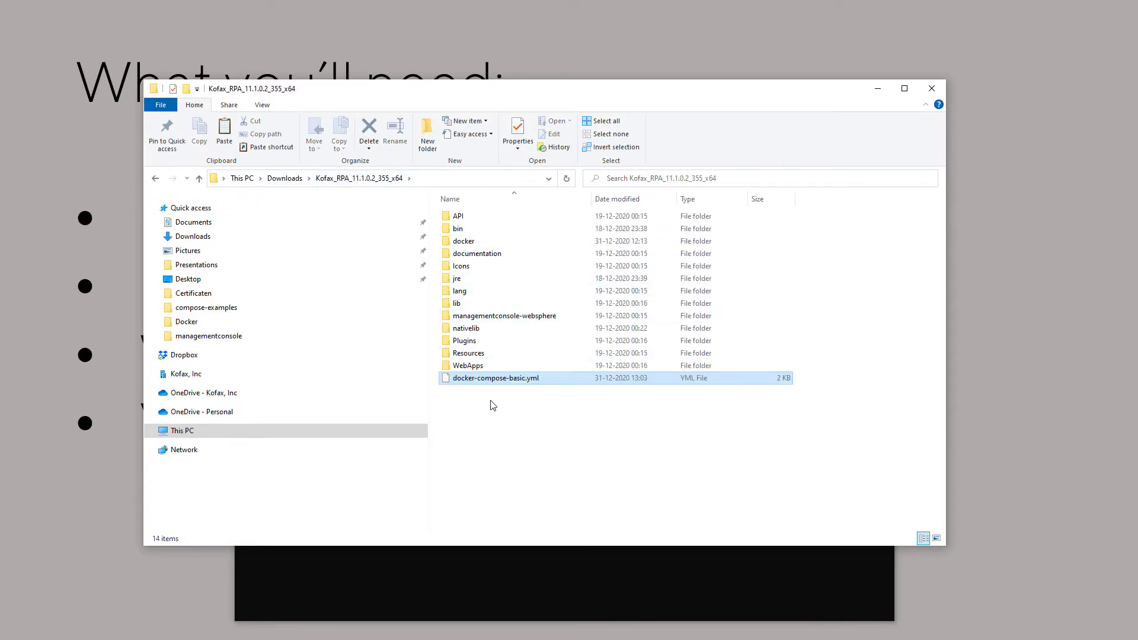
left_click(461, 265)
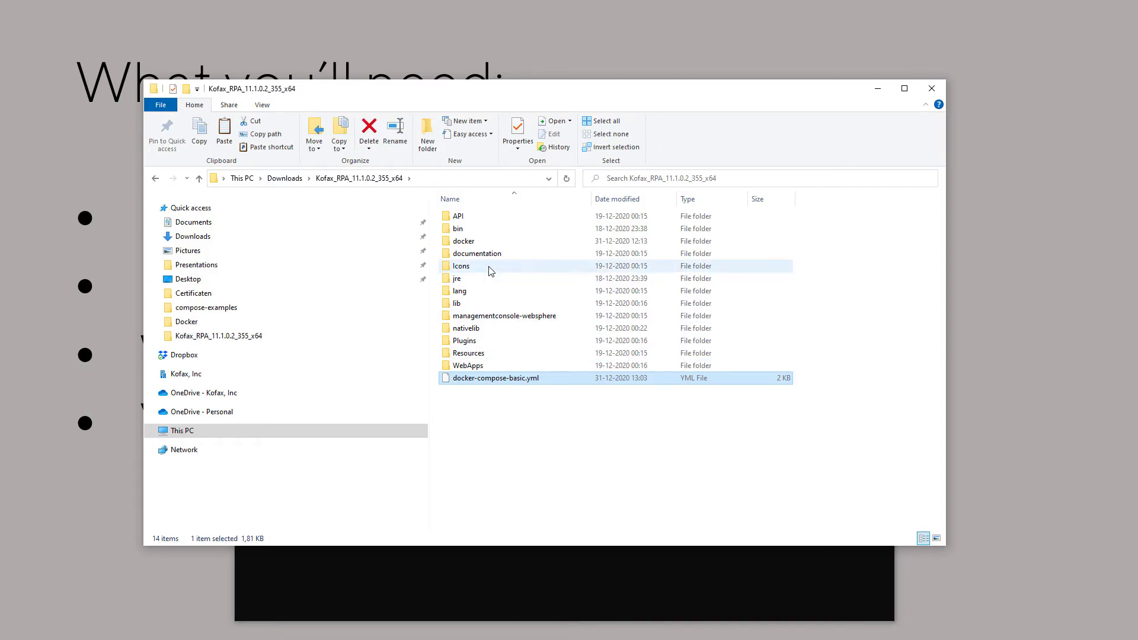
Open the copied docker-compose-basic.yml with Visual Studio Code from its context menu.
right_click(496, 377)
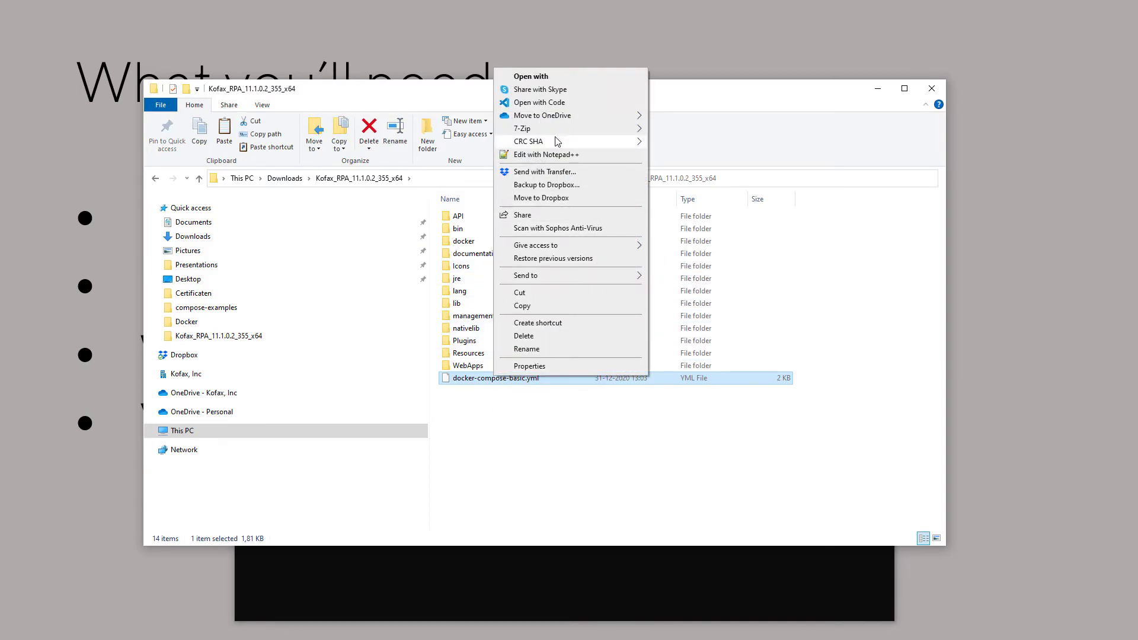
mouse_move(537, 102)
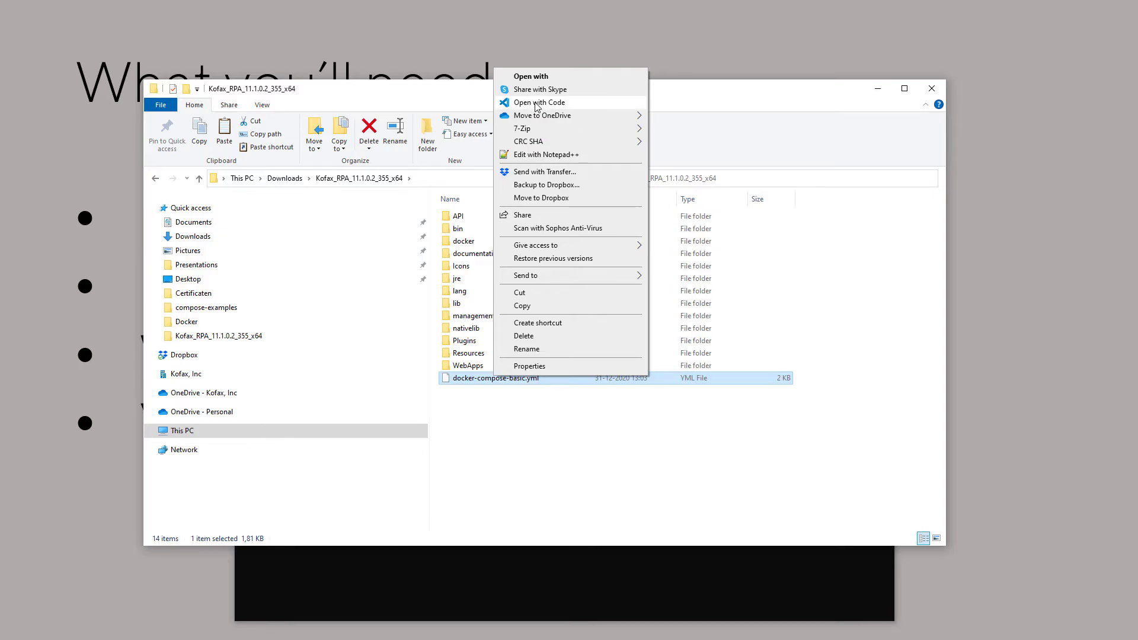
left_click(538, 102)
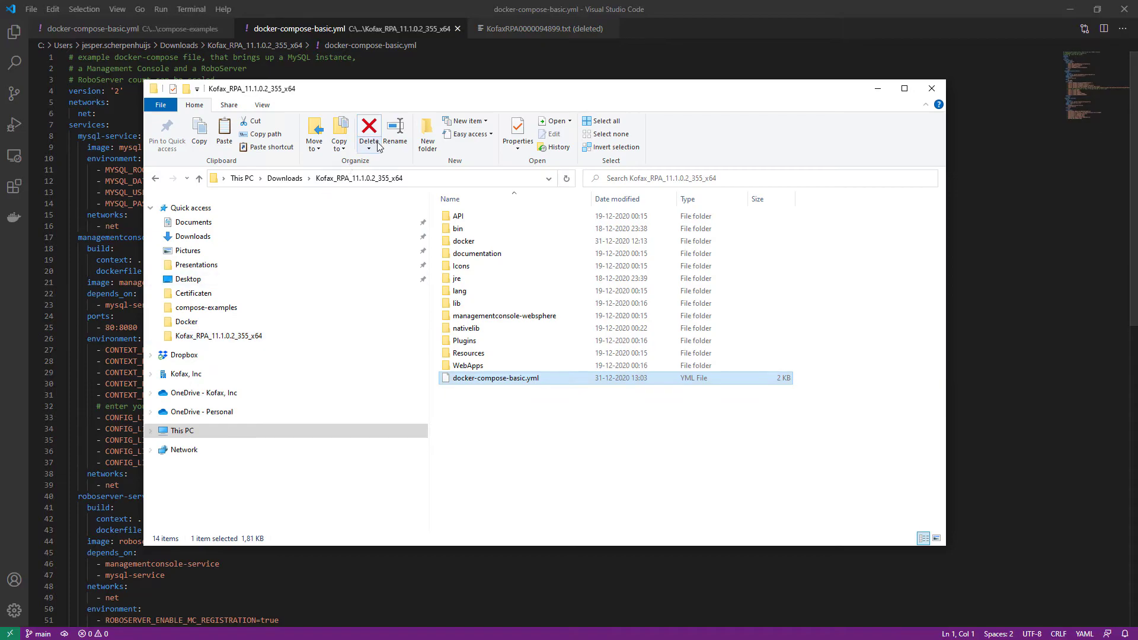
Open docker\managementconsole\Dockerfile in the Visual Studio Code editor.
double_click(463, 241)
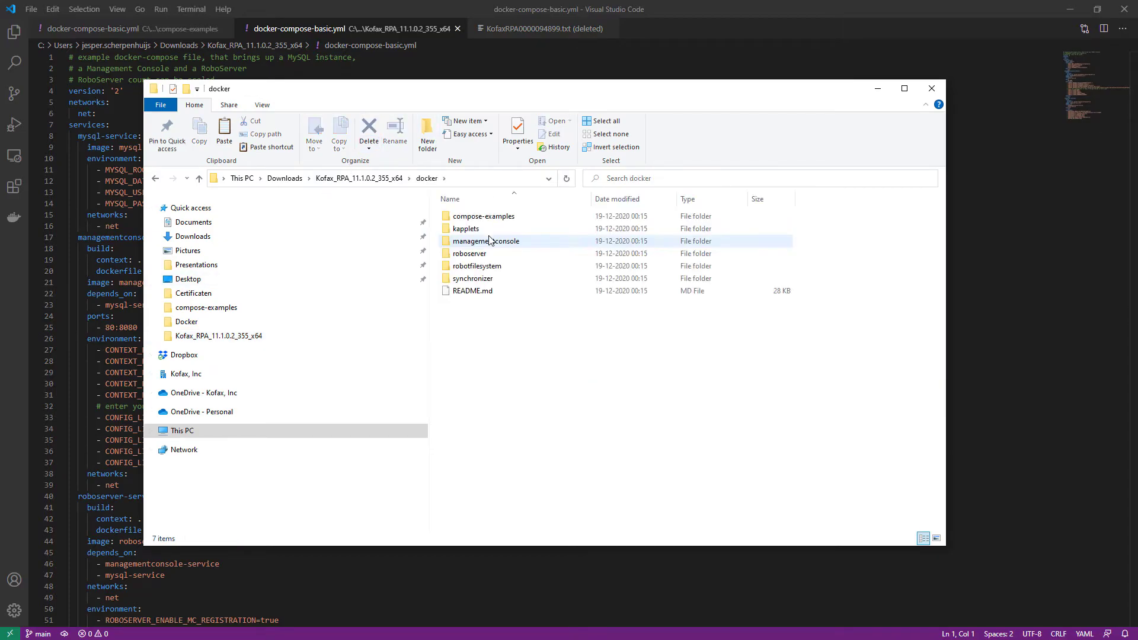
double_click(485, 241)
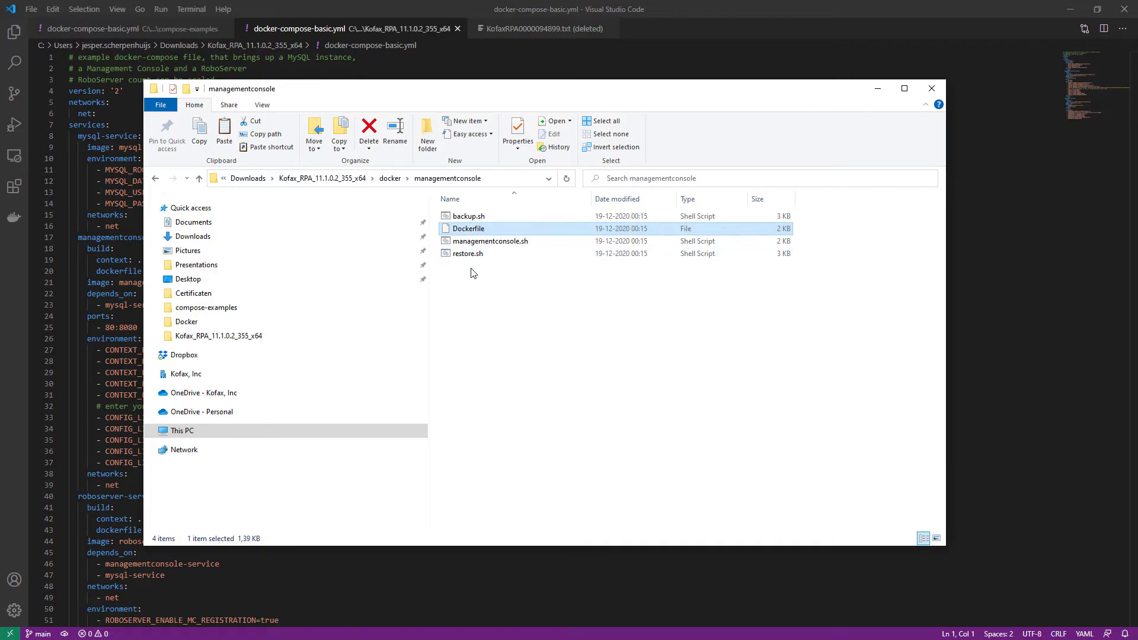
double_click(468, 228)
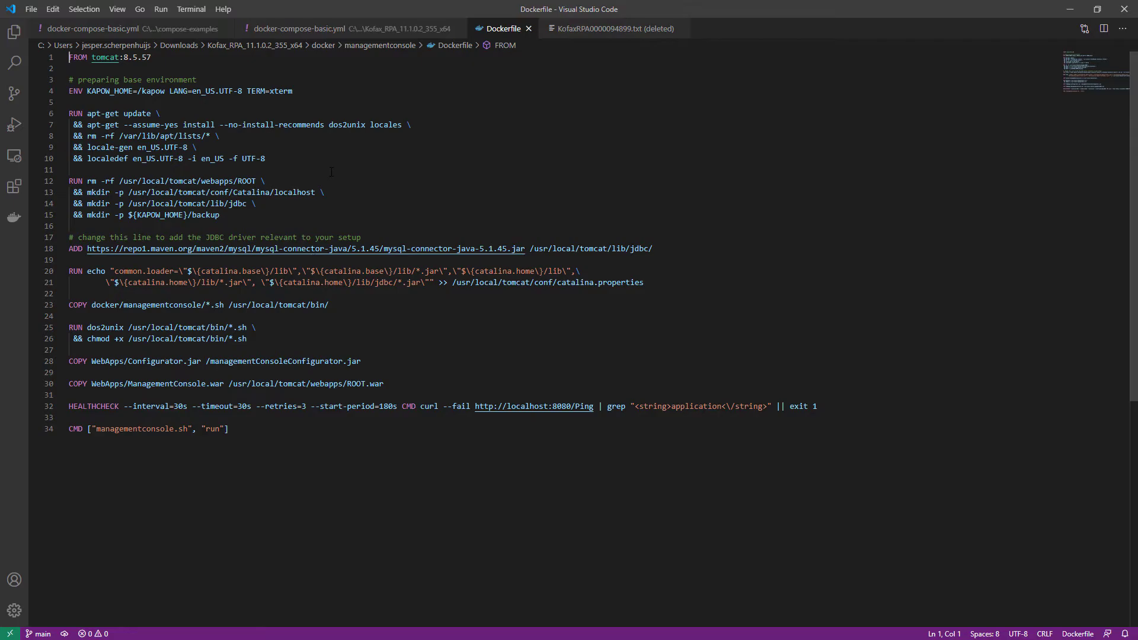
mouse_move(298, 28)
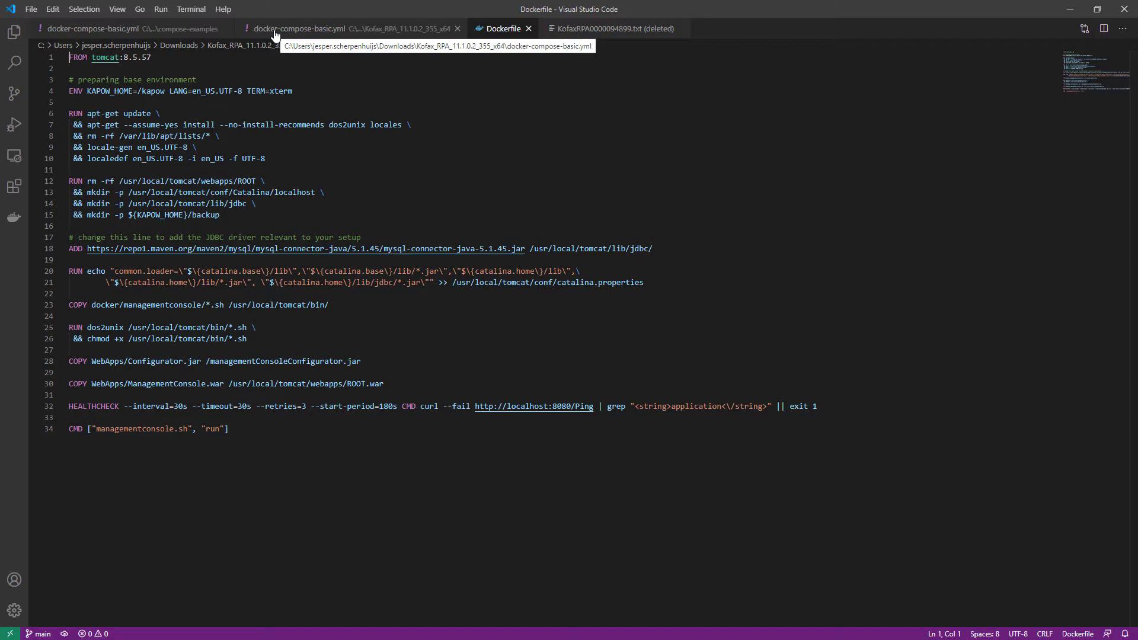
Return to the copied docker-compose-basic.yml tab and scroll through its Management Console and RoboServer services.
left_click(299, 28)
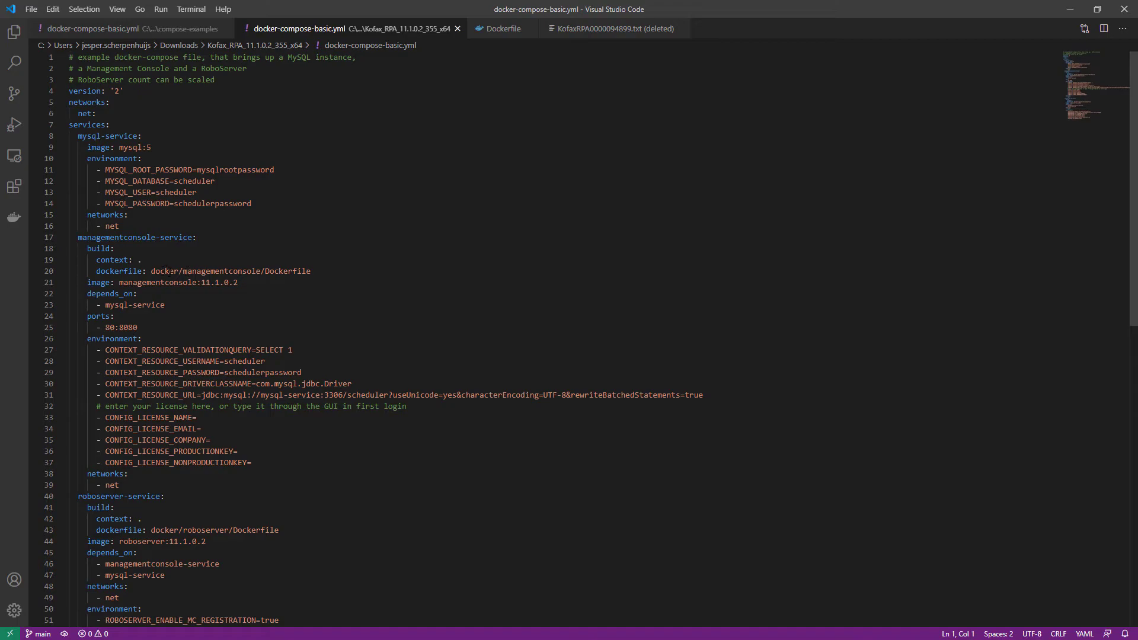
scroll("down", 3)
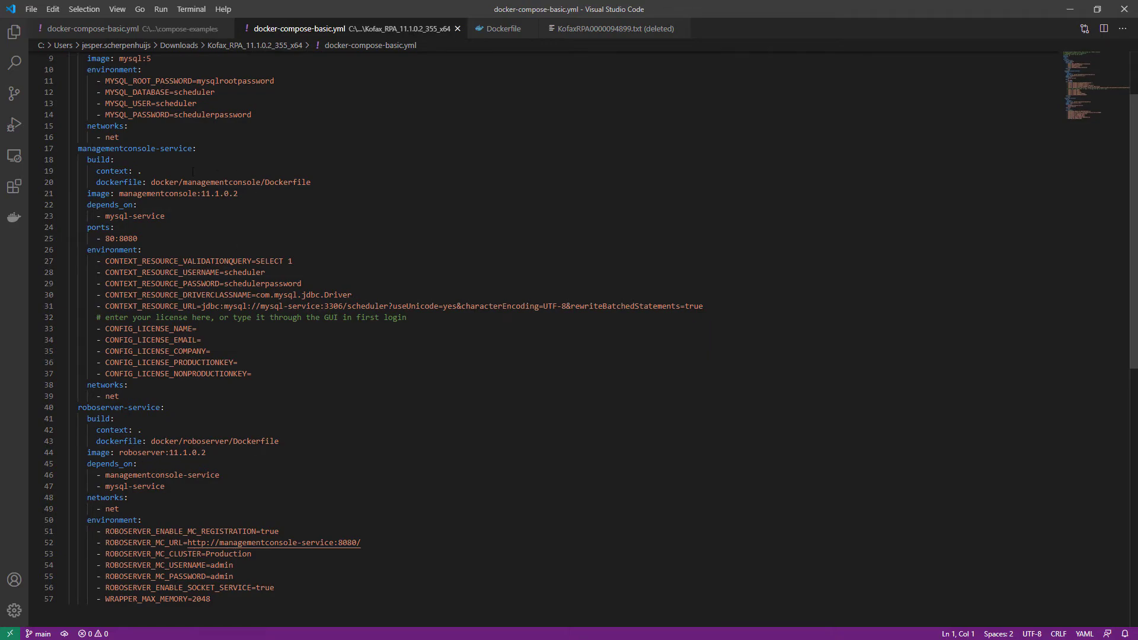
scroll("up", 3)
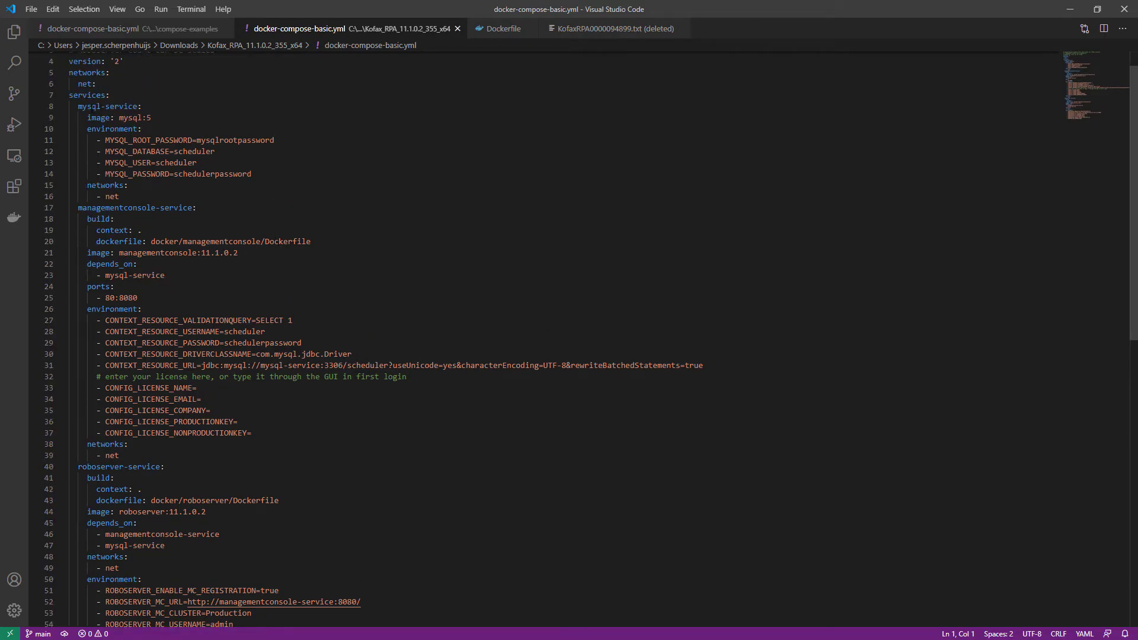
mouse_move(114, 128)
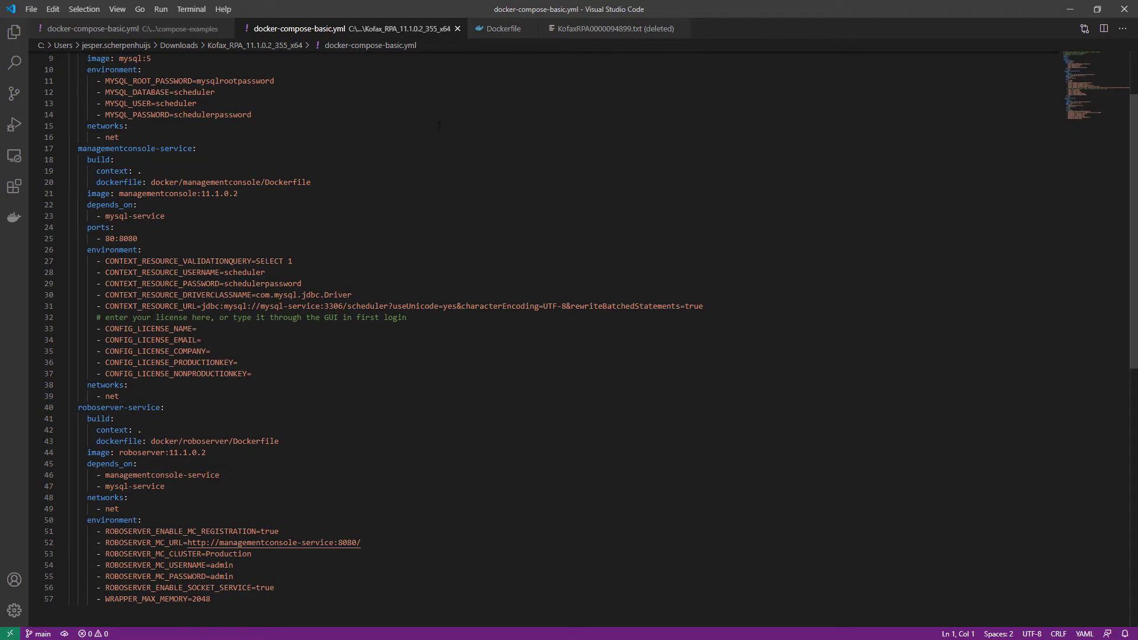
left_click(616, 28)
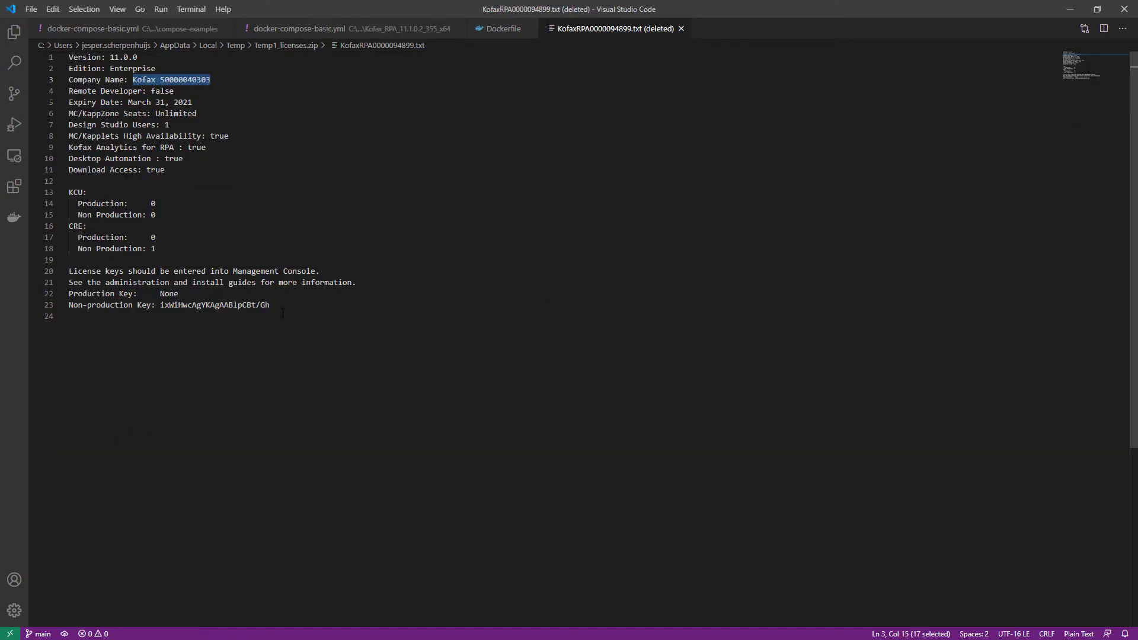
double_click(216, 305)
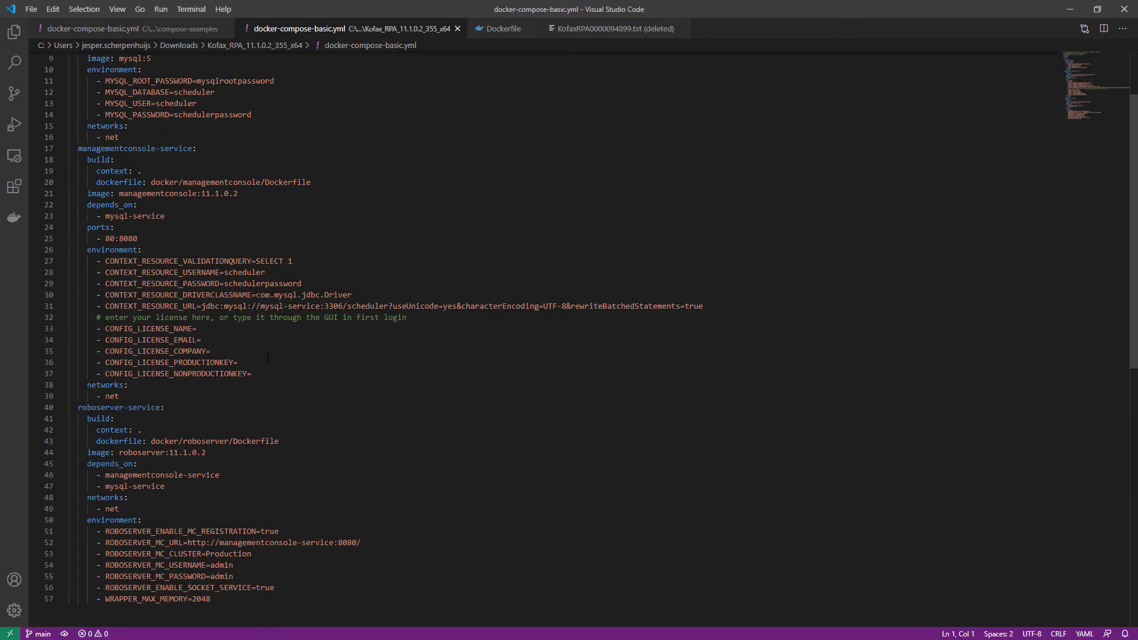
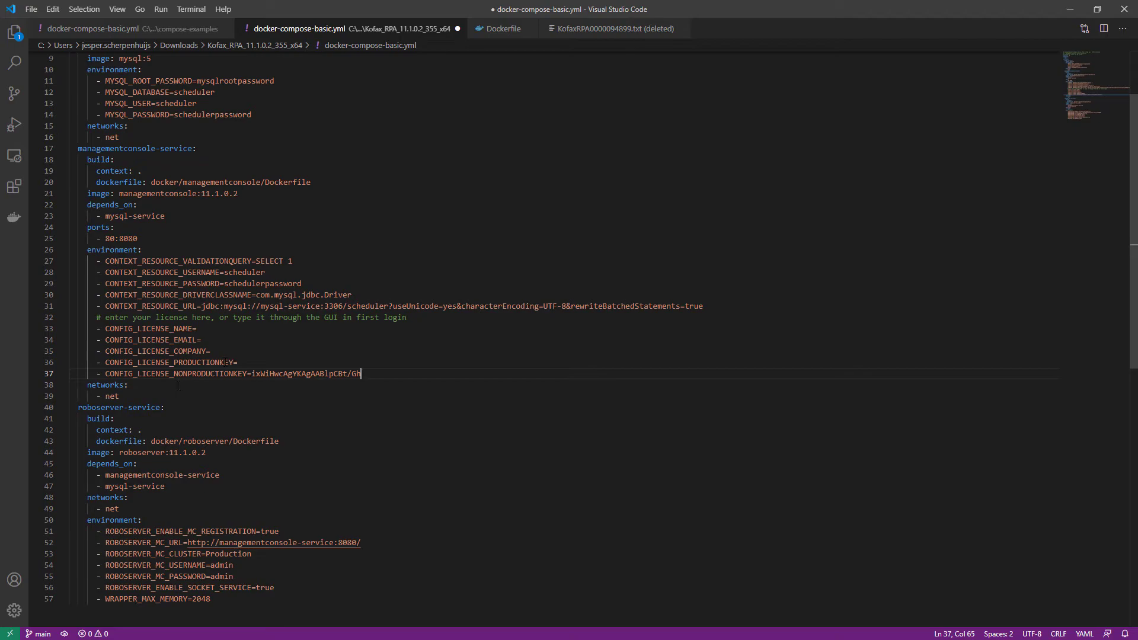
mouse_move(497, 95)
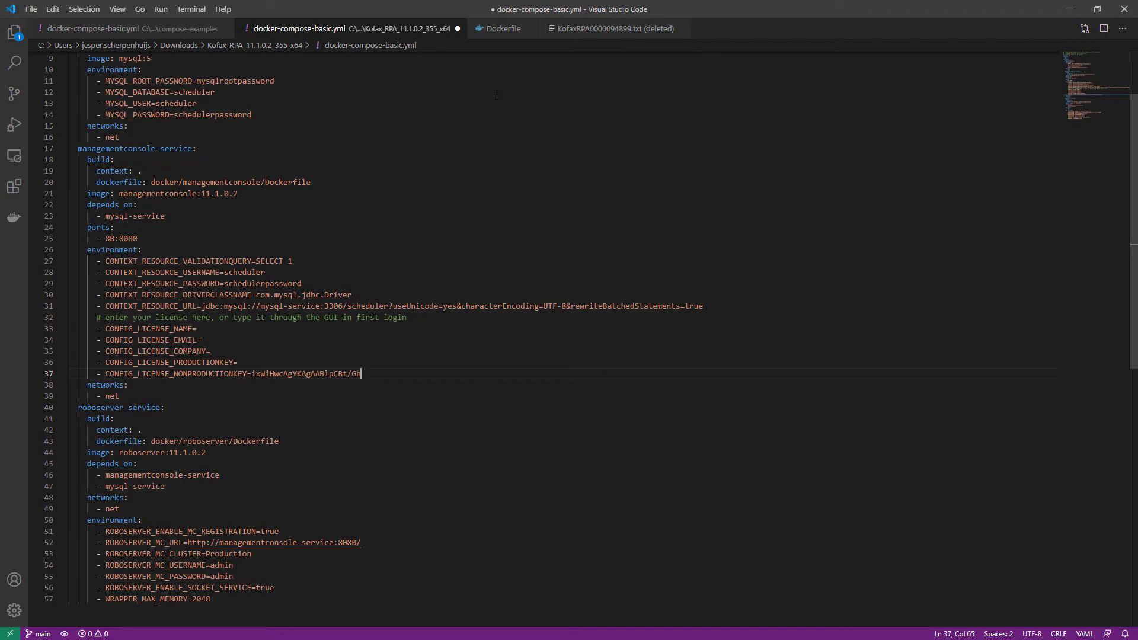
left_click(614, 29)
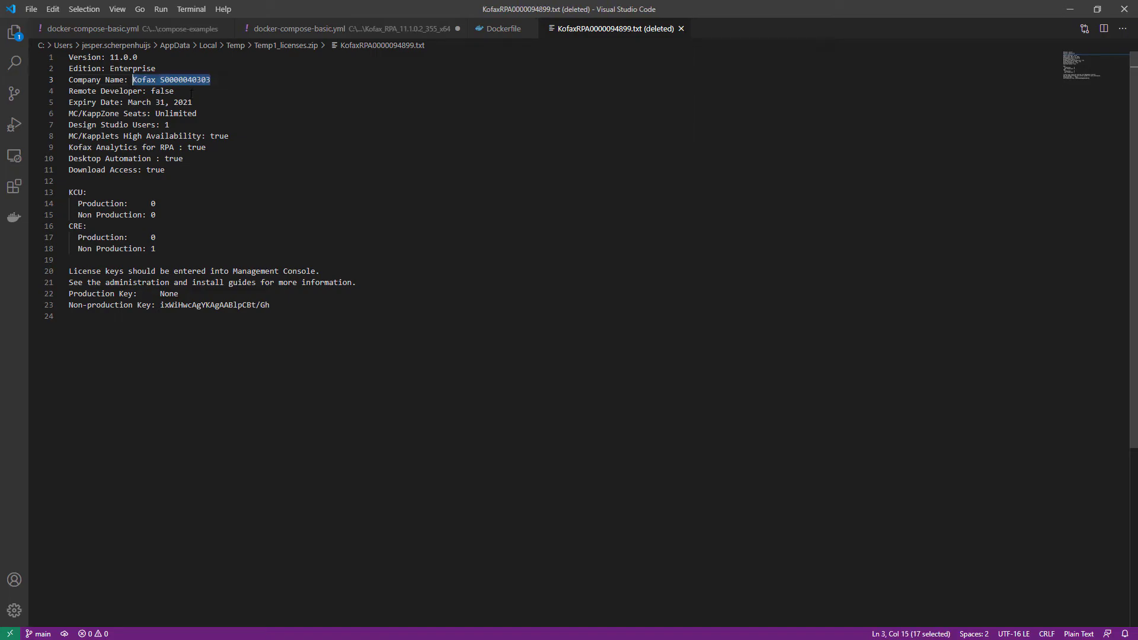
left_click(299, 29)
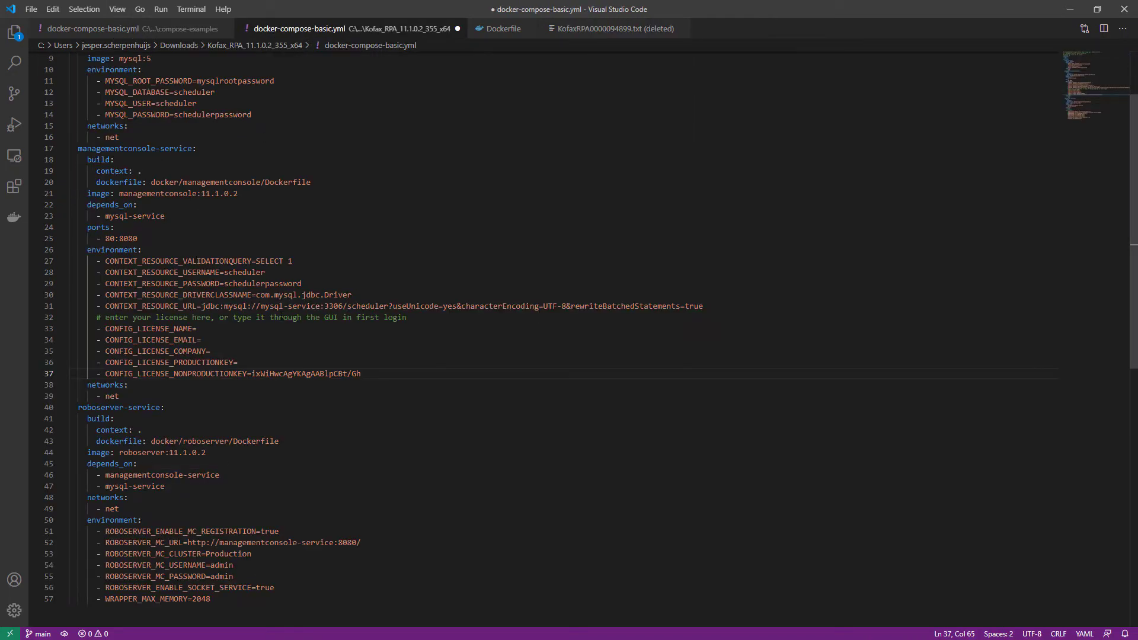
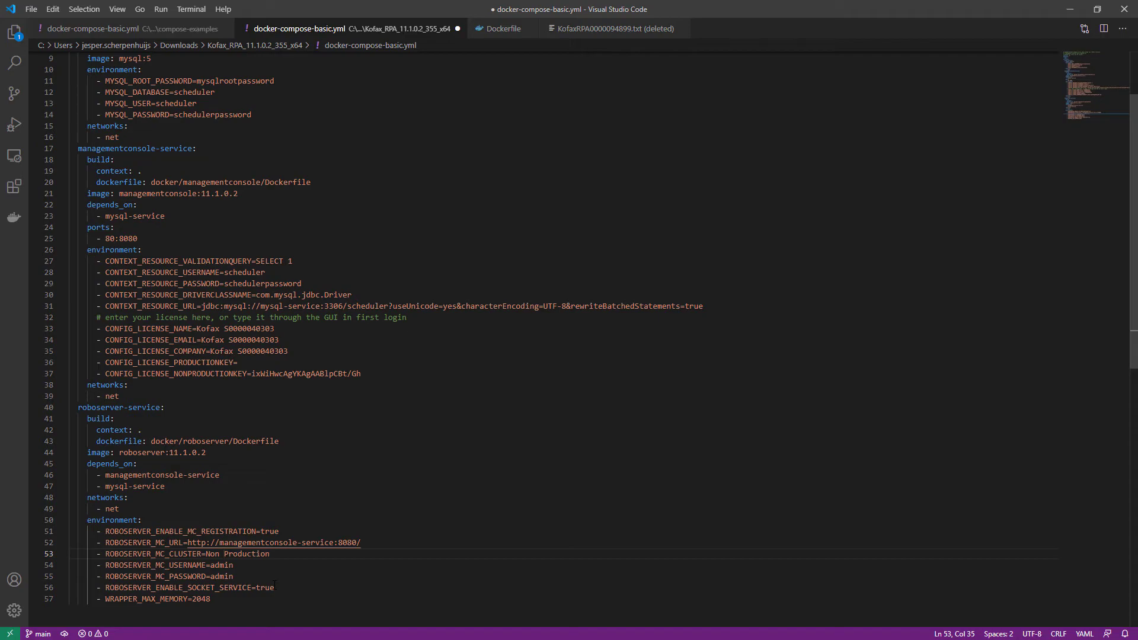
scroll("up", 3)
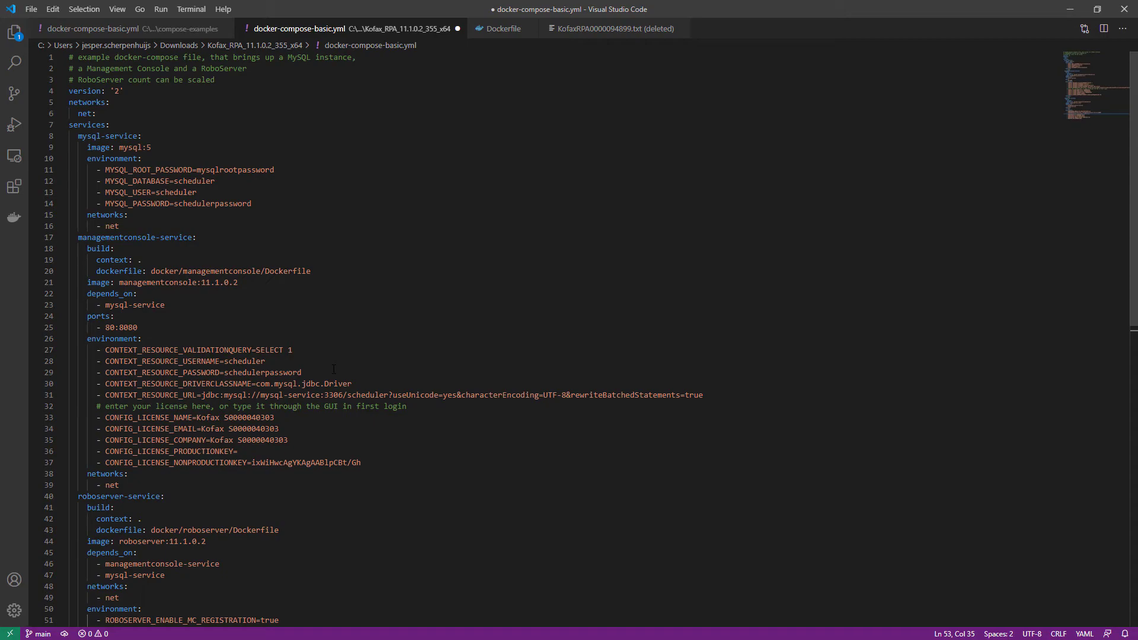
key("ctrl+s")
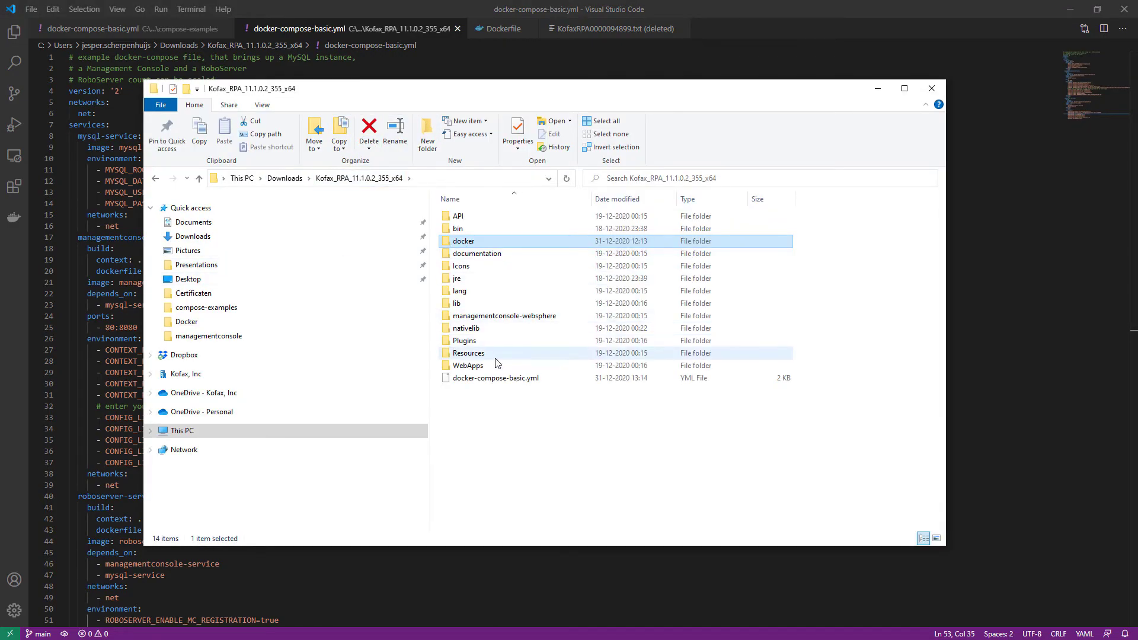
Rename the copied compose file to docker-compose.yml.
left_click(495, 377)
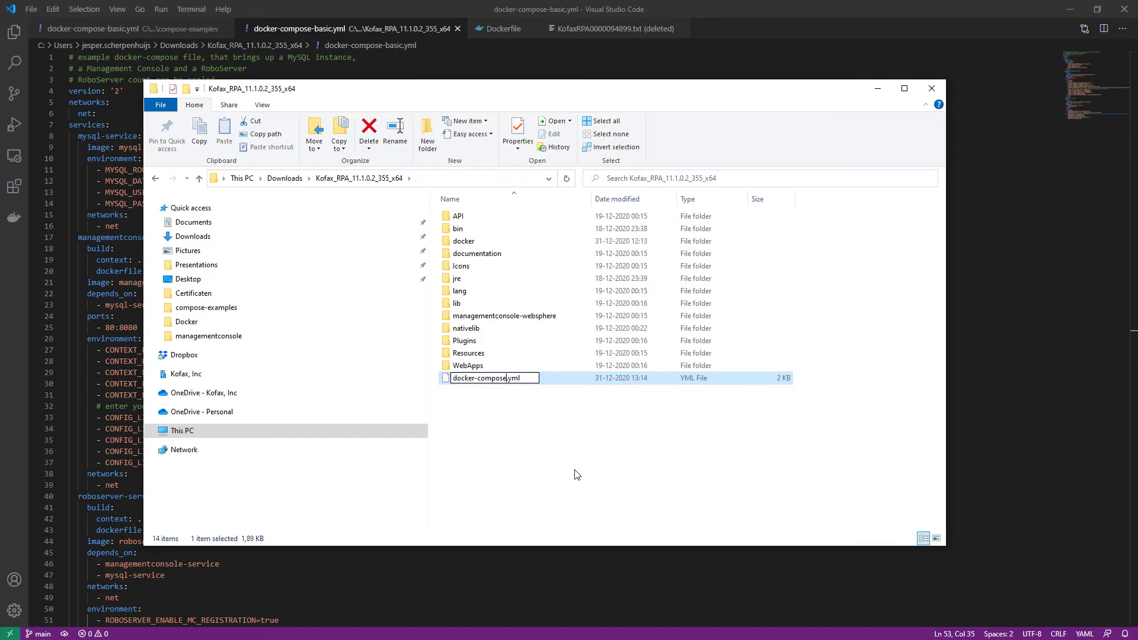
key("Return")
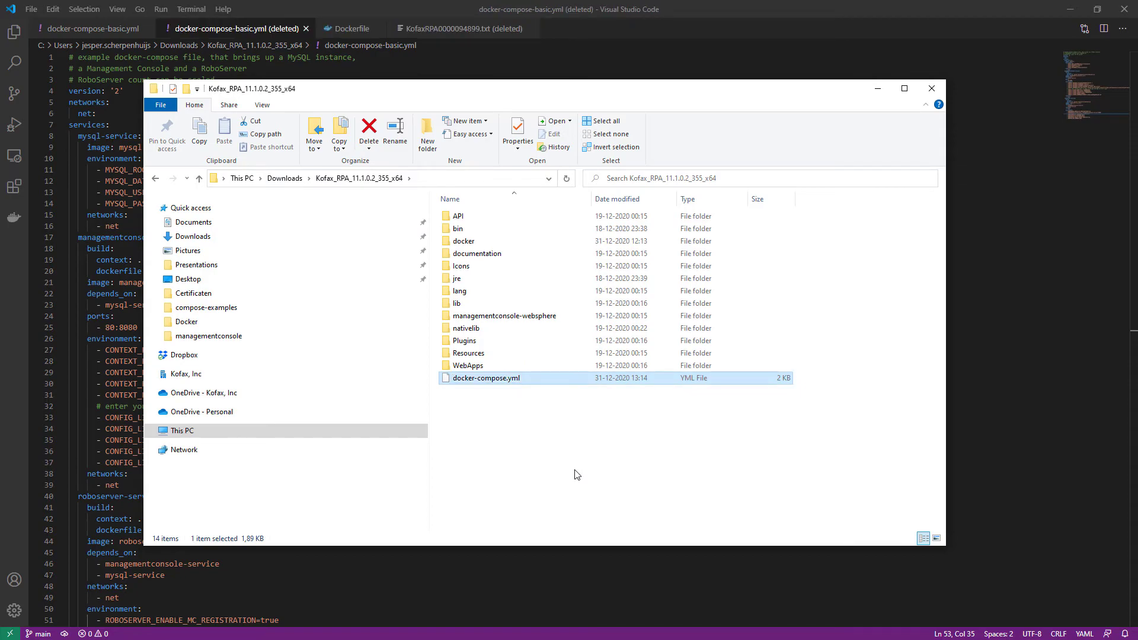
mouse_move(529, 437)
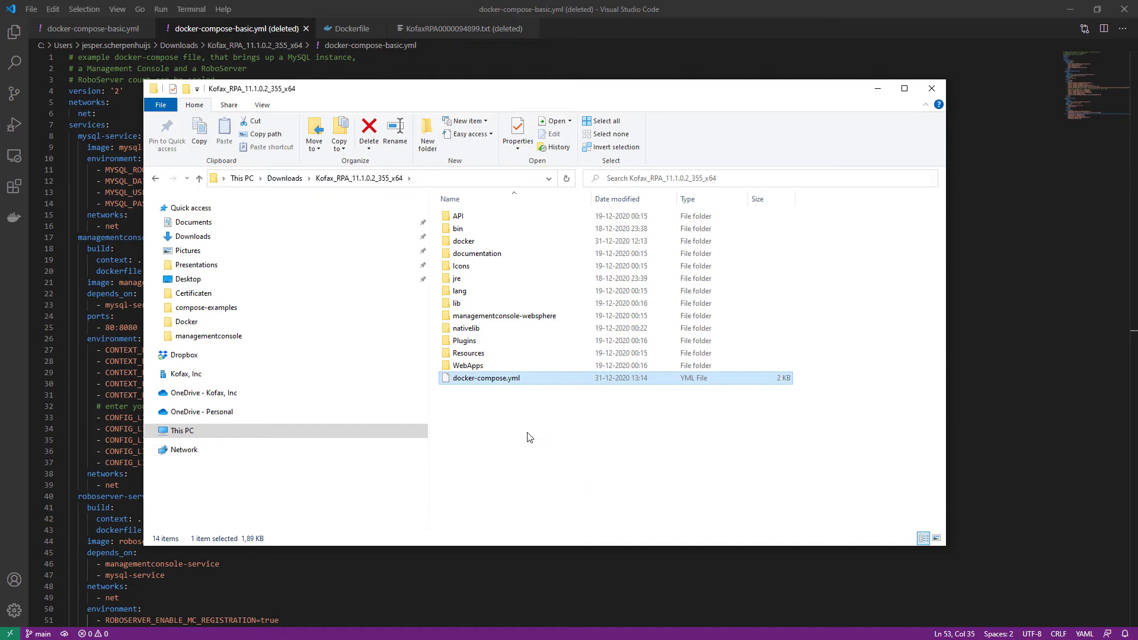
mouse_move(488, 501)
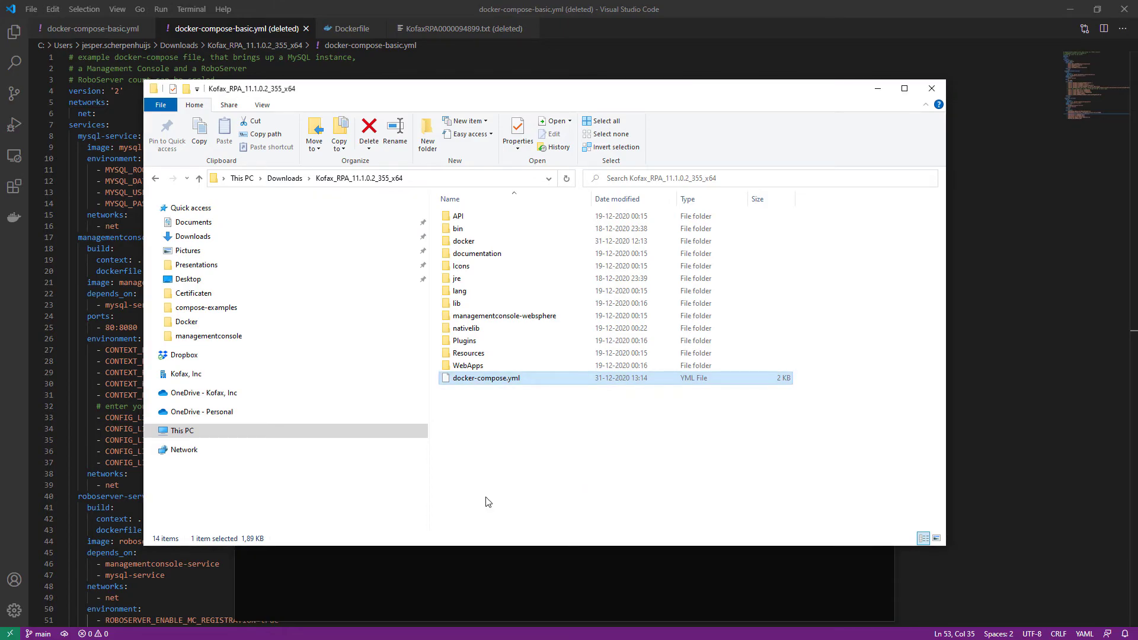
mouse_move(483, 570)
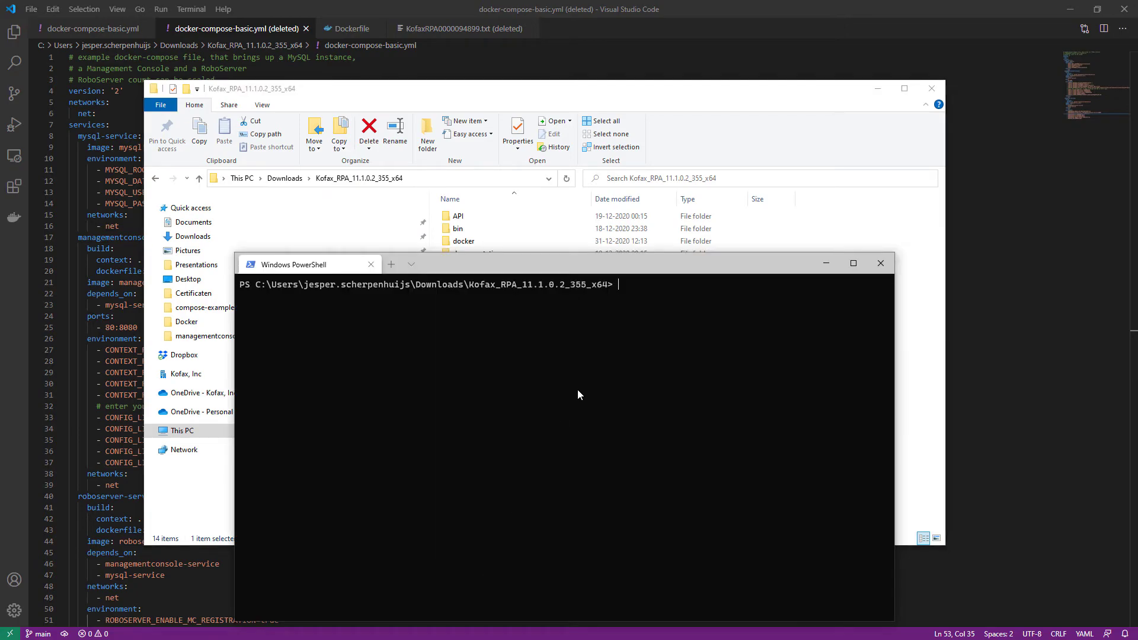
Run docker-compose -p ytdemo up -d to build and start the Kofax RPA containers in the background.
type("doc")
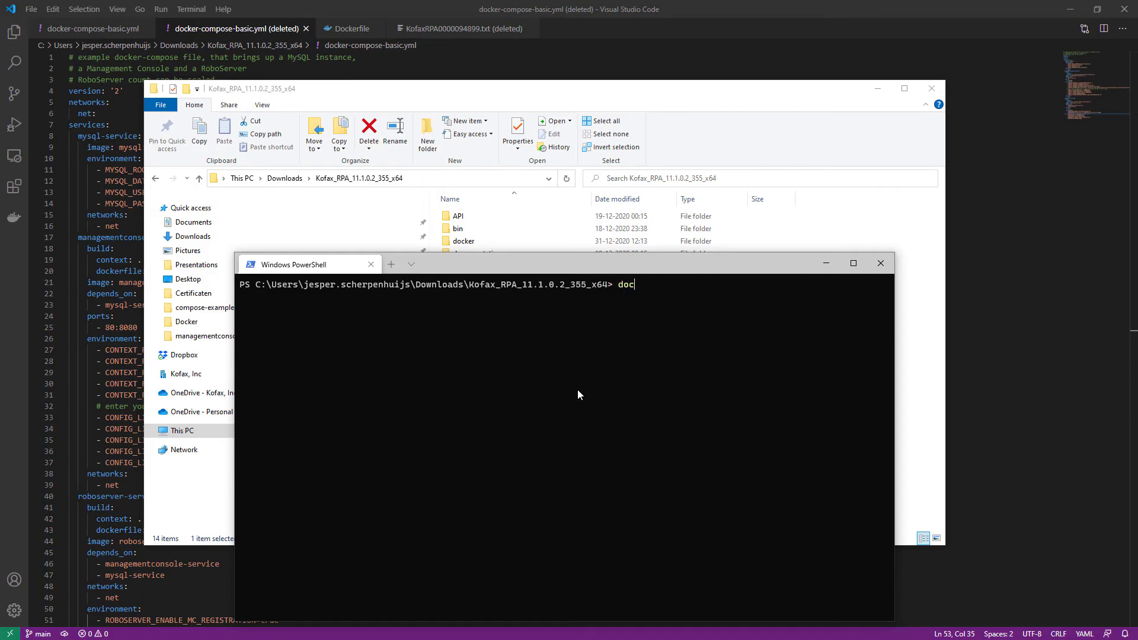
type("ker-compo")
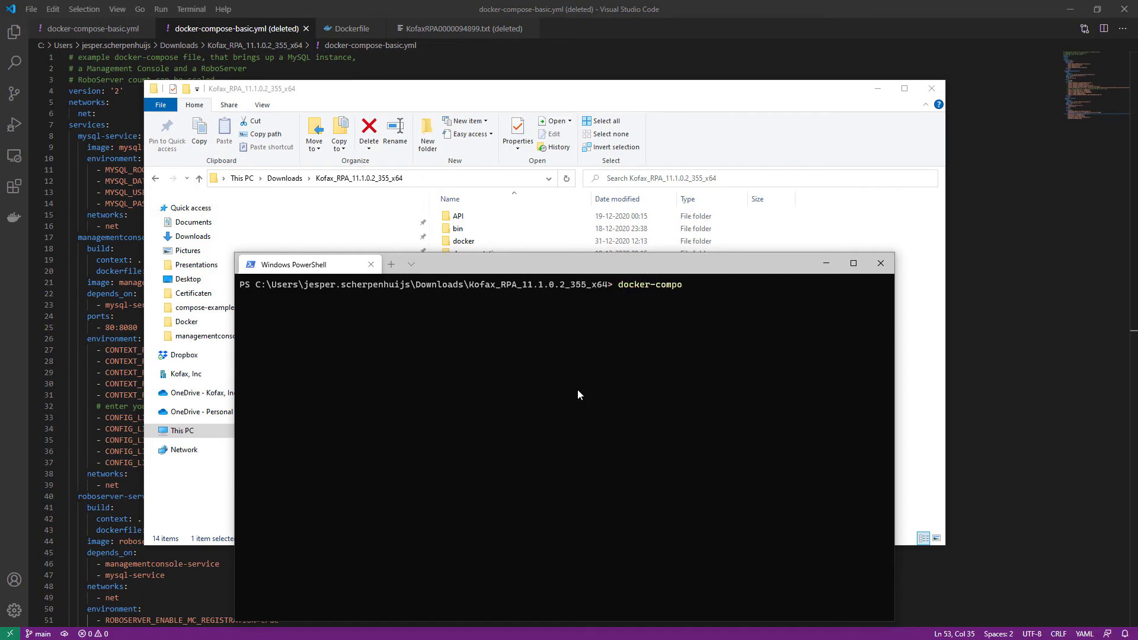
type("se -")
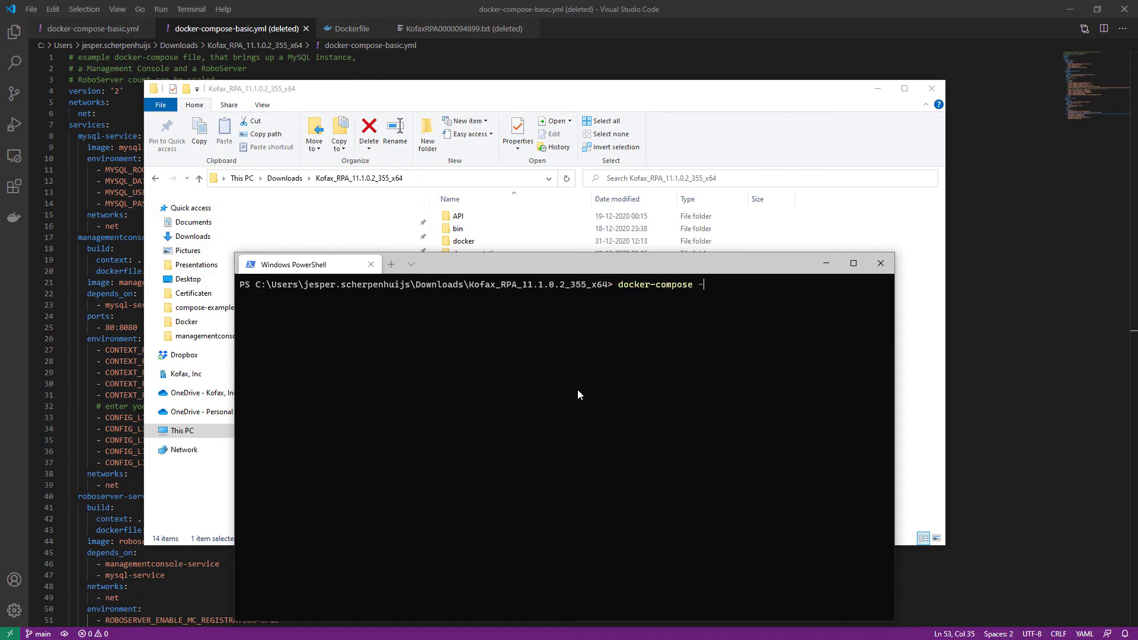
type("p")
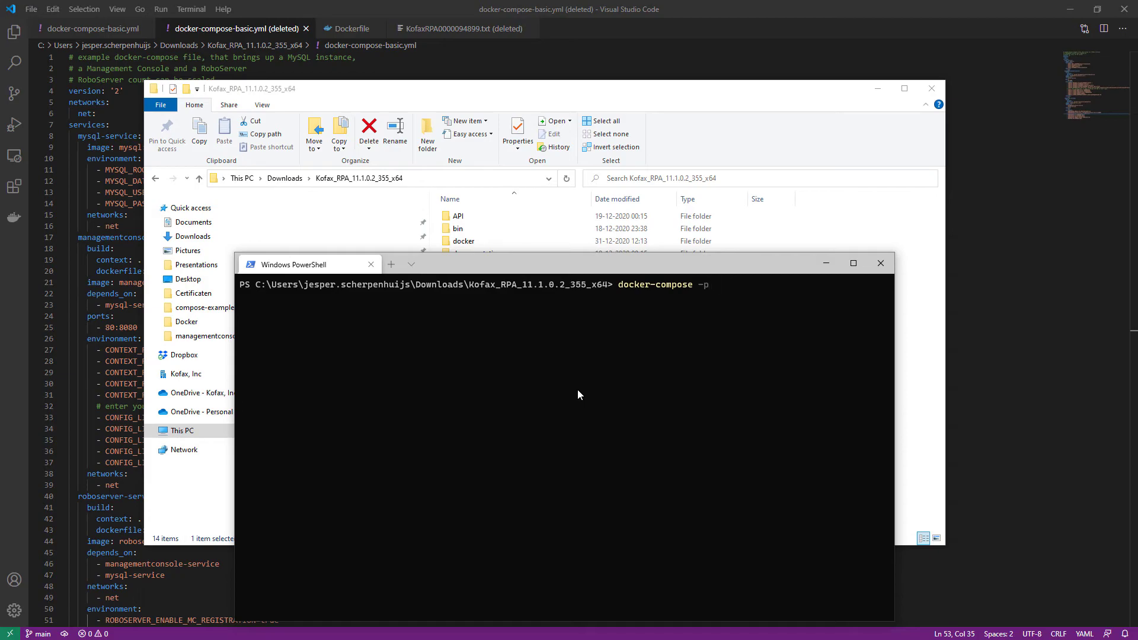
type("ytdemo")
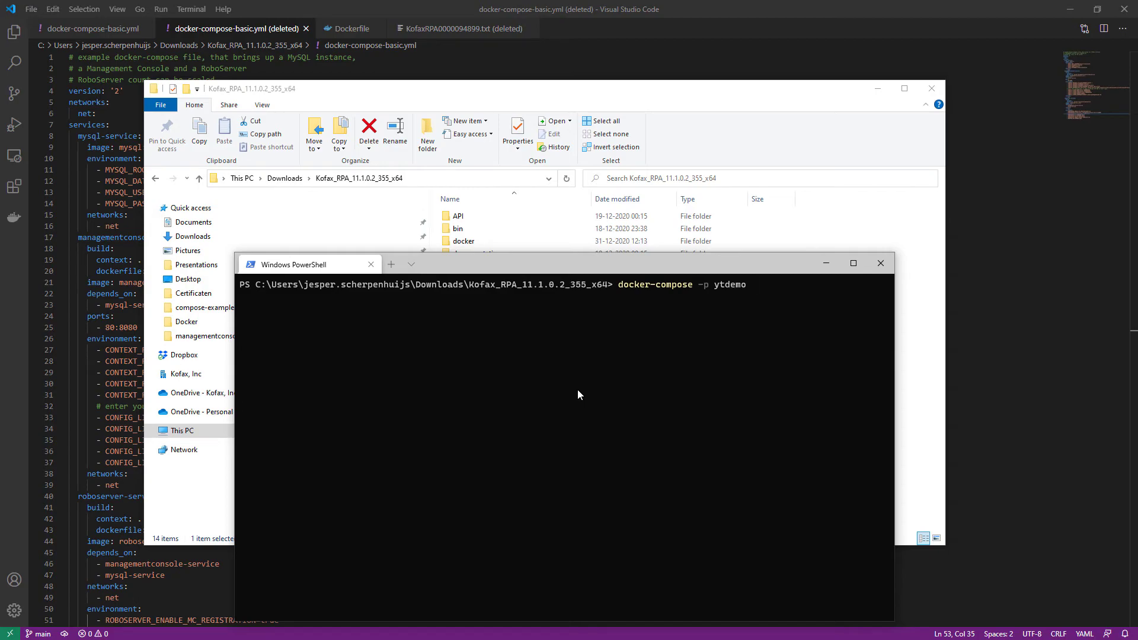
type("up")
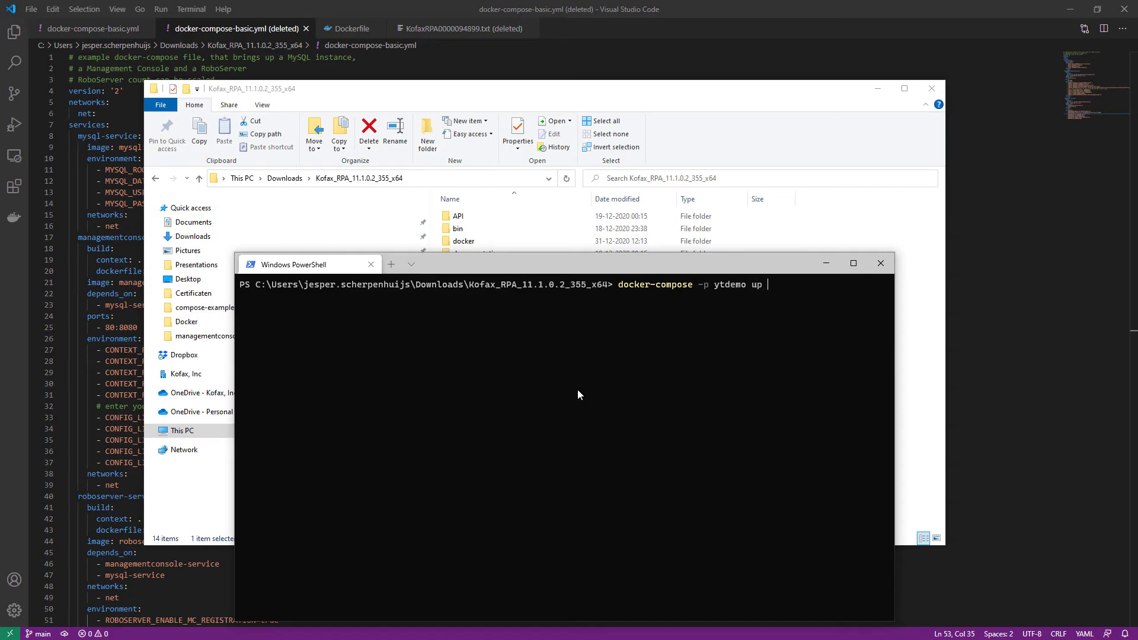
type("-d")
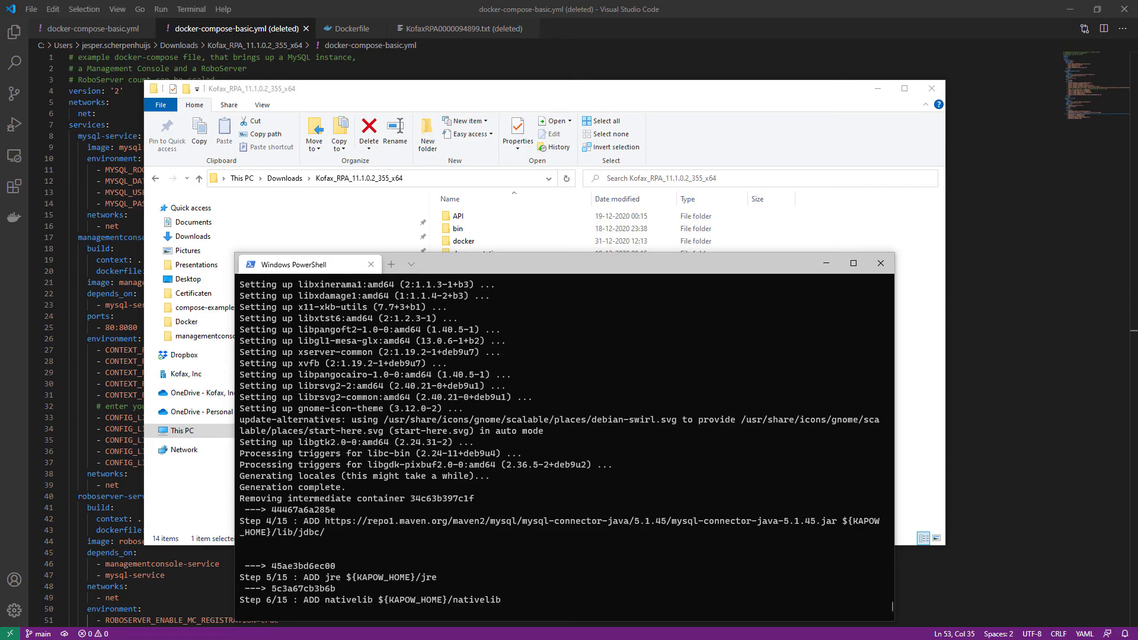
scroll("down", 3)
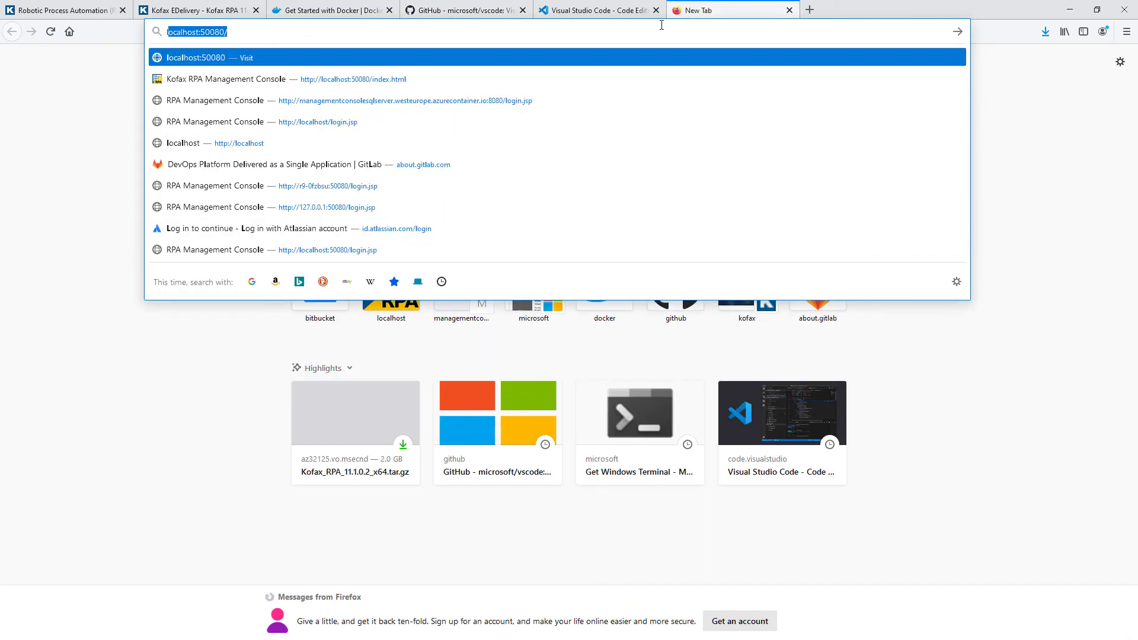
type("localhost:5")
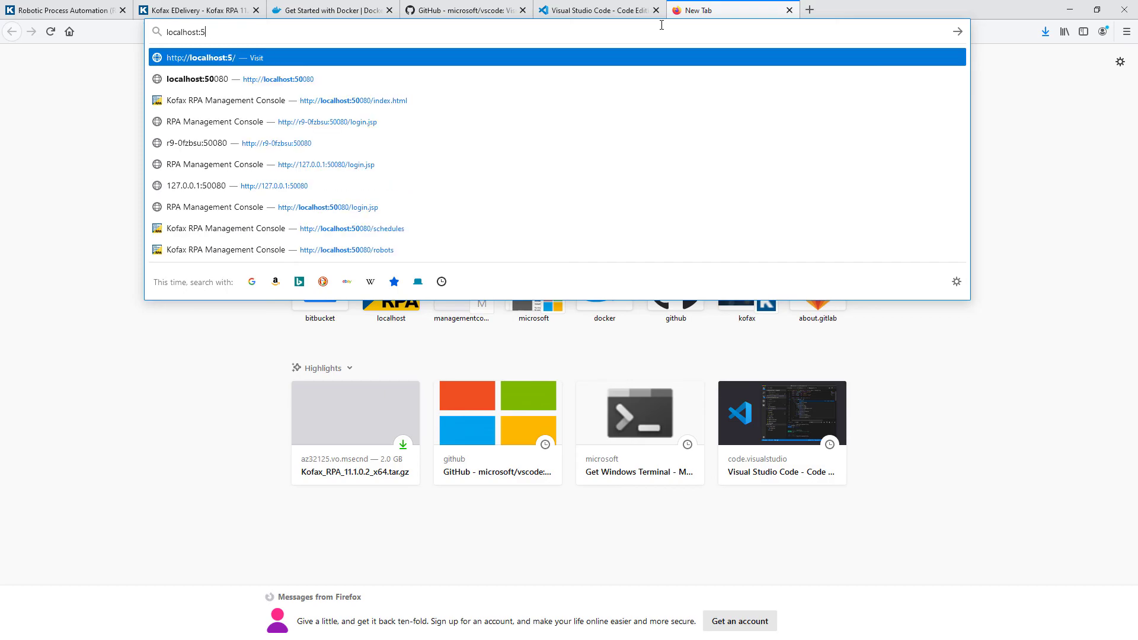
key("BackSpace")
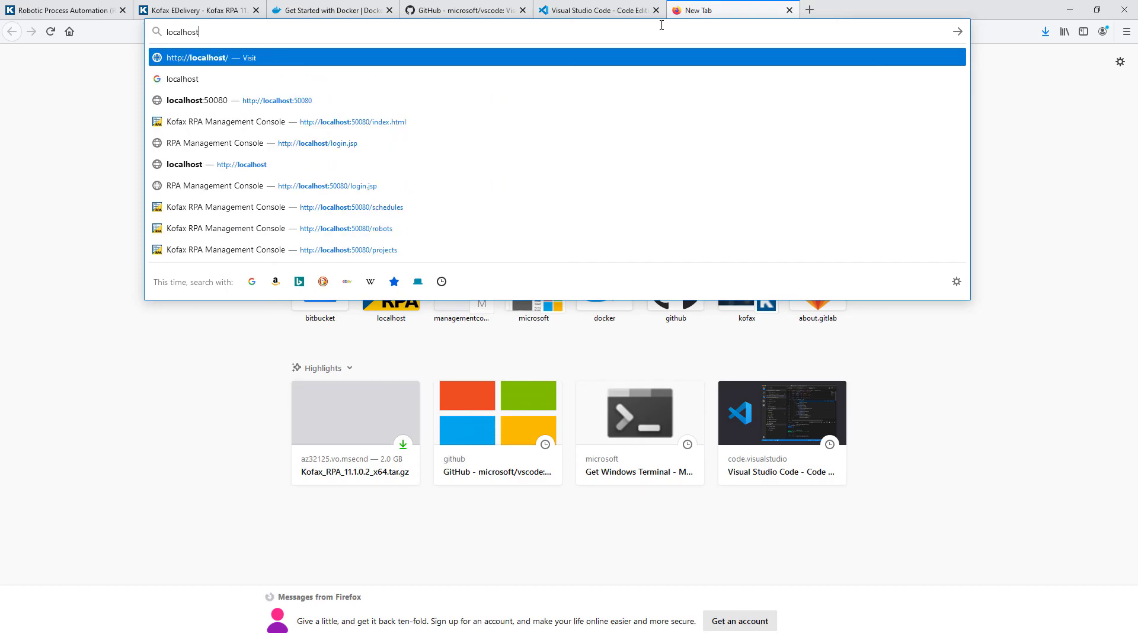
type("ht")
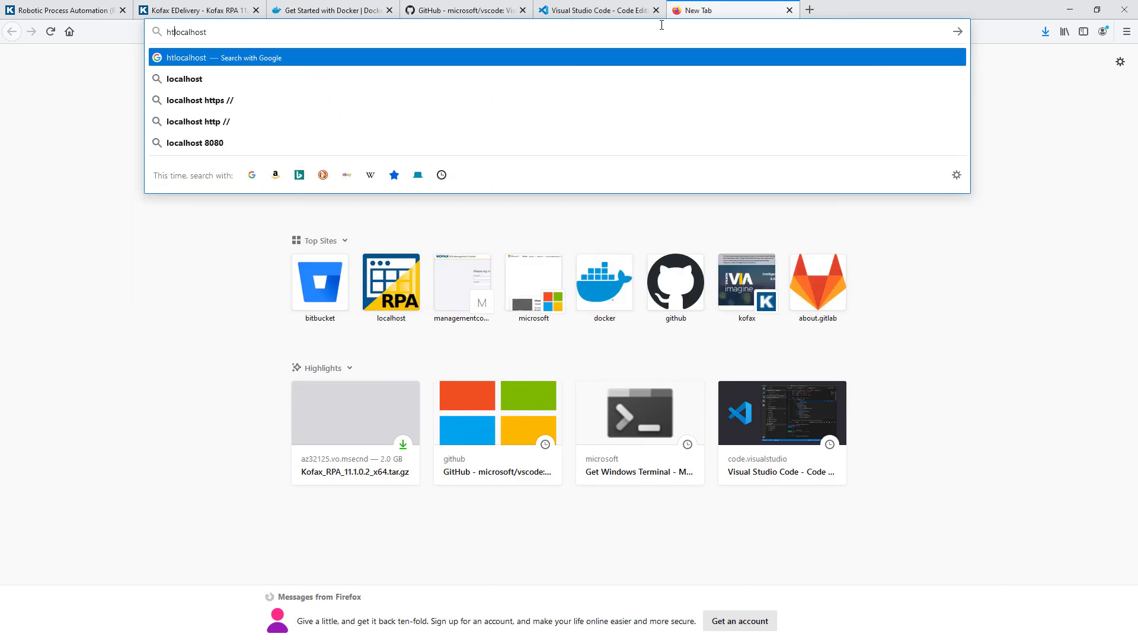
type("http://localhost")
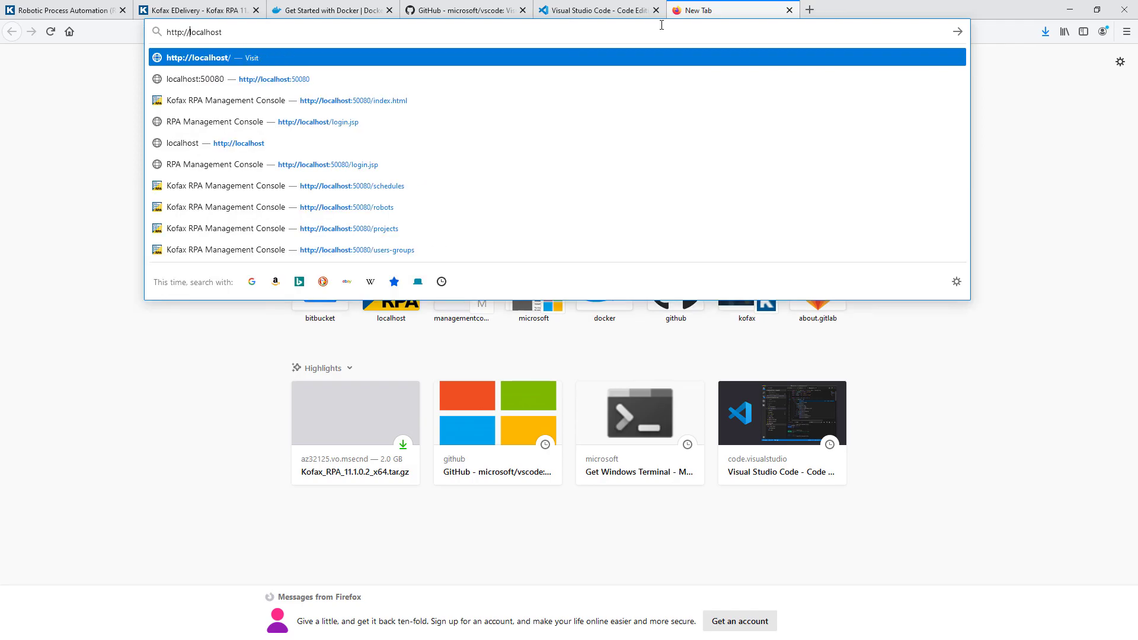
left_click(317, 122)
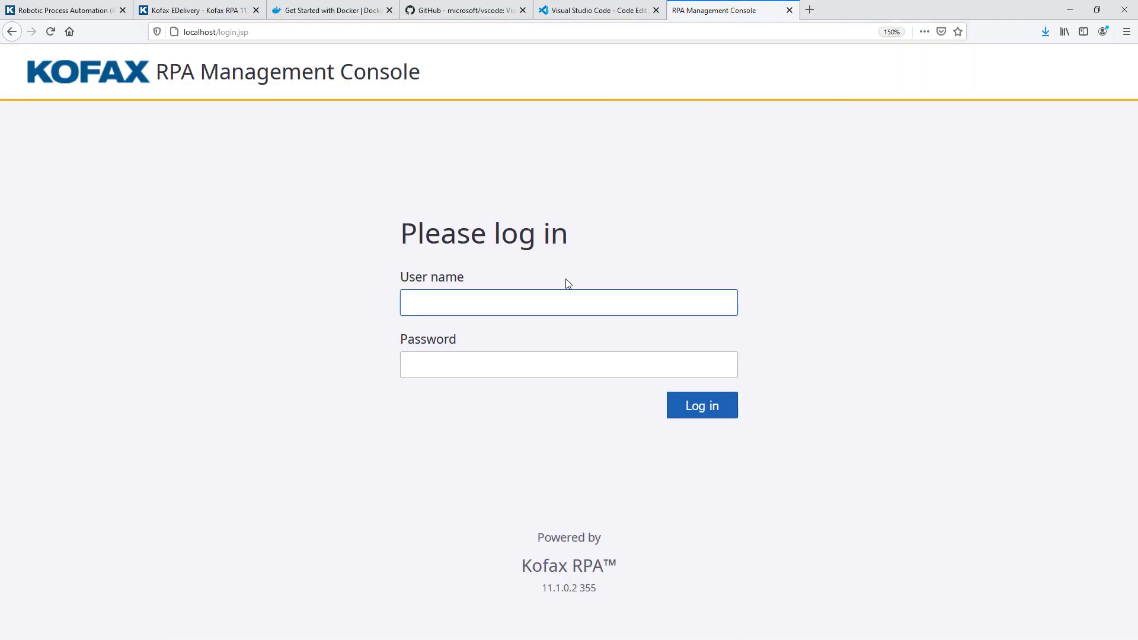
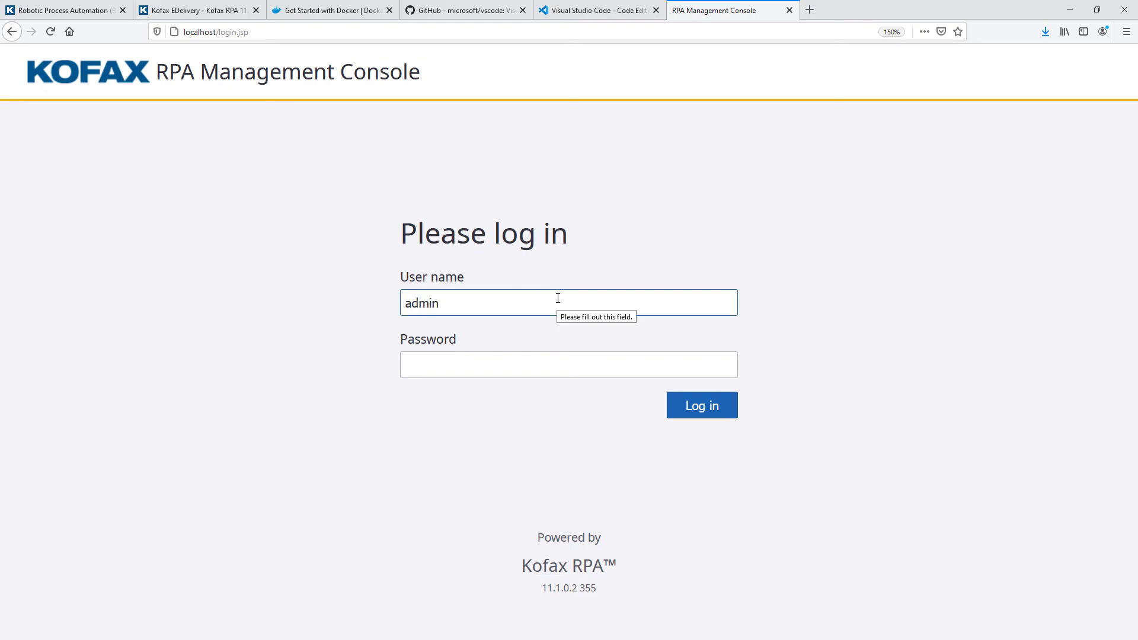
Log in as admin and view Admin > RoboServers, zoomed out to show the Non Production server online.
left_click(701, 405)
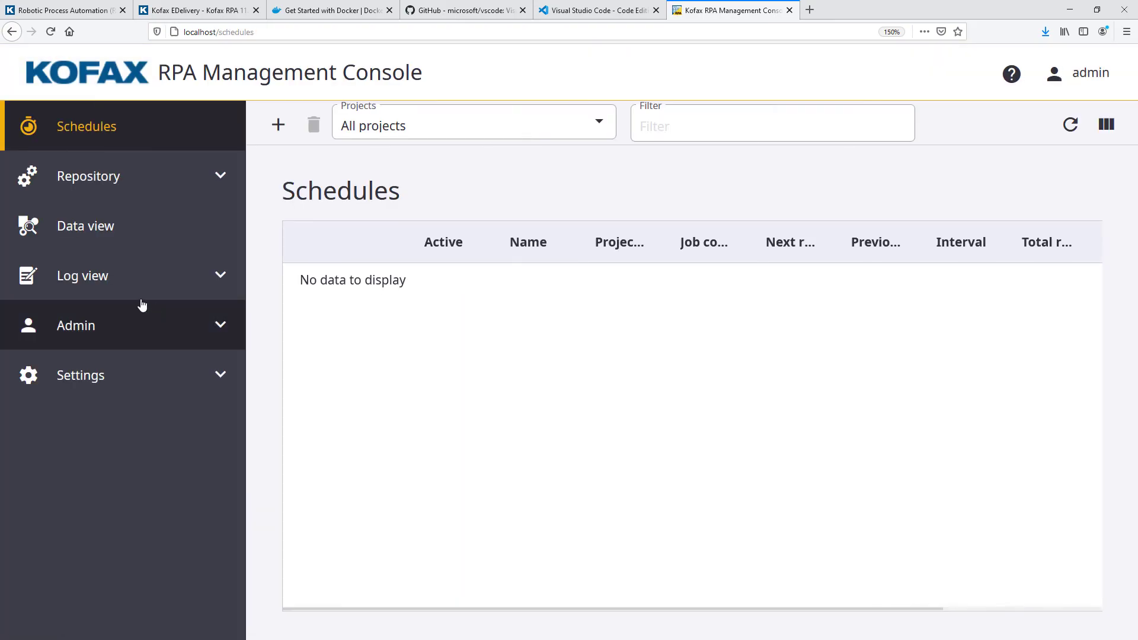
left_click(76, 325)
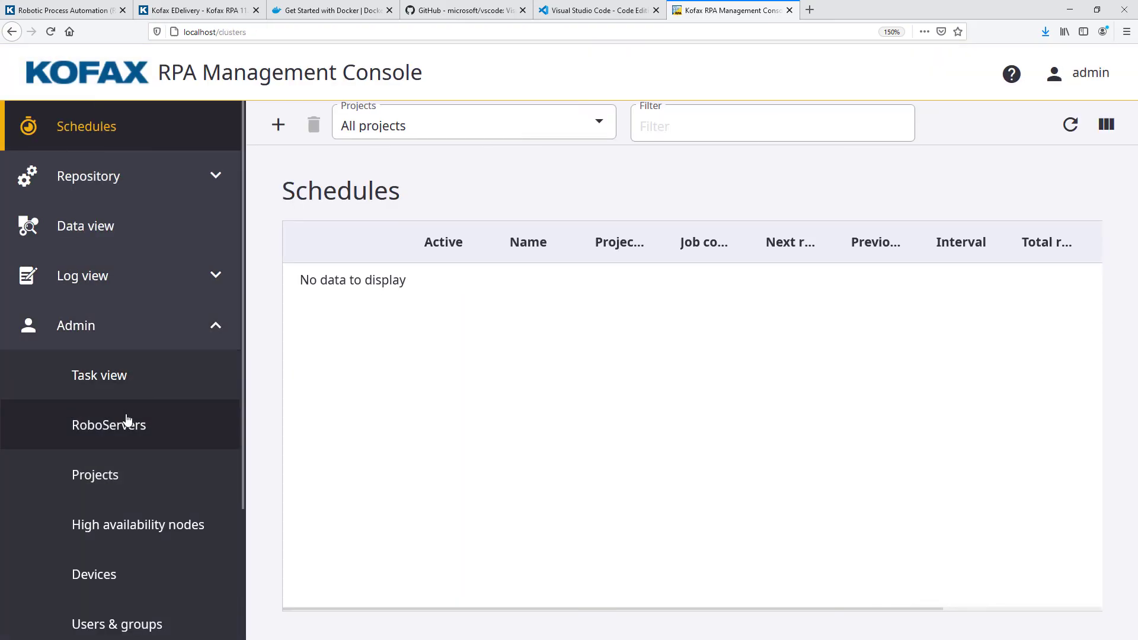
left_click(109, 424)
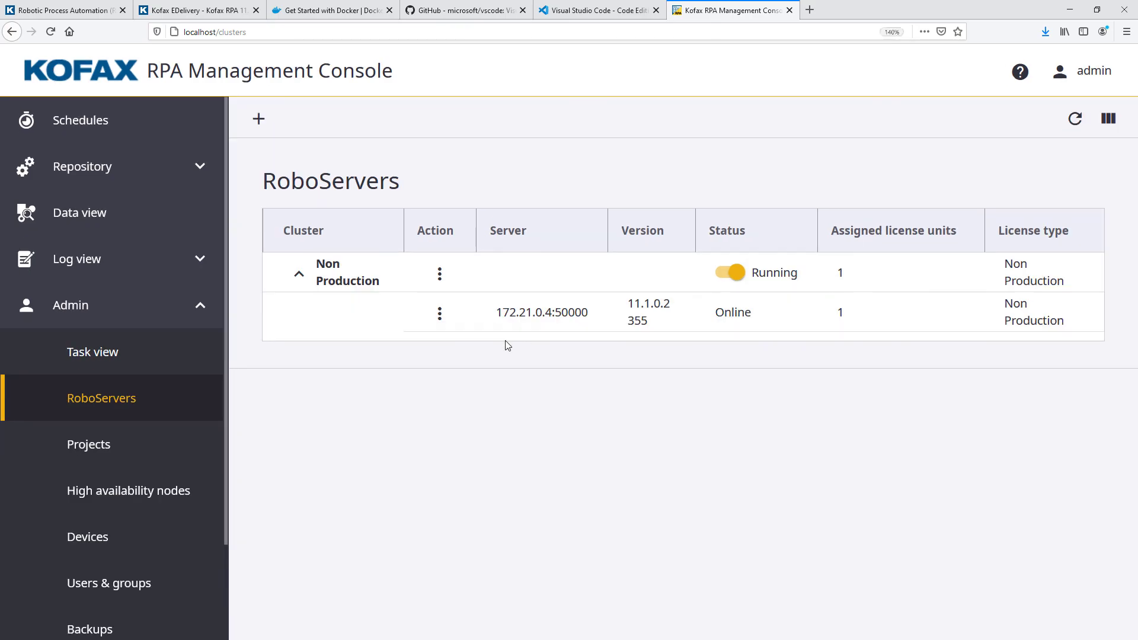
key("ctrl+minus")
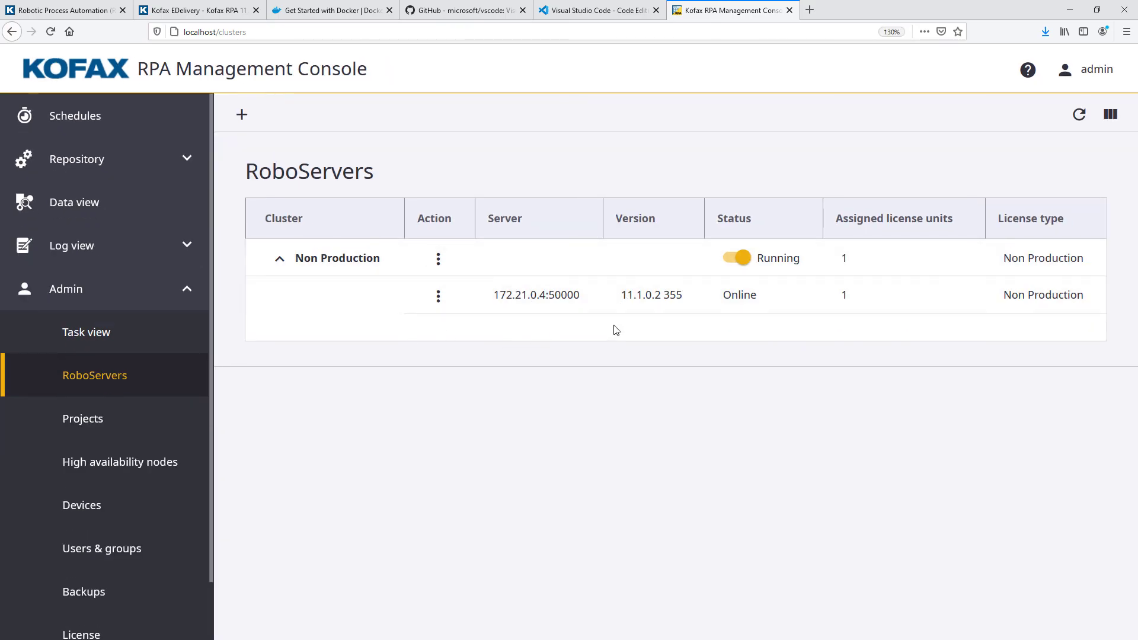